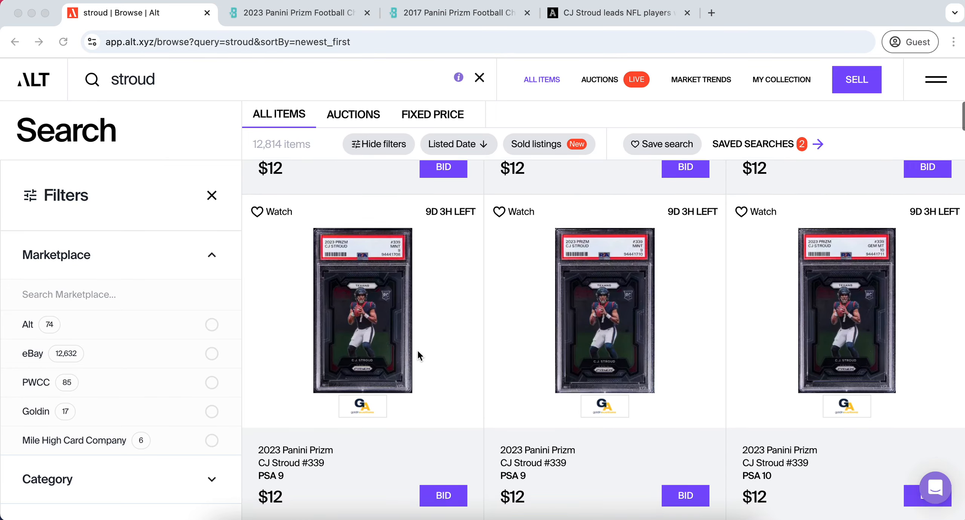
Browse the stroud results, open the Red Sparkle Prizm #339 listing and show PSA 9 sales
{"action": "scroll", "scroll_direction": "down", "scroll_amount": 3}
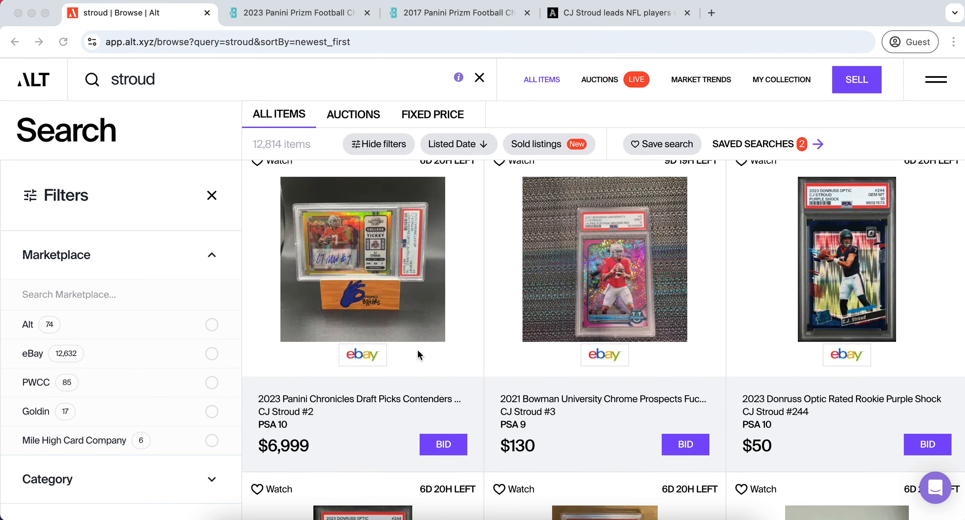
{"action": "scroll", "scroll_direction": "down", "scroll_amount": 3}
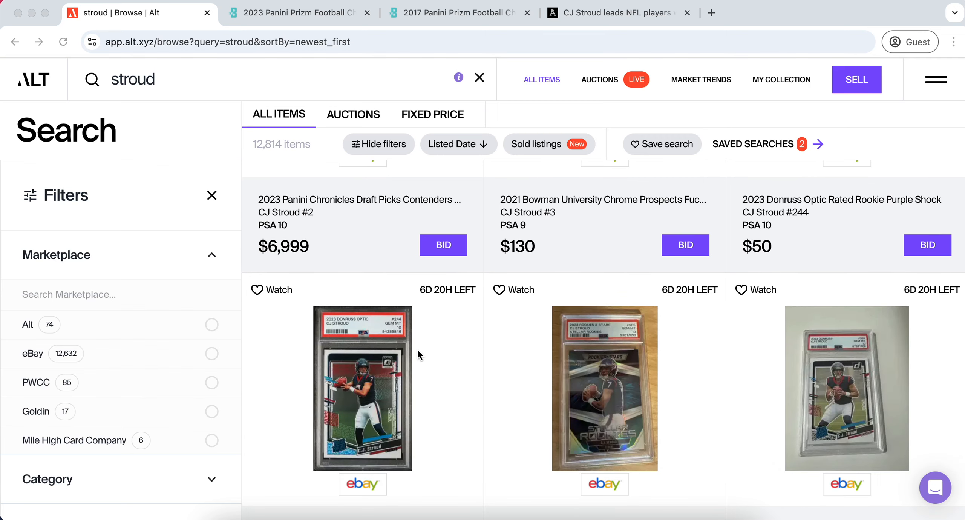
{"action": "scroll", "scroll_direction": "down", "scroll_amount": 3}
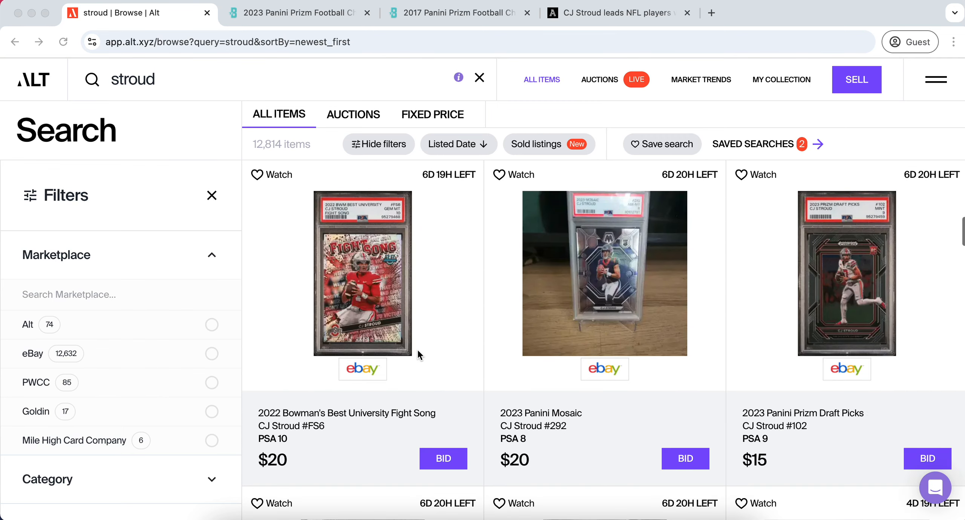
{"action": "scroll", "scroll_direction": "down", "scroll_amount": 3}
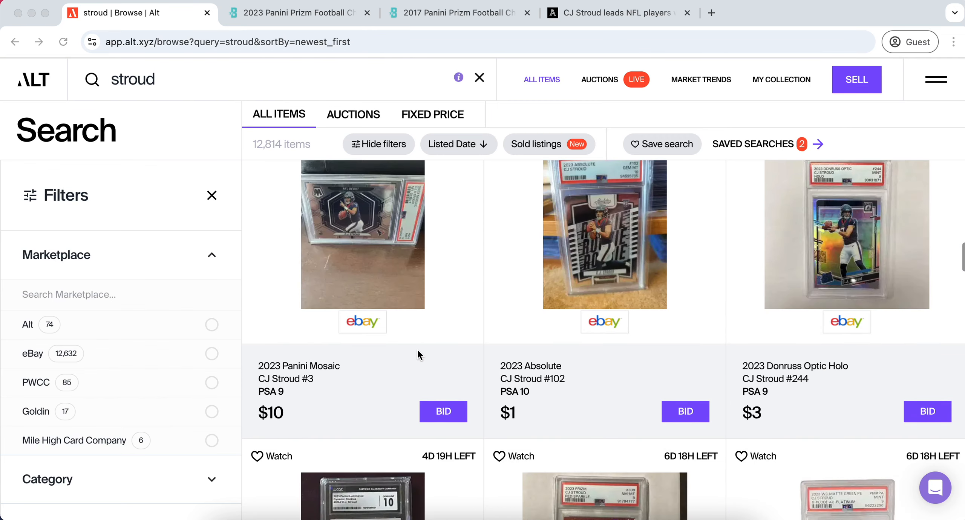
{"action": "scroll", "scroll_direction": "down", "scroll_amount": 3}
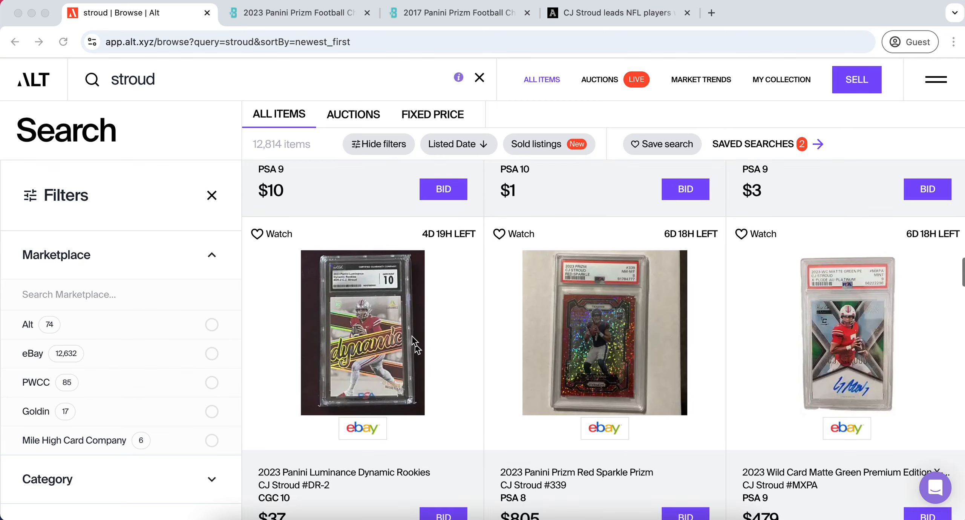
{"action": "scroll", "scroll_direction": "down", "scroll_amount": 3}
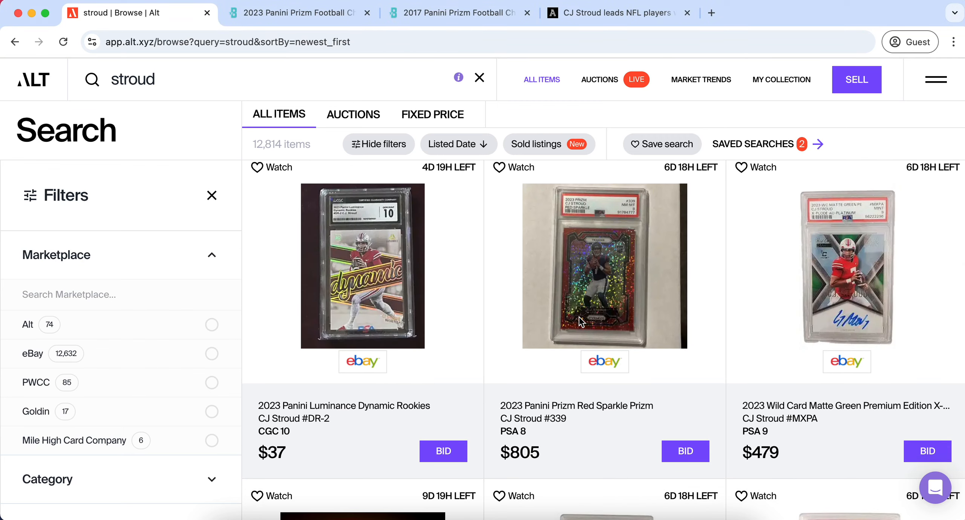
{"action": "left_click", "coordinate": [604, 266]}
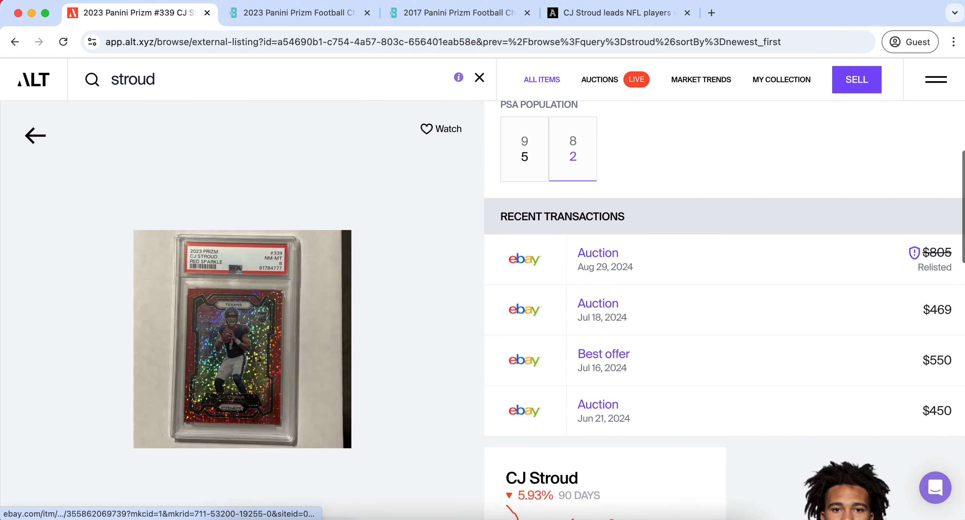
{"action": "scroll", "scroll_direction": "up", "scroll_amount": 3}
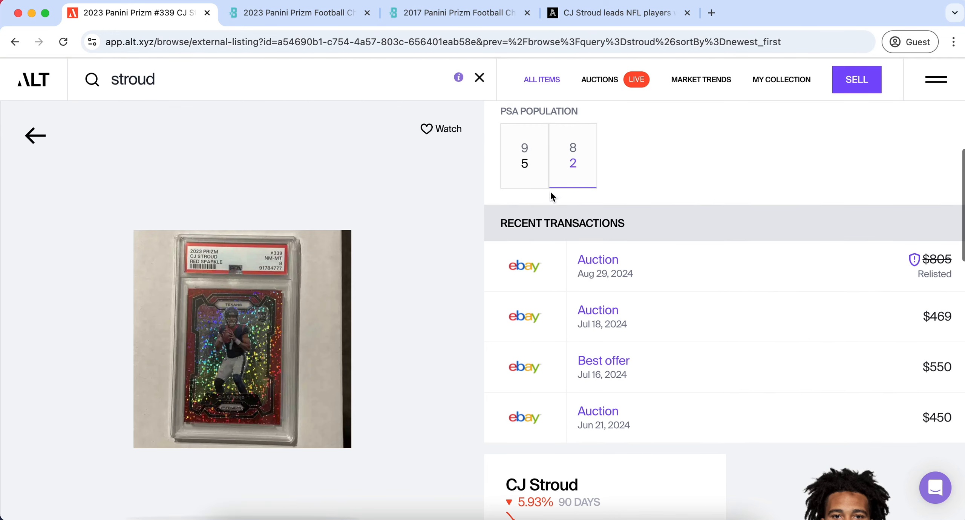
{"action": "left_click", "coordinate": [523, 155]}
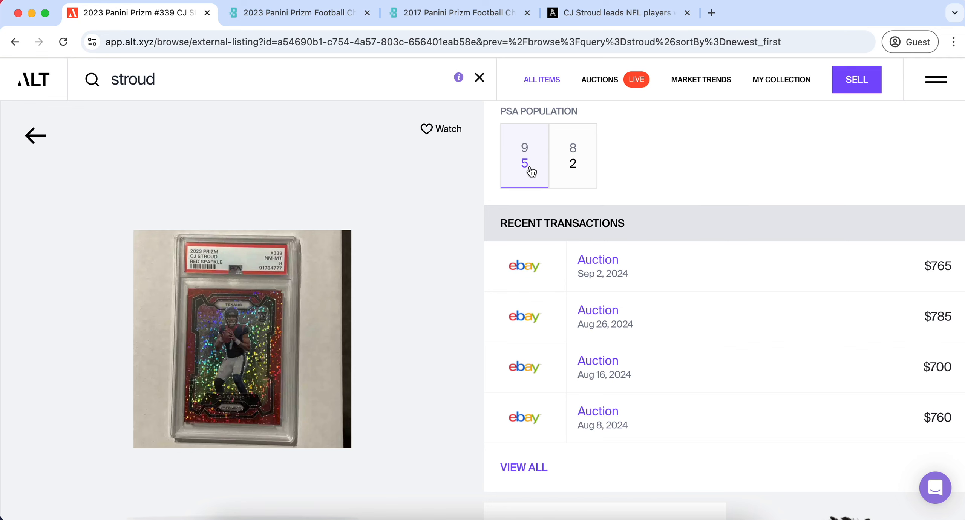
Check the PSA 8 recent sales from the search results, then go back
{"action": "scroll", "scroll_direction": "down", "scroll_amount": 3}
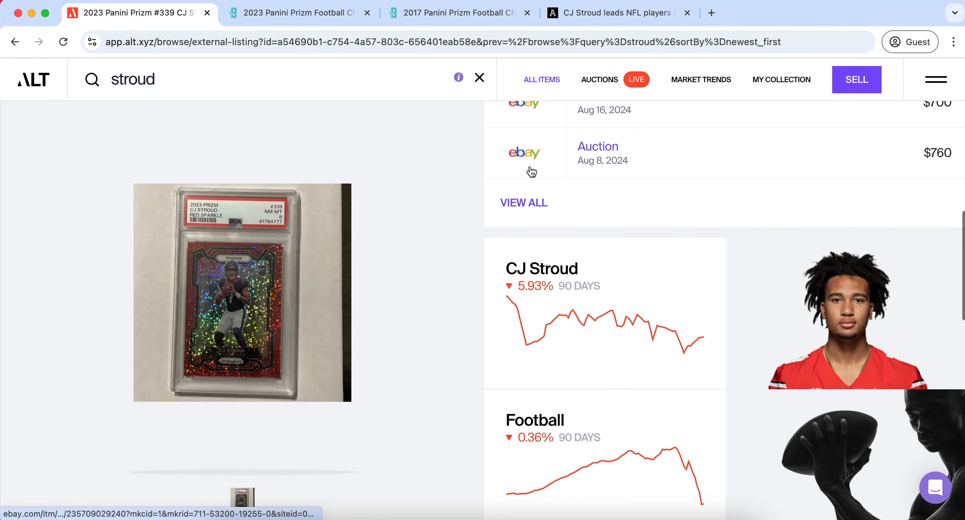
{"action": "mouse_move", "coordinate": [586, 321]}
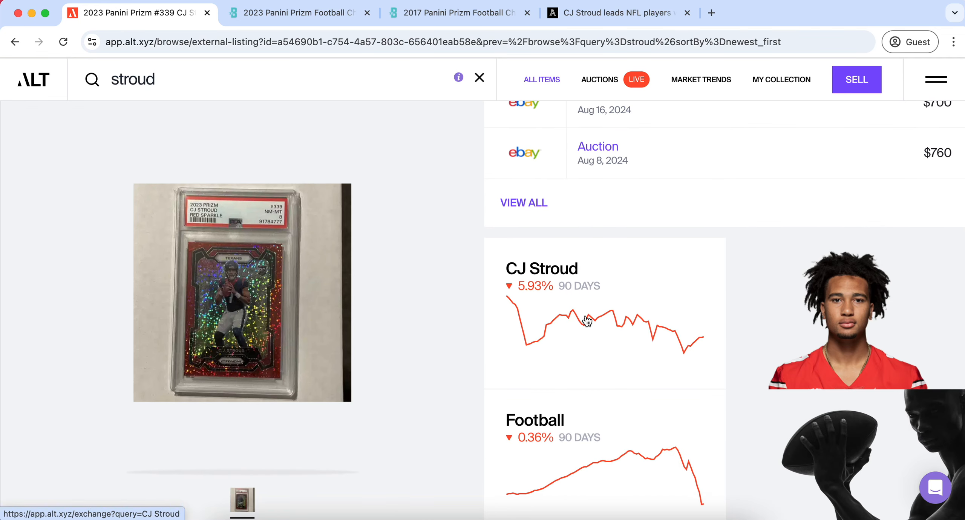
{"action": "mouse_move", "coordinate": [577, 319]}
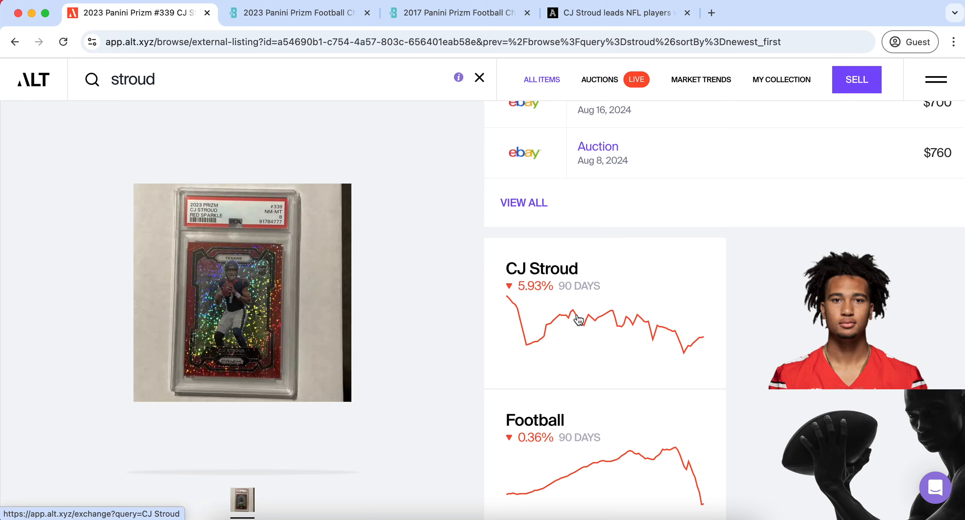
{"action": "mouse_move", "coordinate": [15, 42]}
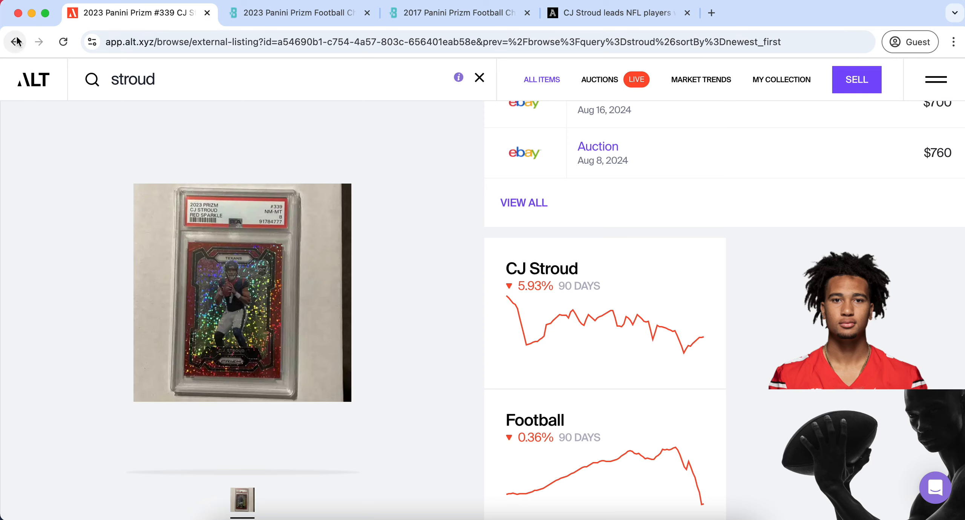
{"action": "mouse_move", "coordinate": [16, 41]}
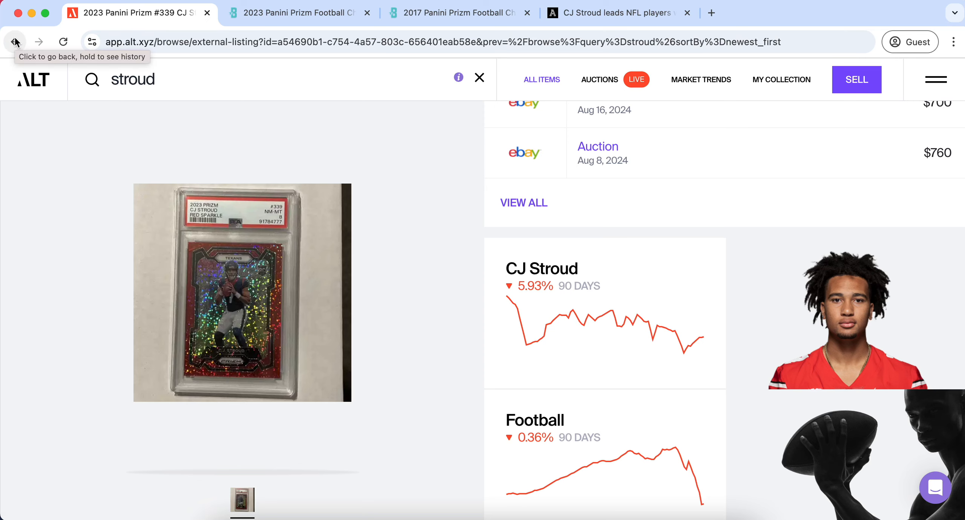
{"action": "left_click", "coordinate": [14, 42]}
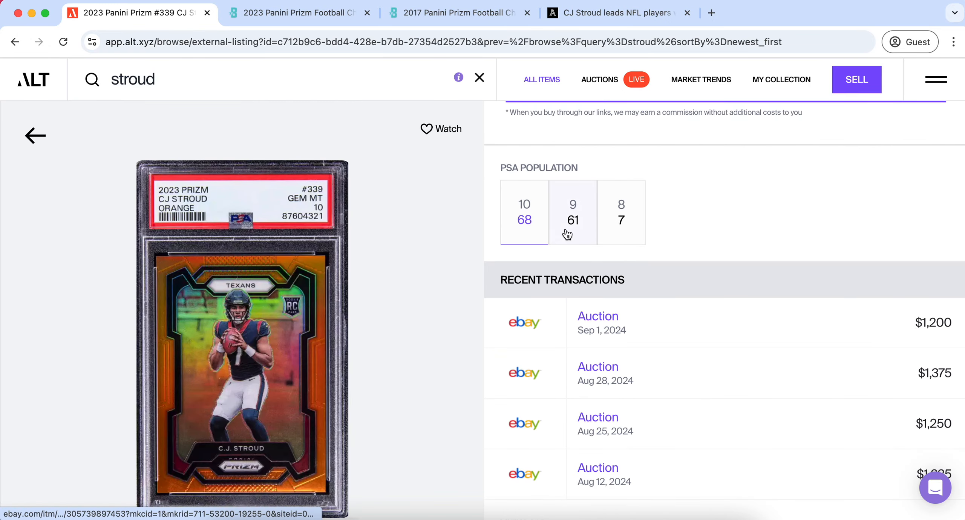
{"action": "left_click", "coordinate": [621, 211]}
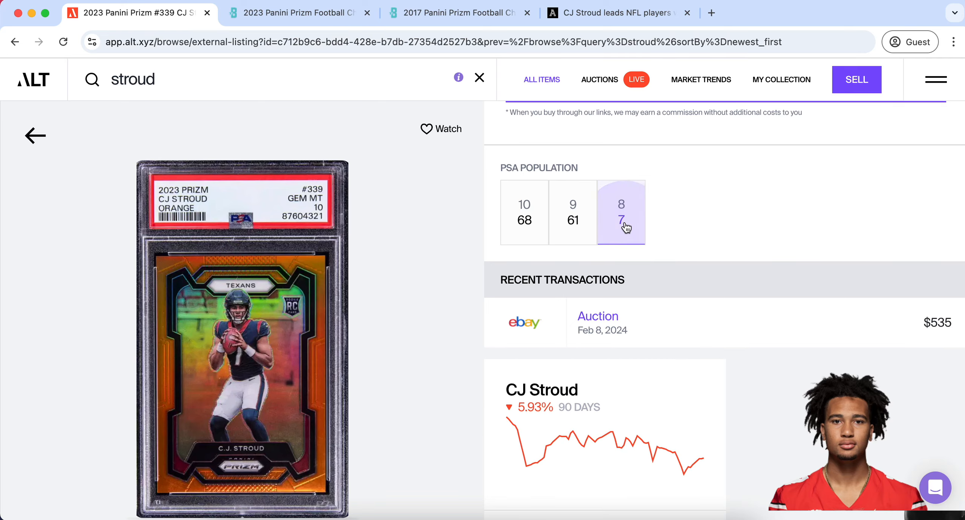
{"action": "left_click", "coordinate": [35, 135]}
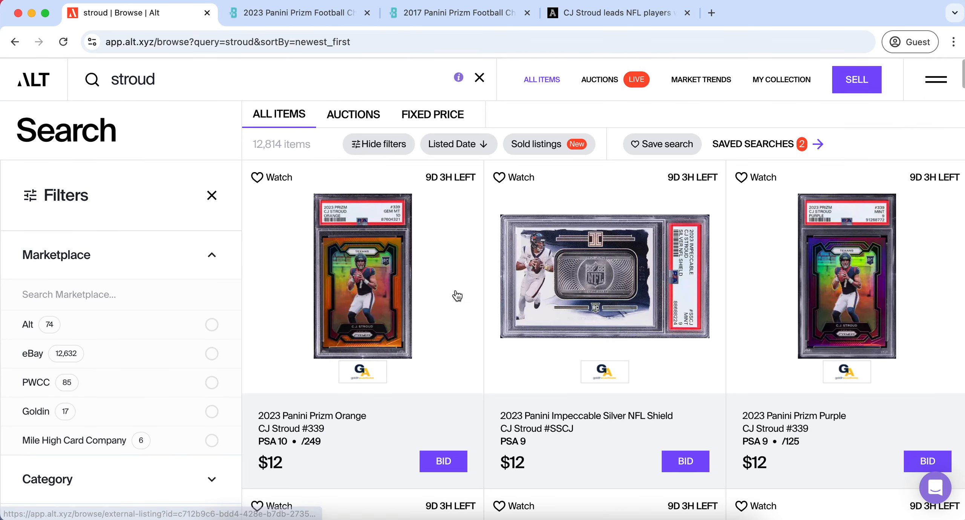
Inspect the Purple Prizm #339 listing, then browse results toward the base #339 PSA 9 card
{"action": "left_click", "coordinate": [848, 275]}
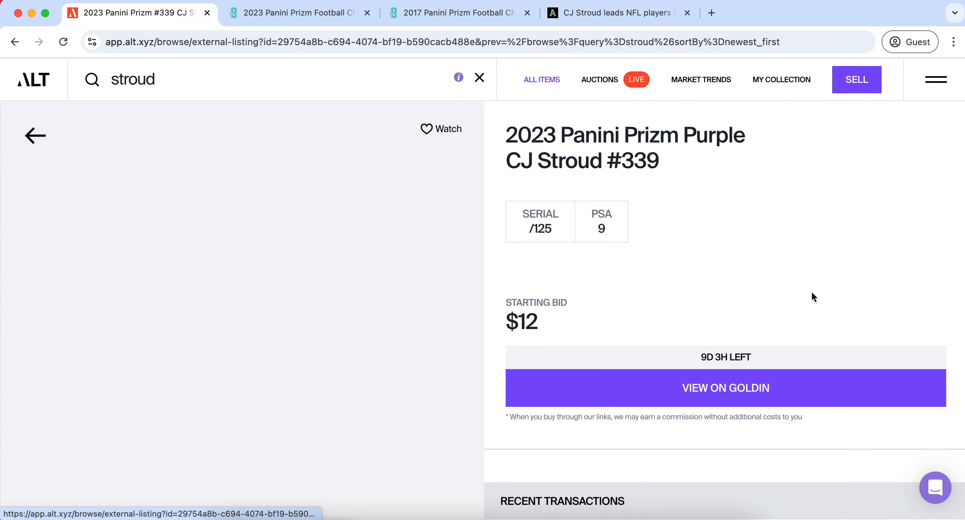
{"action": "scroll", "scroll_direction": "down", "scroll_amount": 3}
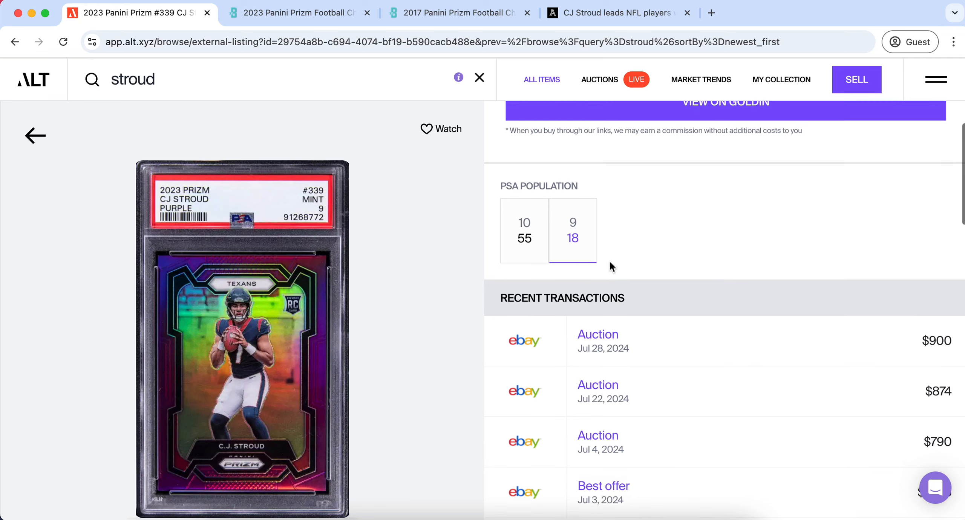
{"action": "scroll", "scroll_direction": "down", "scroll_amount": 3}
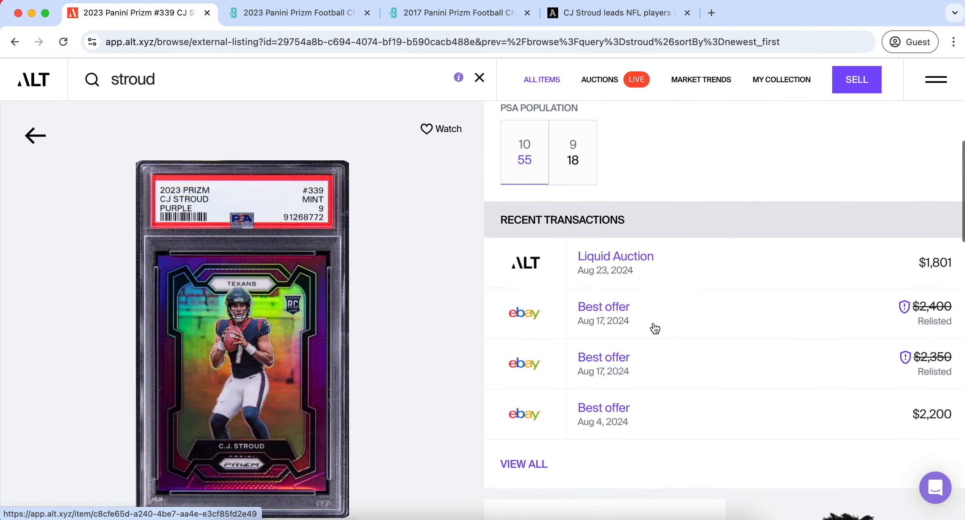
{"action": "scroll", "scroll_direction": "down", "scroll_amount": 3}
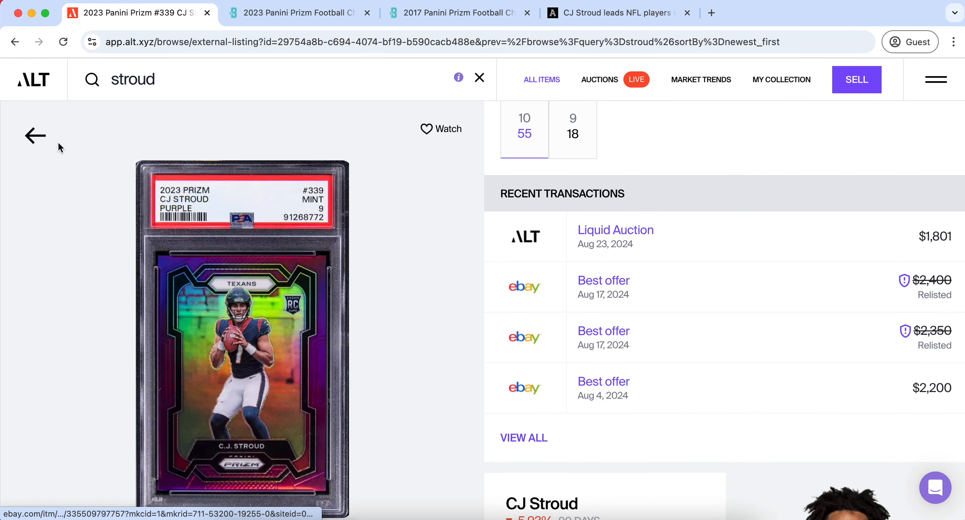
{"action": "left_click", "coordinate": [35, 135]}
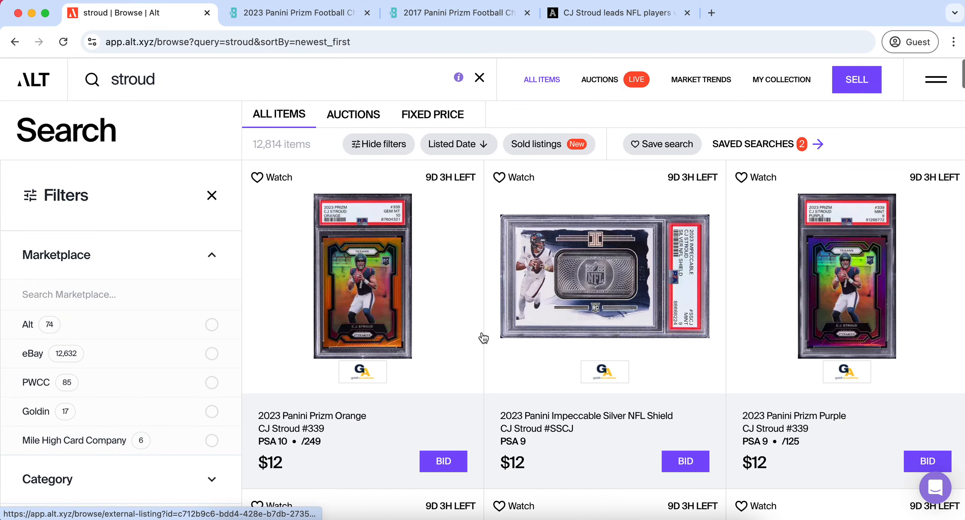
{"action": "scroll", "scroll_direction": "down", "scroll_amount": 3}
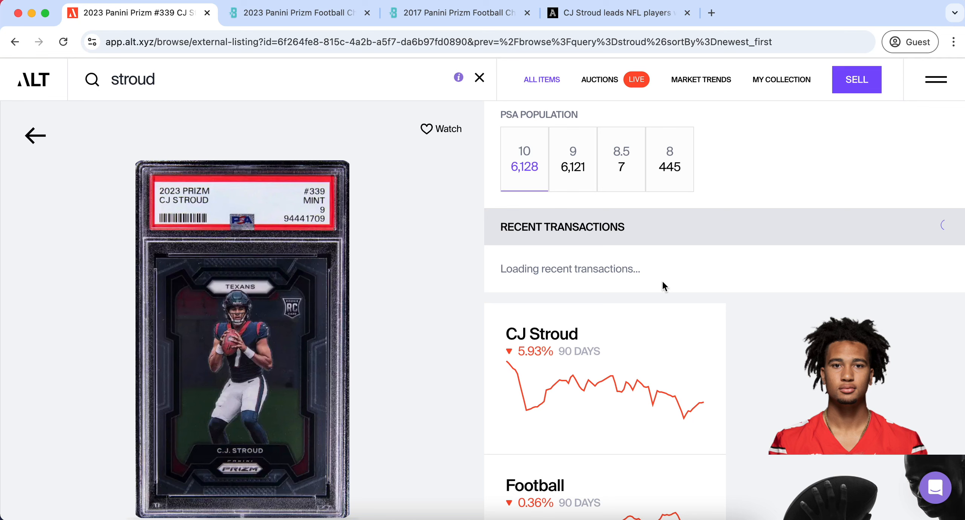
{"action": "scroll", "scroll_direction": "down", "scroll_amount": 3}
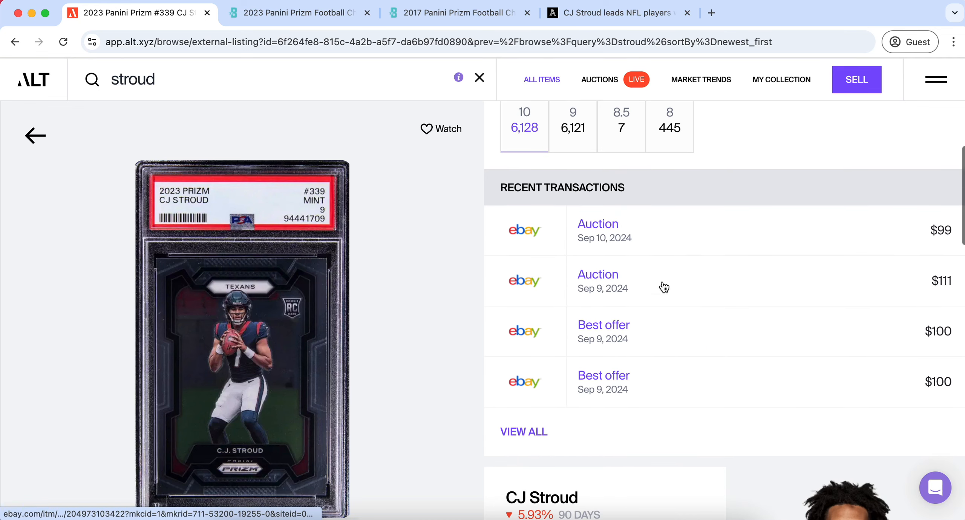
{"action": "mouse_move", "coordinate": [691, 426]}
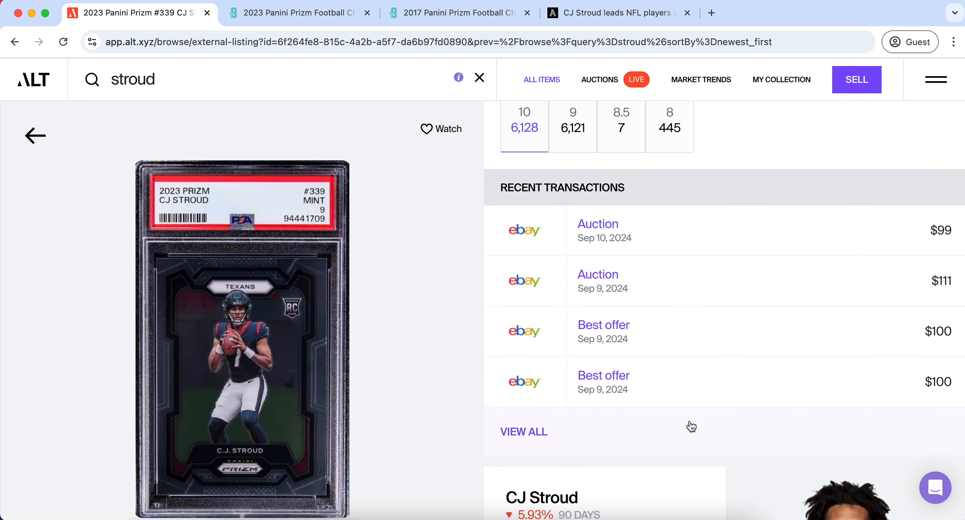
Open the full sales history for base Prizm #339 PSA 9 and load older sales
{"action": "left_click", "coordinate": [524, 431]}
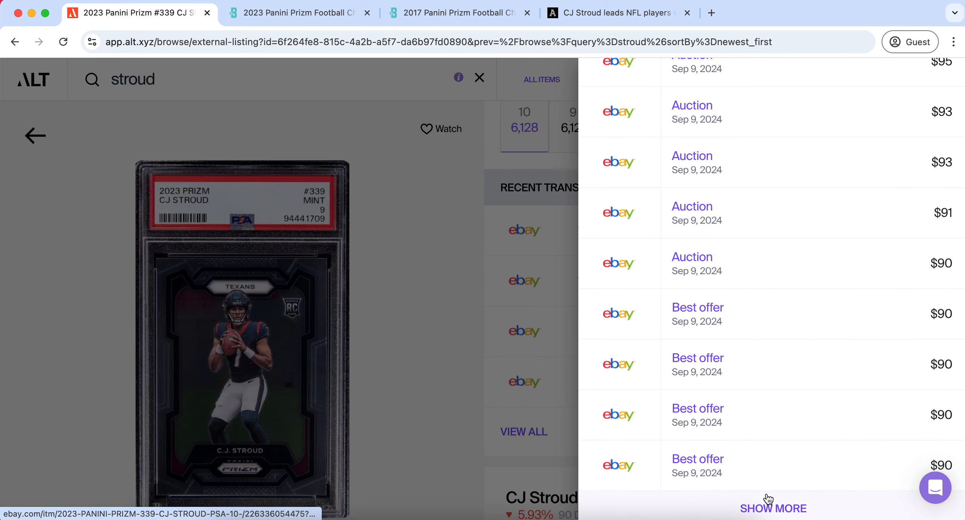
{"action": "scroll", "scroll_direction": "down", "scroll_amount": 3}
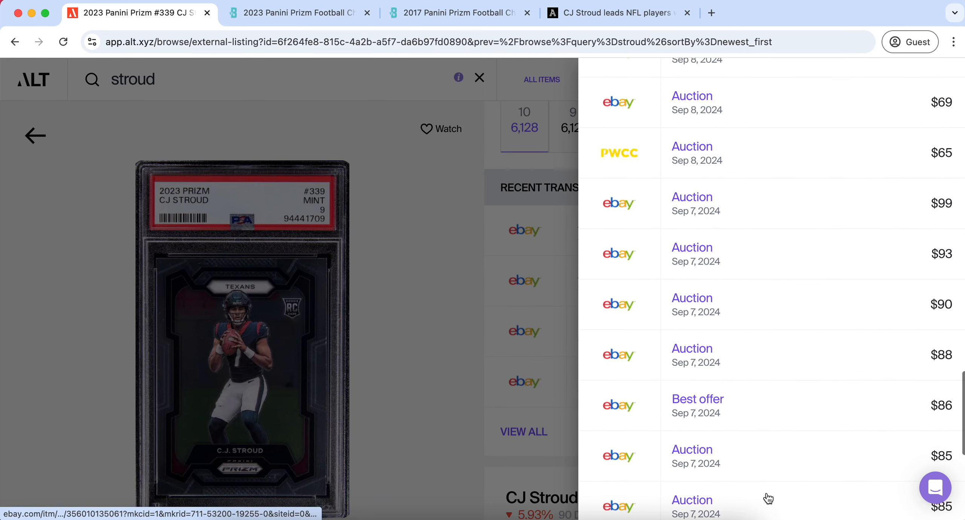
{"action": "scroll", "scroll_direction": "down", "scroll_amount": 3}
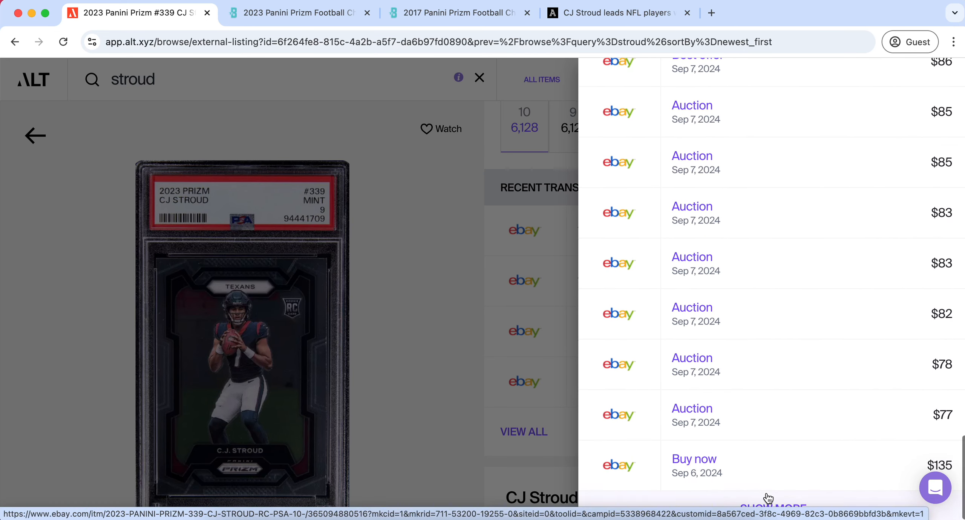
{"action": "scroll", "scroll_direction": "down", "scroll_amount": 3}
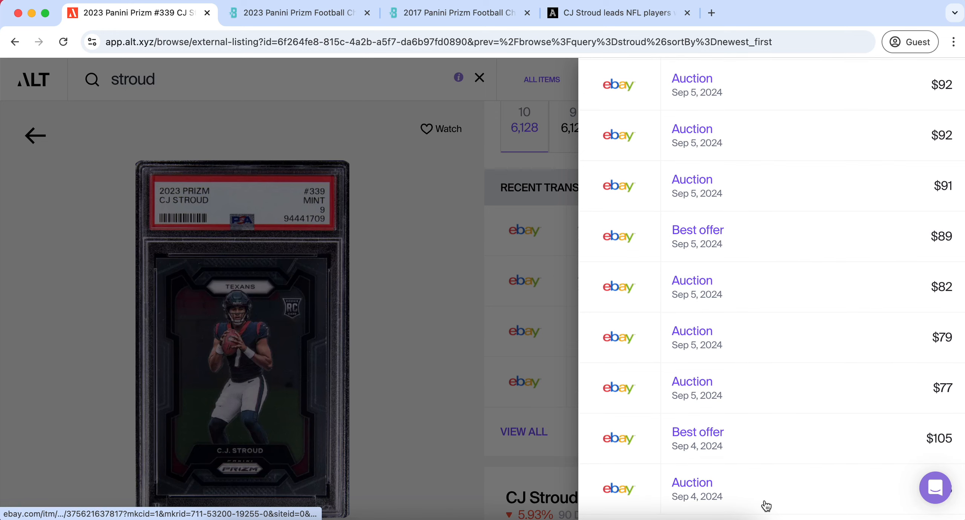
{"action": "scroll", "scroll_direction": "down", "scroll_amount": 3}
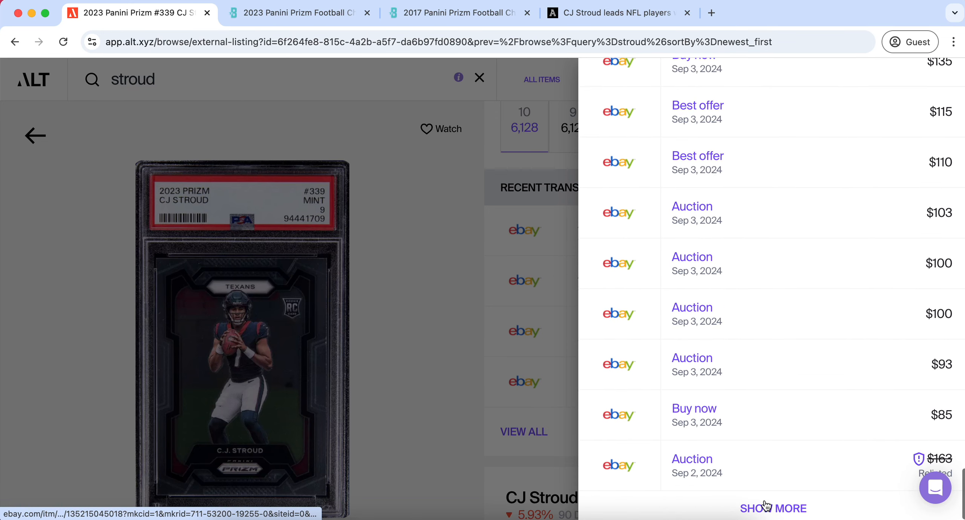
{"action": "left_click", "coordinate": [773, 508]}
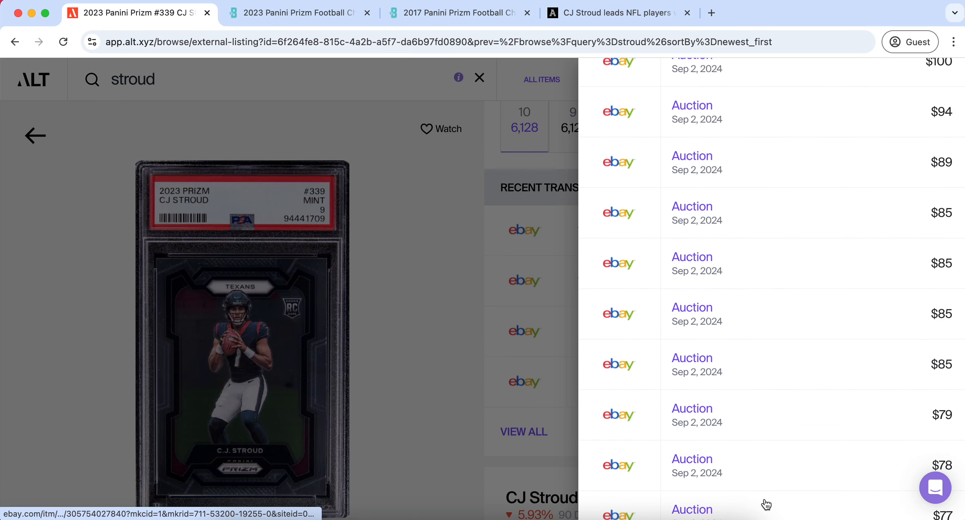
Review sales back to late August 2024 ($66–$118), then return to the stroud results
{"action": "scroll", "scroll_direction": "down", "scroll_amount": 3}
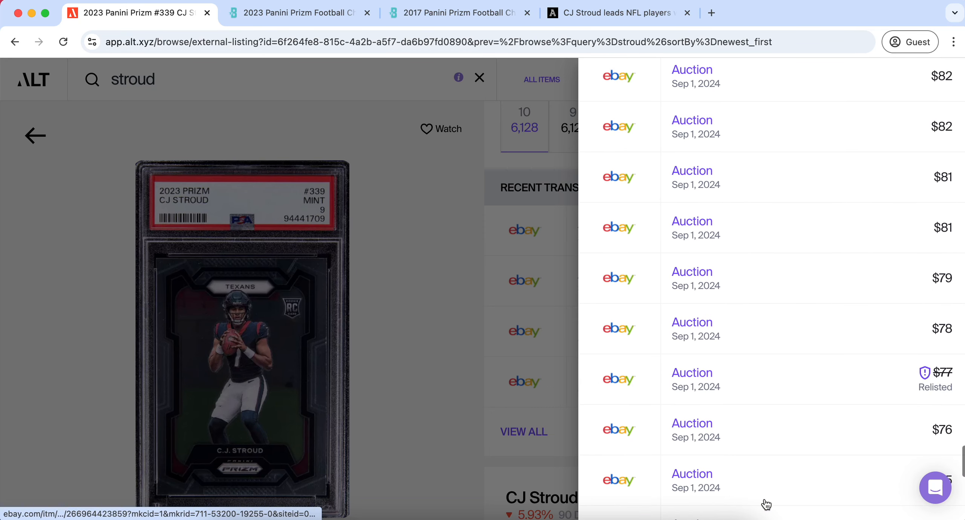
{"action": "scroll", "scroll_direction": "down", "scroll_amount": 3}
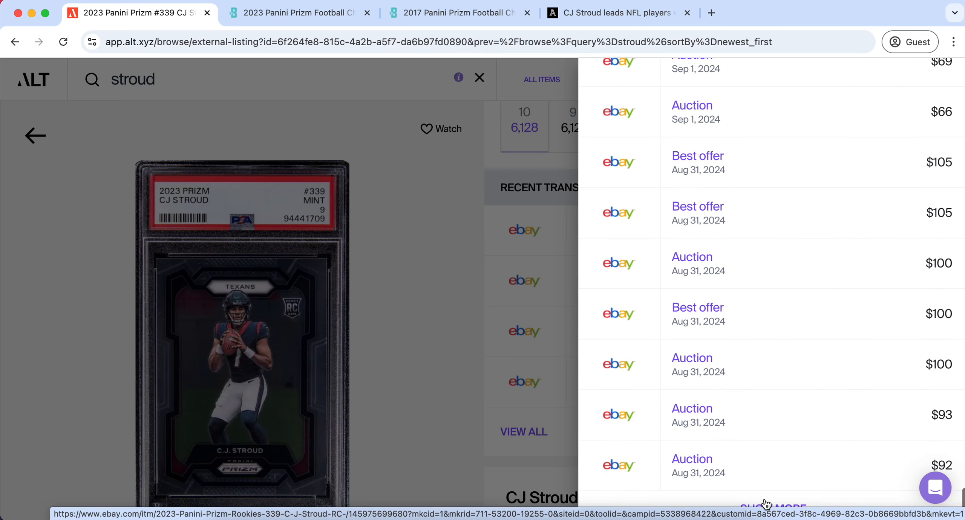
{"action": "scroll", "scroll_direction": "down", "scroll_amount": 3}
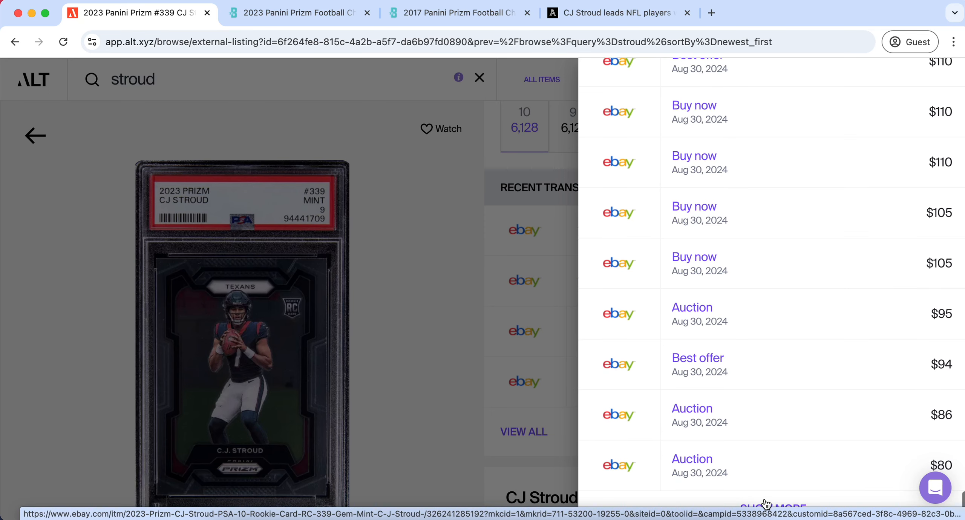
{"action": "scroll", "scroll_direction": "down", "scroll_amount": 3}
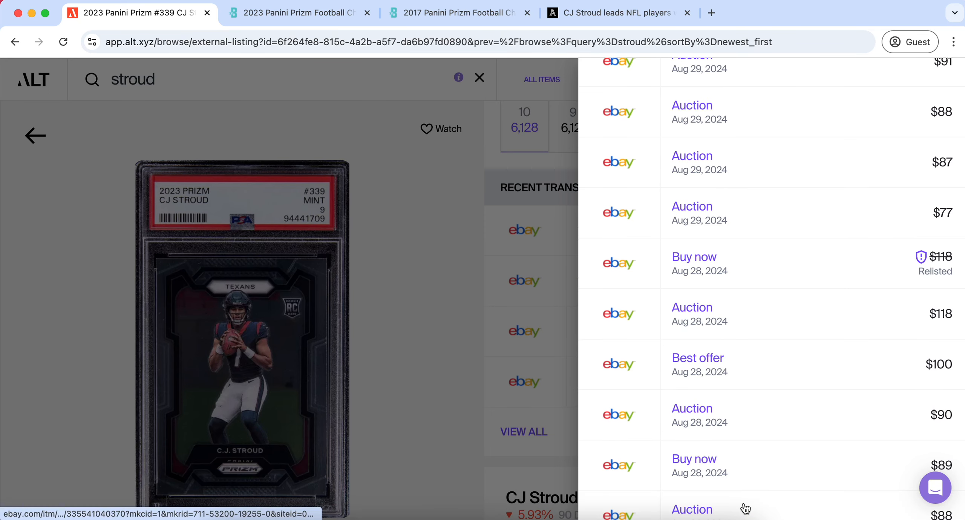
{"action": "scroll", "scroll_direction": "down", "scroll_amount": 3}
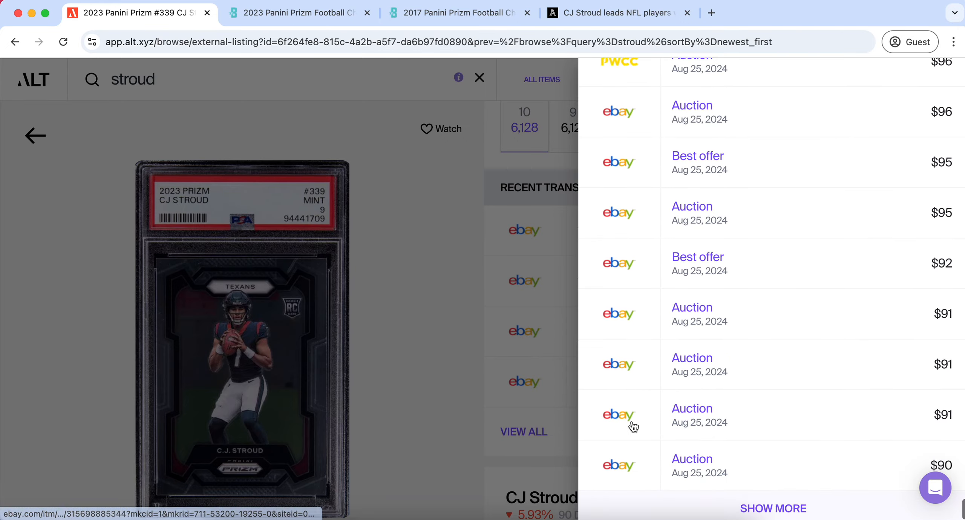
{"action": "left_click", "coordinate": [35, 135]}
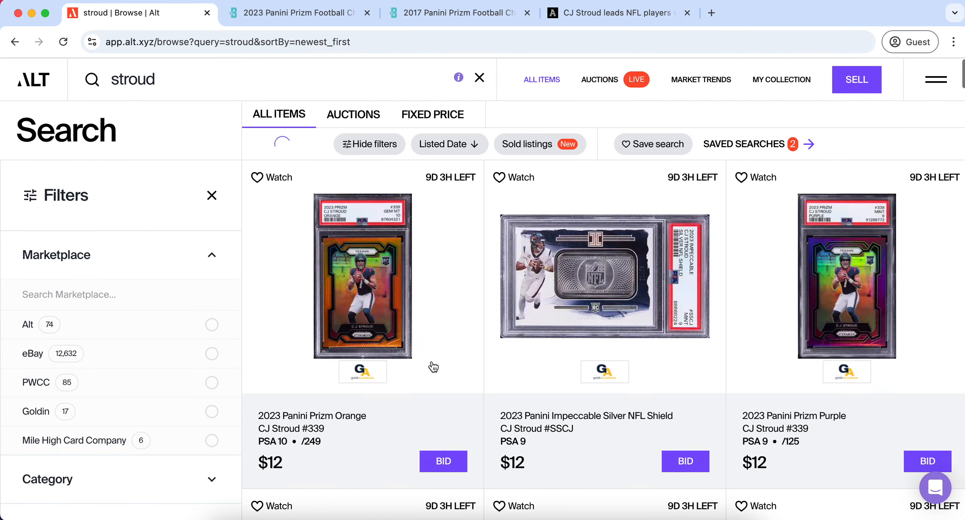
{"action": "scroll", "scroll_direction": "down", "scroll_amount": 3}
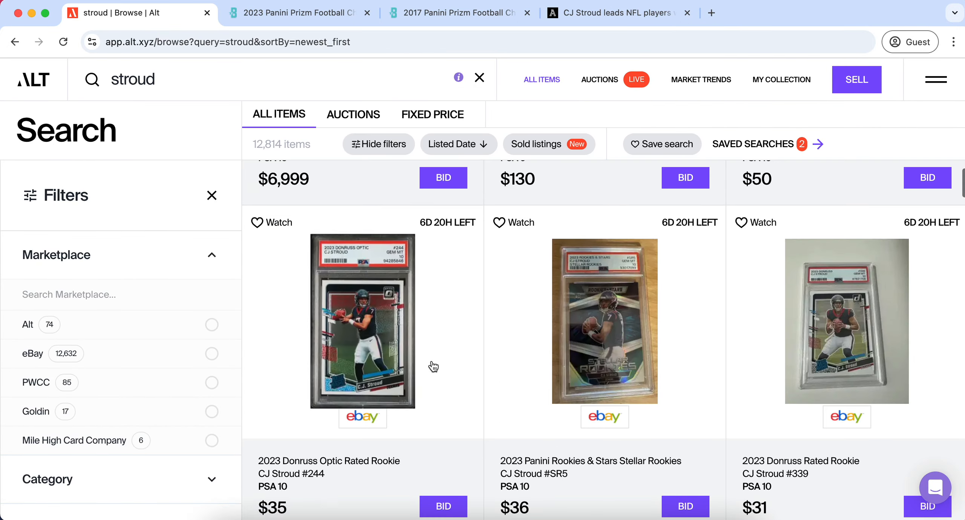
{"action": "scroll", "scroll_direction": "down", "scroll_amount": 3}
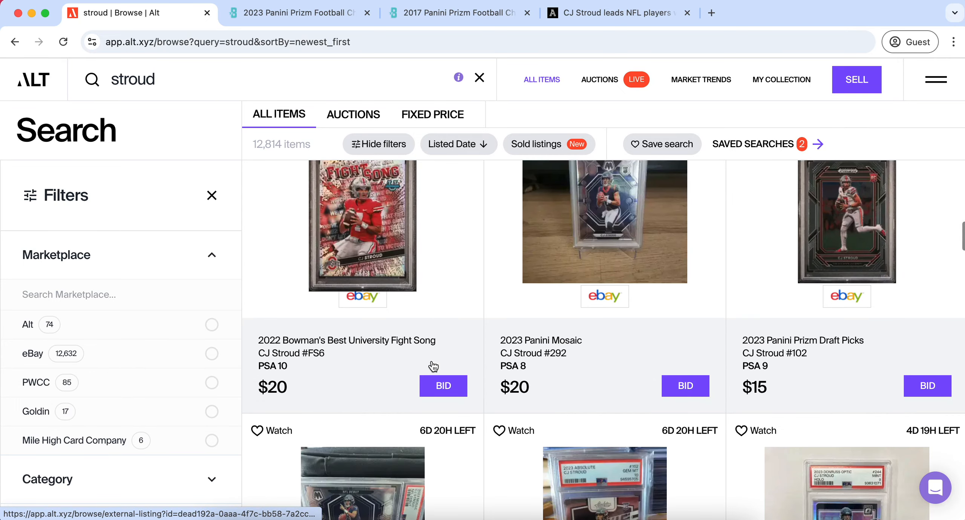
Switch to Beckett's 2023 Prizm Football checklist and read the base set parallels and print runs
{"action": "left_click", "coordinate": [296, 12]}
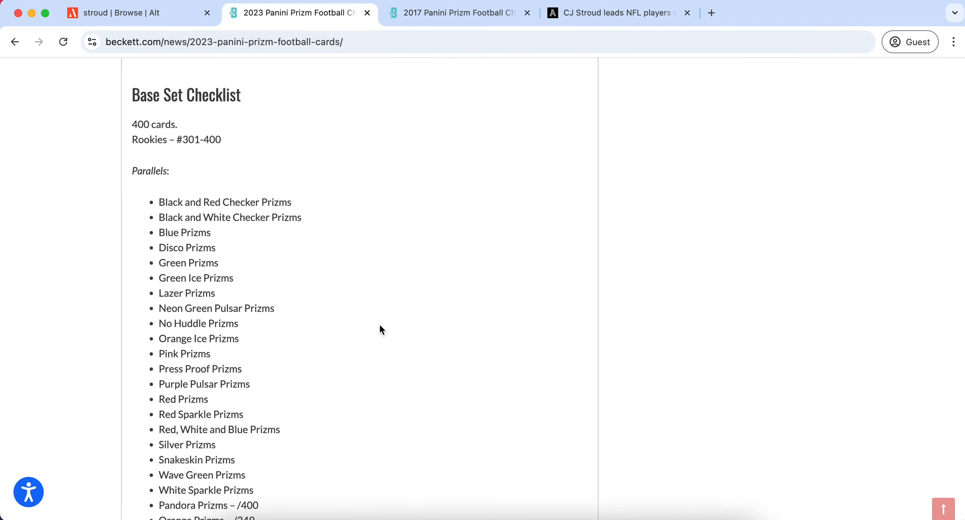
{"action": "scroll", "scroll_direction": "up", "scroll_amount": 3}
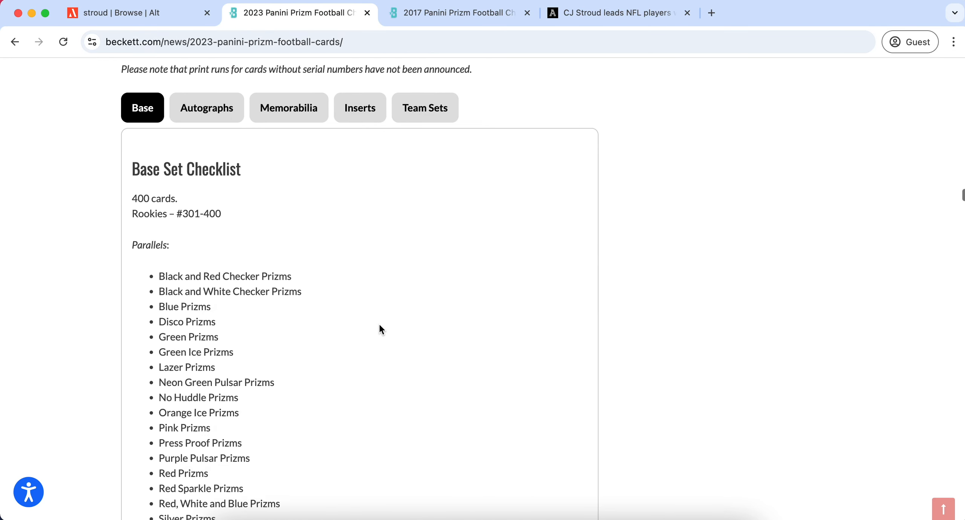
{"action": "scroll", "scroll_direction": "down", "scroll_amount": 3}
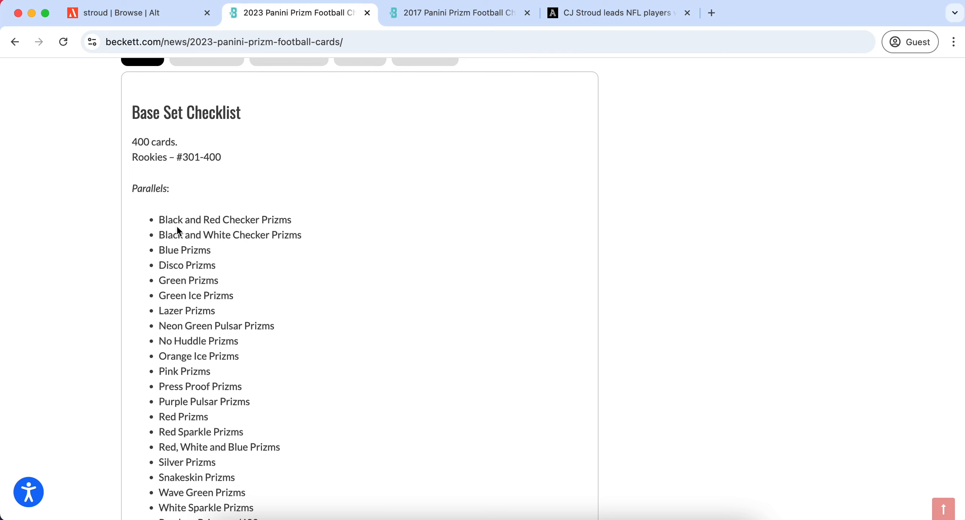
{"action": "scroll", "scroll_direction": "down", "scroll_amount": 3}
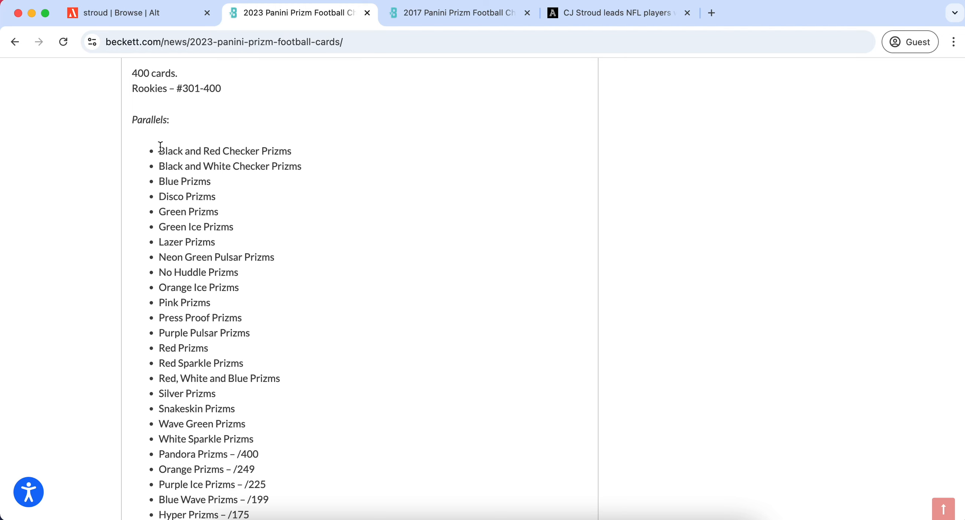
{"action": "mouse_move", "coordinate": [156, 169]}
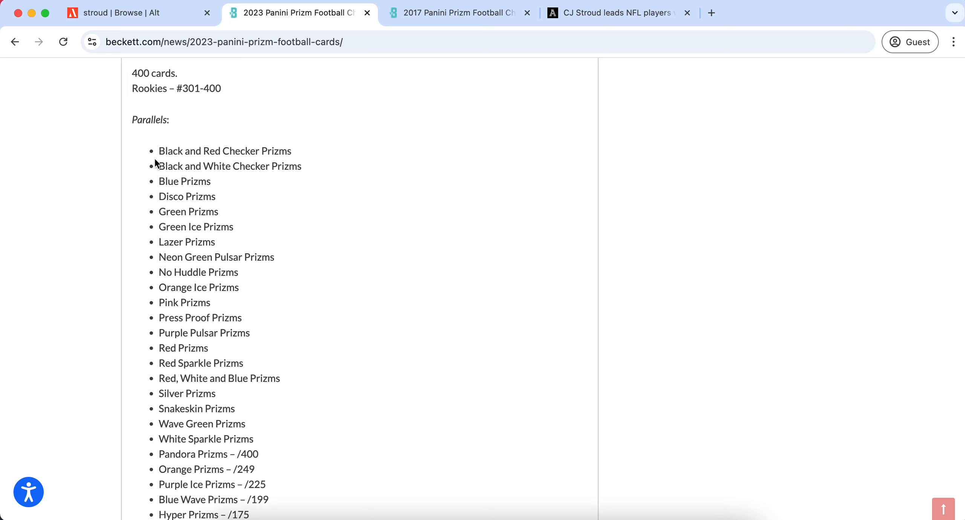
{"action": "mouse_move", "coordinate": [165, 149]}
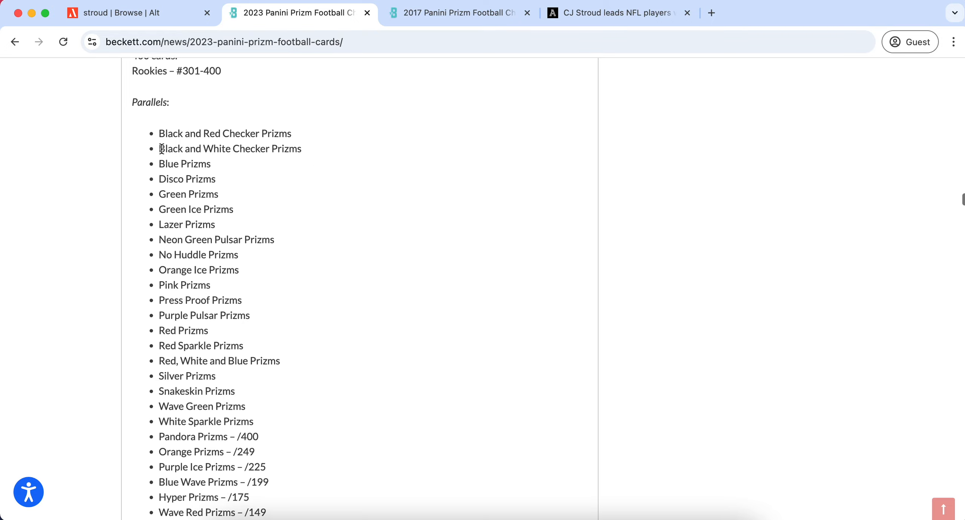
{"action": "scroll", "scroll_direction": "down", "scroll_amount": 3}
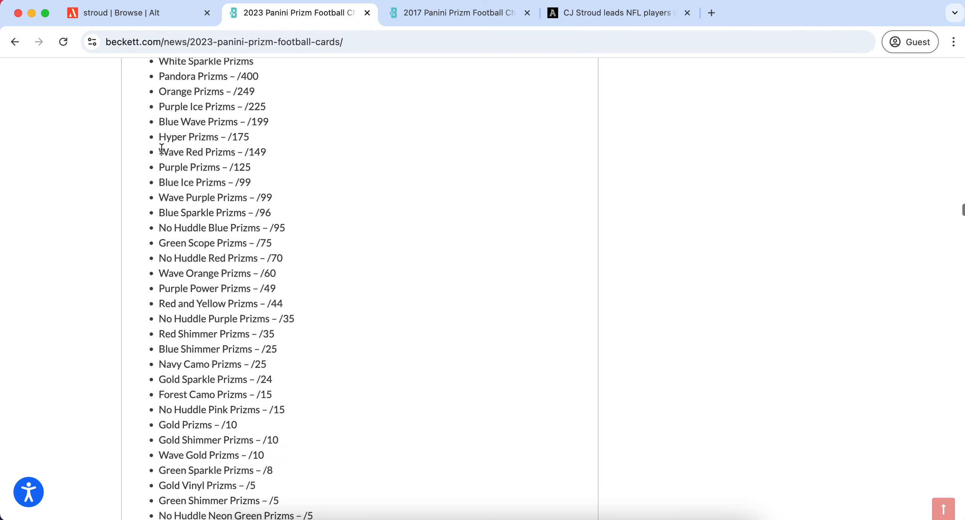
{"action": "scroll", "scroll_direction": "up", "scroll_amount": 3}
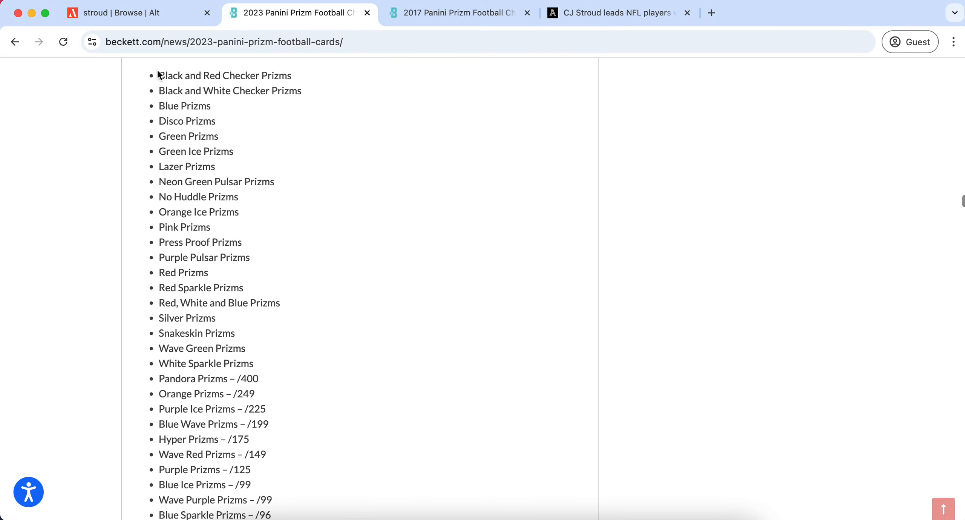
{"action": "mouse_move", "coordinate": [179, 193]}
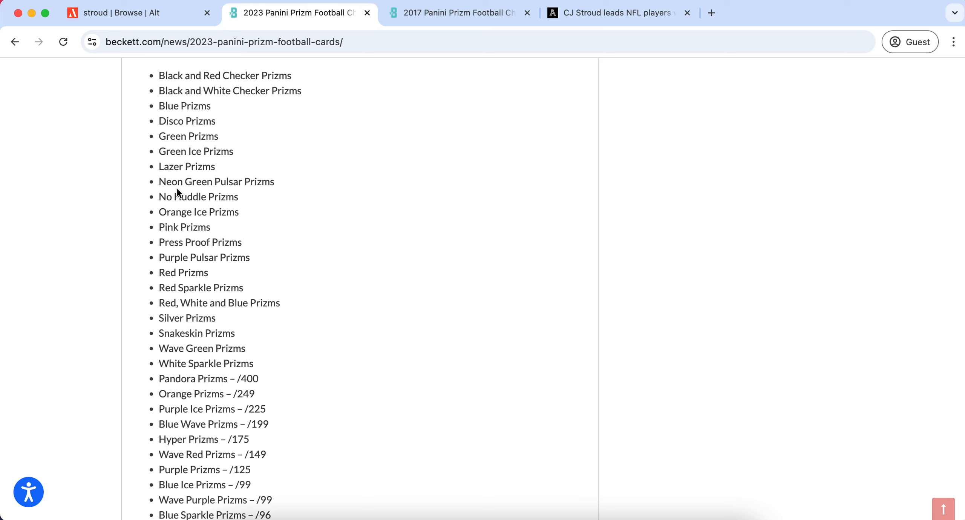
{"action": "mouse_move", "coordinate": [159, 74]}
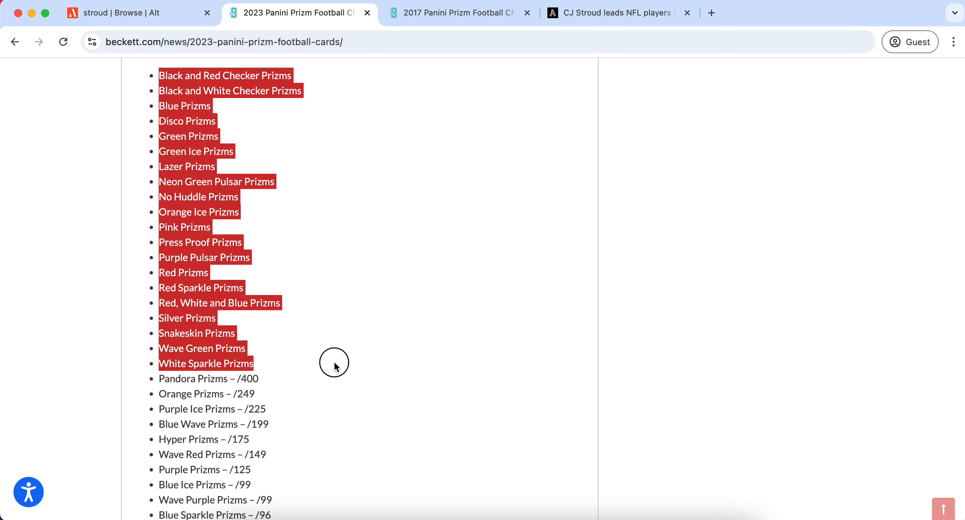
{"action": "mouse_move", "coordinate": [275, 152]}
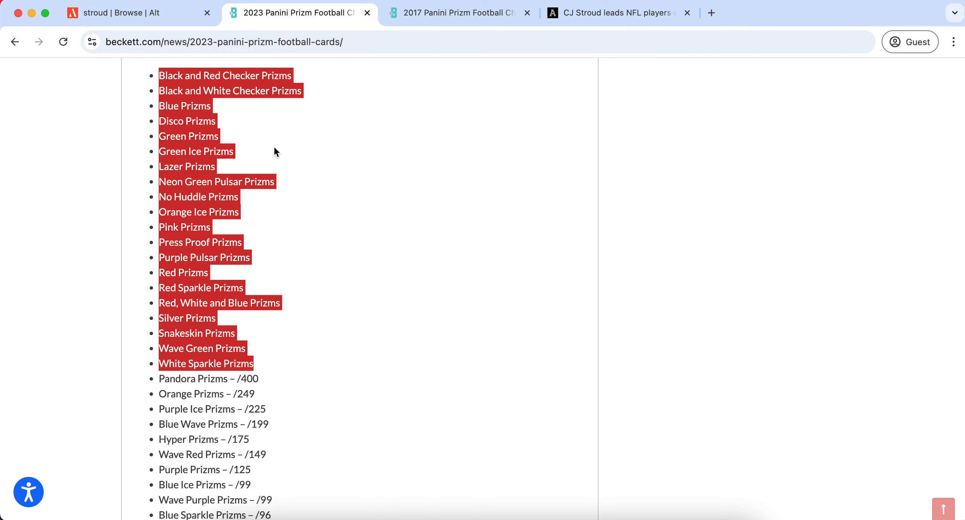
{"action": "mouse_move", "coordinate": [268, 344]}
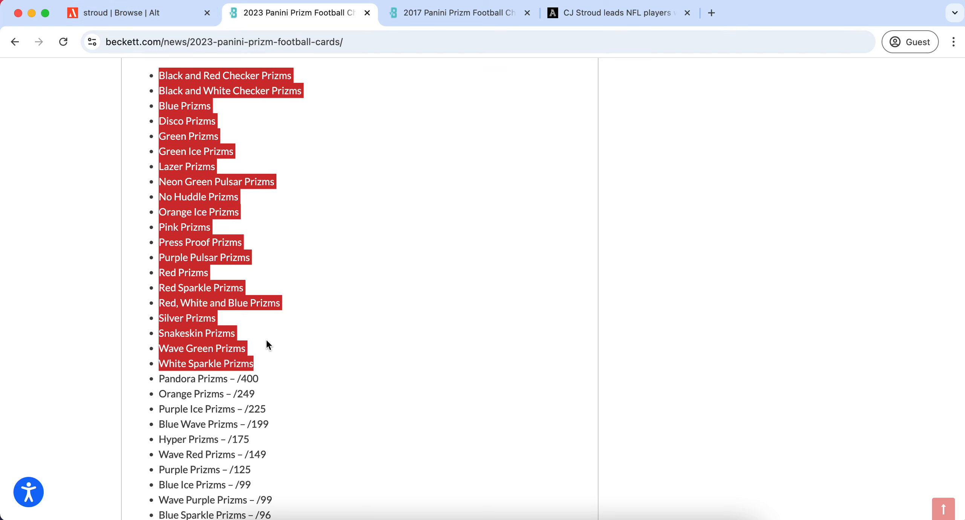
{"action": "scroll", "scroll_direction": "down", "scroll_amount": 3}
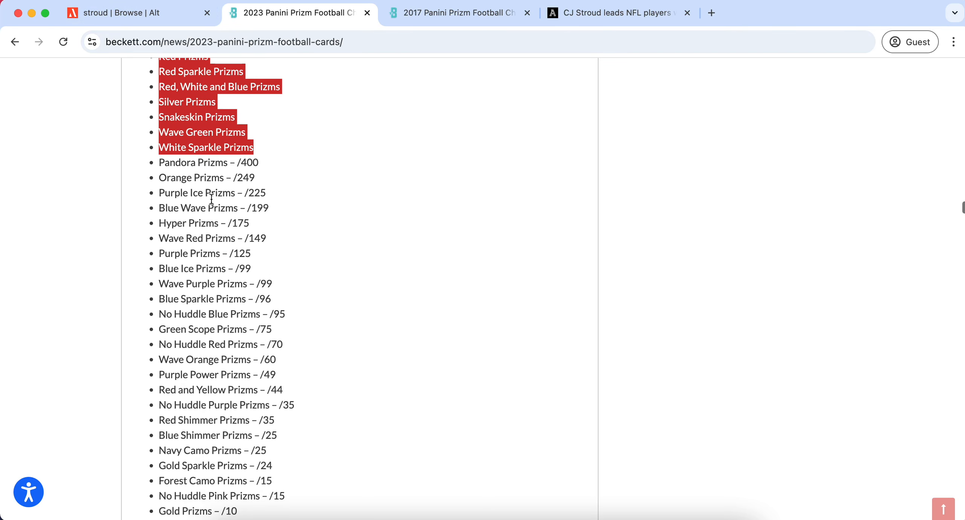
{"action": "scroll", "scroll_direction": "down", "scroll_amount": 3}
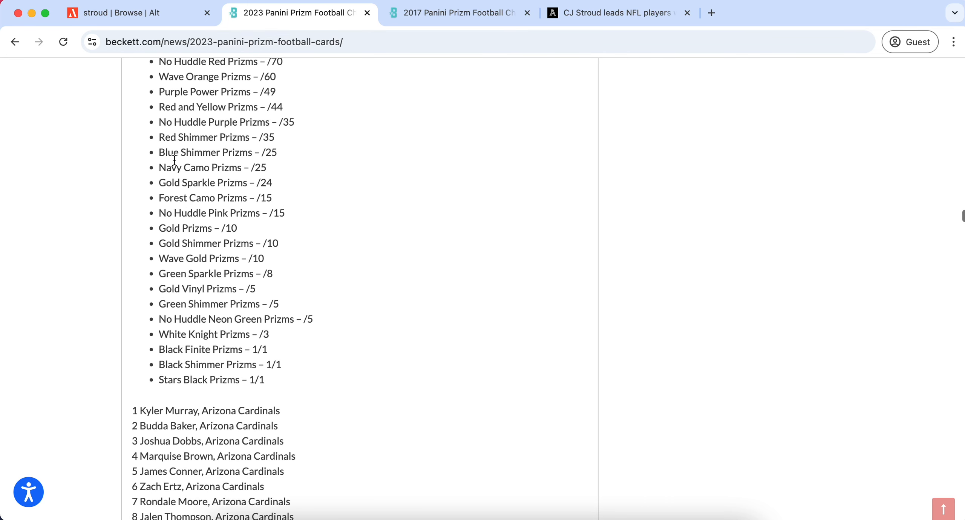
{"action": "mouse_move", "coordinate": [244, 379]}
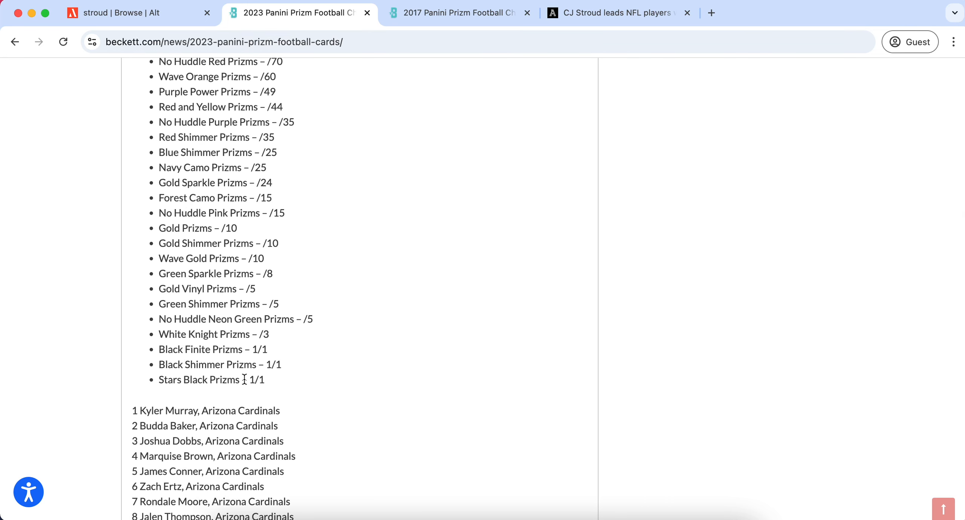
{"action": "scroll", "scroll_direction": "down", "scroll_amount": 3}
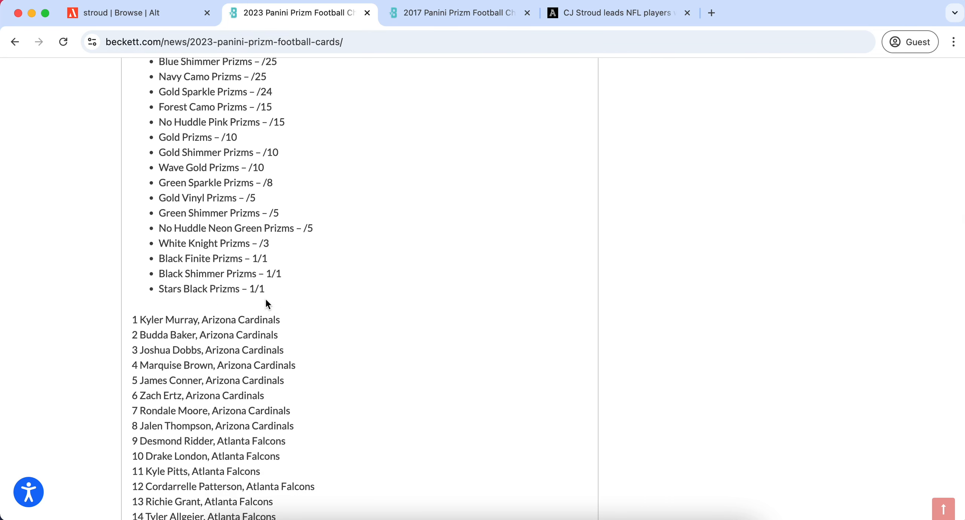
{"action": "scroll", "scroll_direction": "up", "scroll_amount": 3}
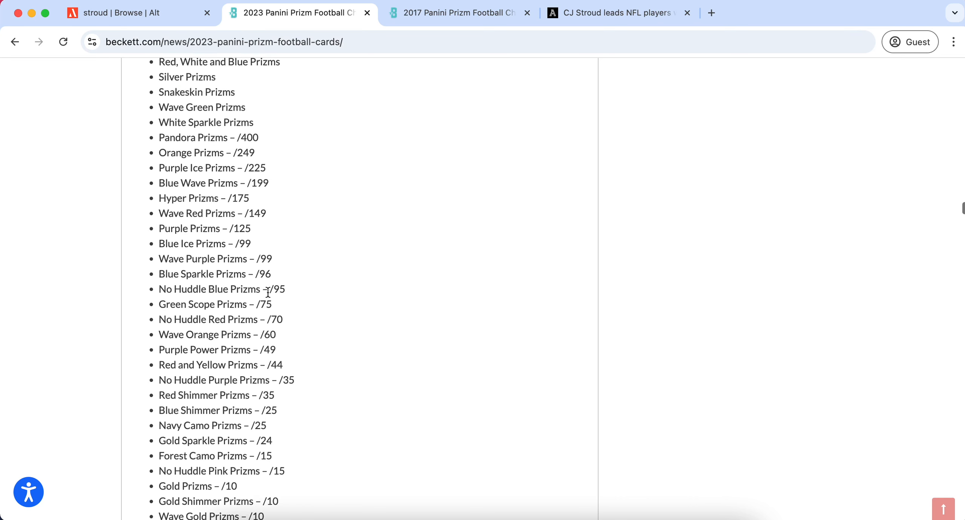
{"action": "mouse_move", "coordinate": [163, 152]}
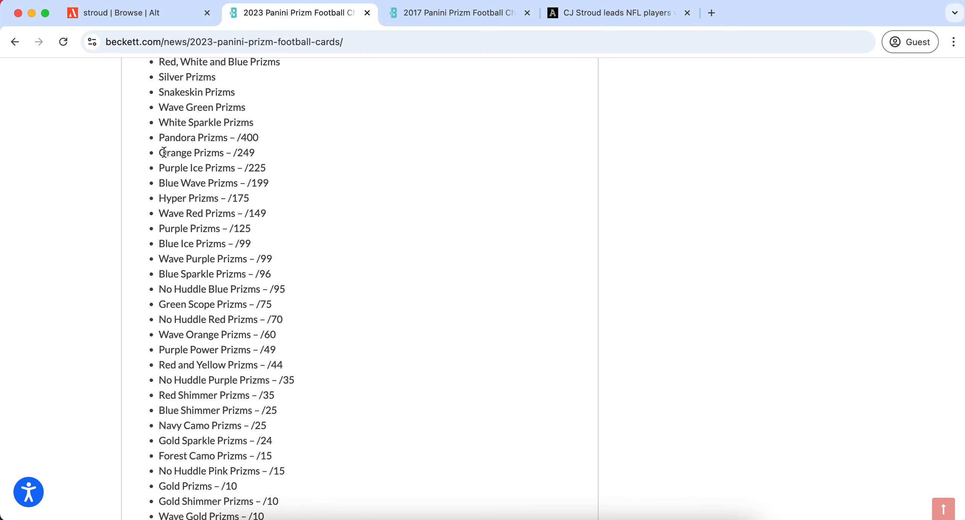
{"action": "scroll", "scroll_direction": "up", "scroll_amount": 3}
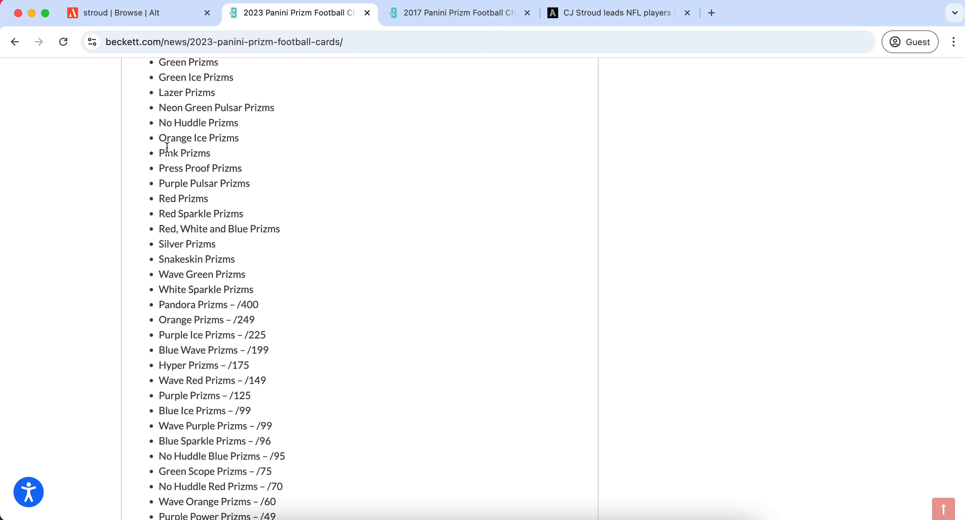
{"action": "scroll", "scroll_direction": "up", "scroll_amount": 3}
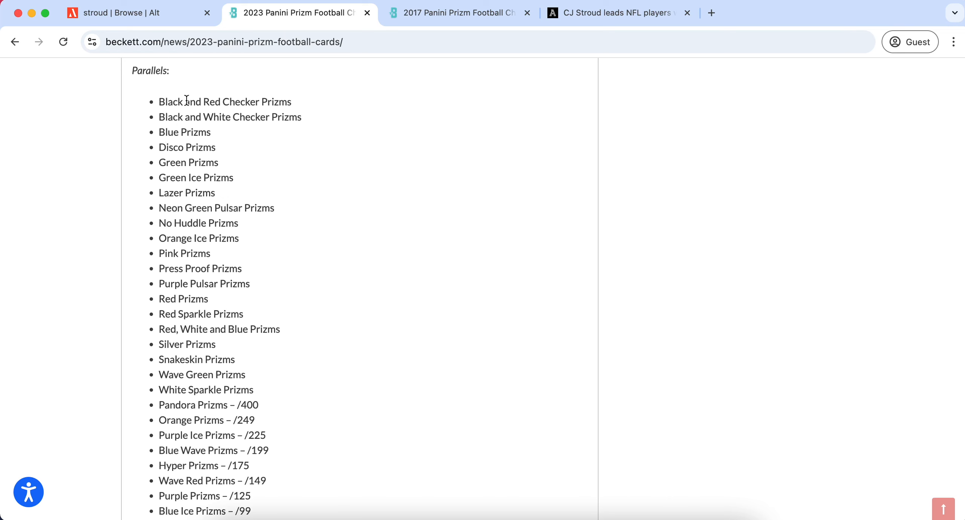
Highlight the Black and Red Checker Prizms entry, then the Blue Sparkle Prizms /96 line
{"action": "double_click", "coordinate": [187, 101]}
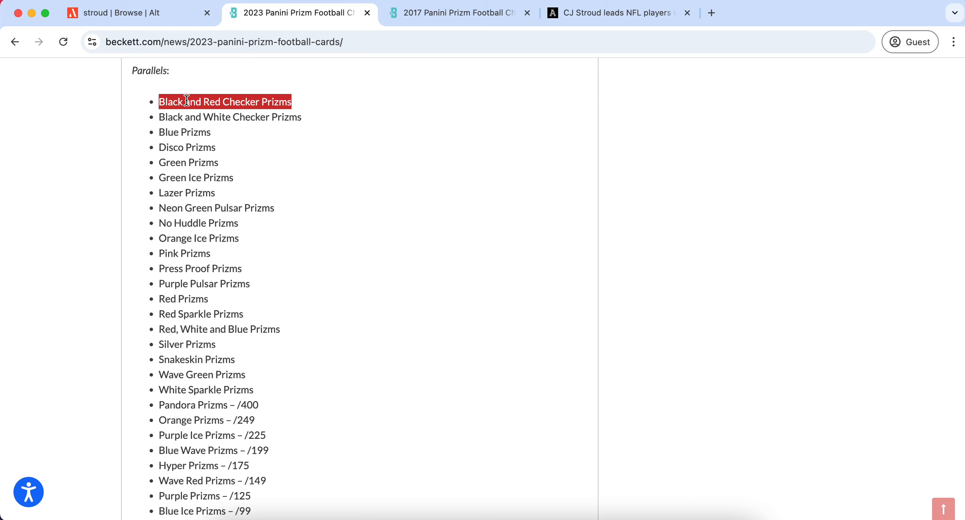
{"action": "scroll", "scroll_direction": "down", "scroll_amount": 3}
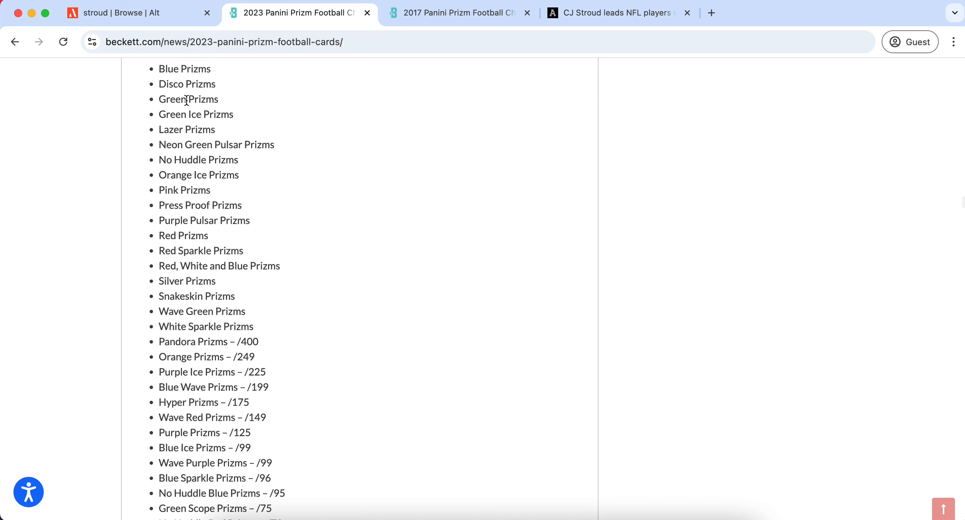
{"action": "scroll", "scroll_direction": "down", "scroll_amount": 3}
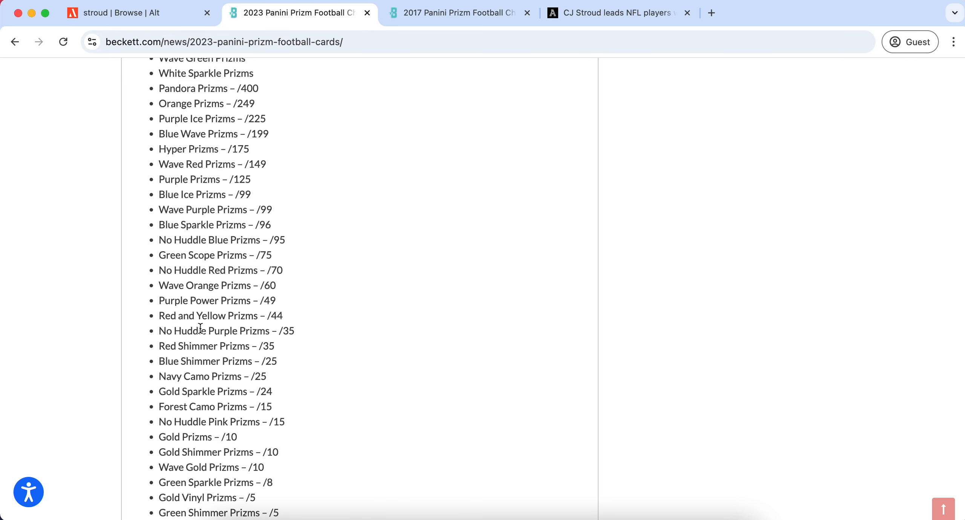
{"action": "double_click", "coordinate": [214, 224]}
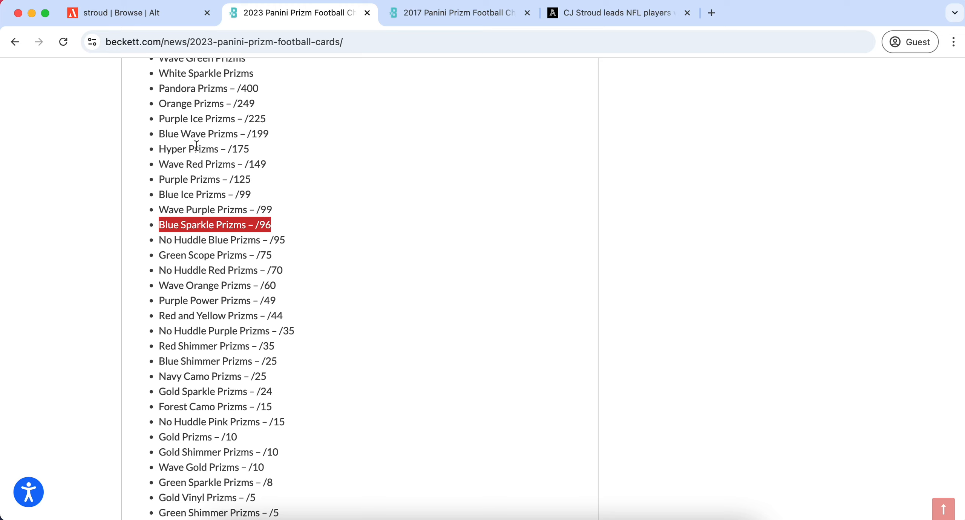
{"action": "mouse_move", "coordinate": [332, 471]}
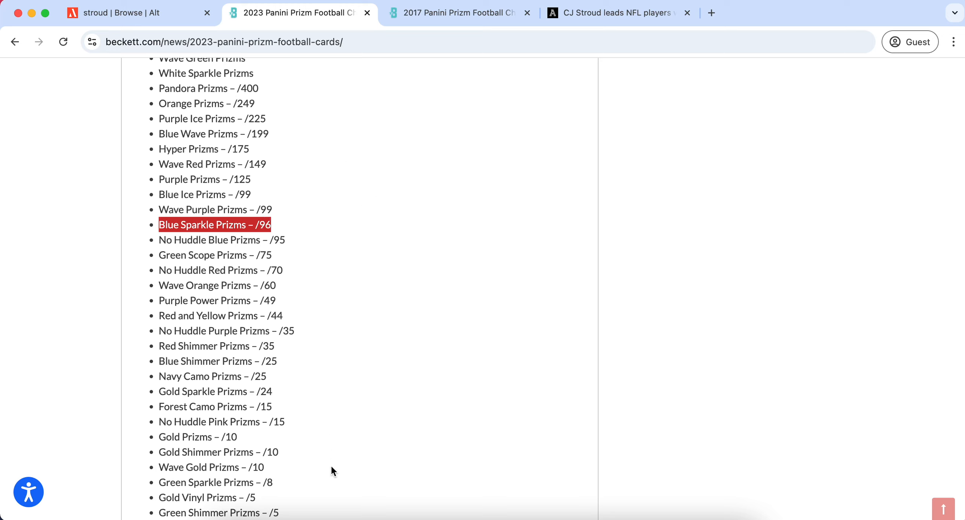
{"action": "mouse_move", "coordinate": [215, 223]}
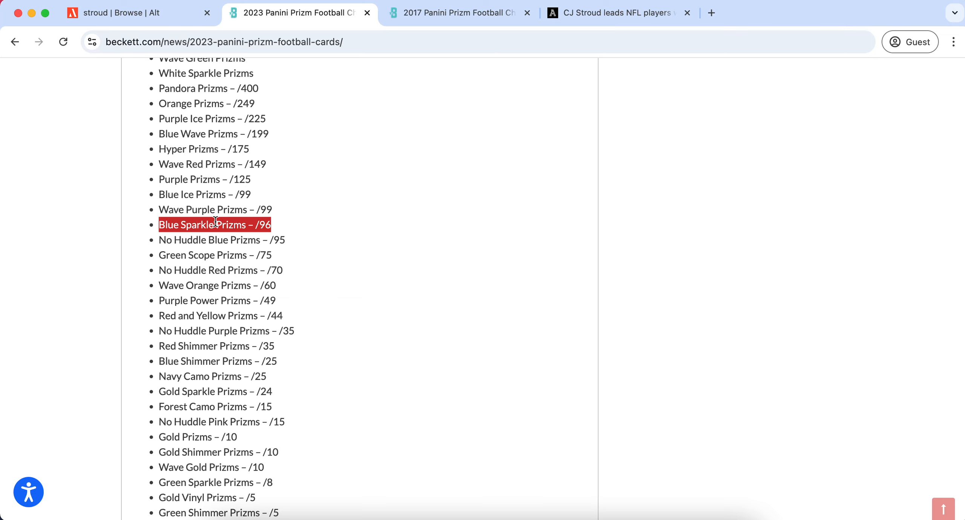
{"action": "scroll", "scroll_direction": "down", "scroll_amount": 3}
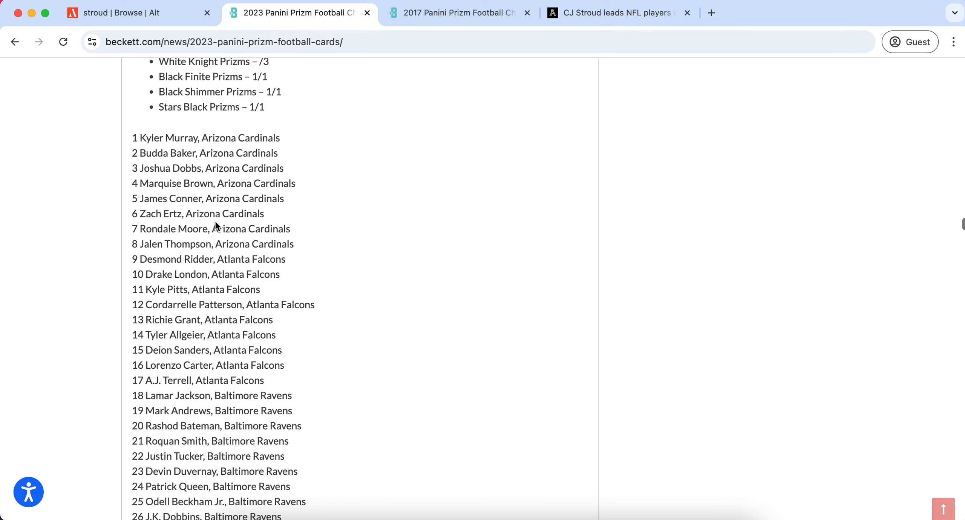
{"action": "scroll", "scroll_direction": "up", "scroll_amount": 3}
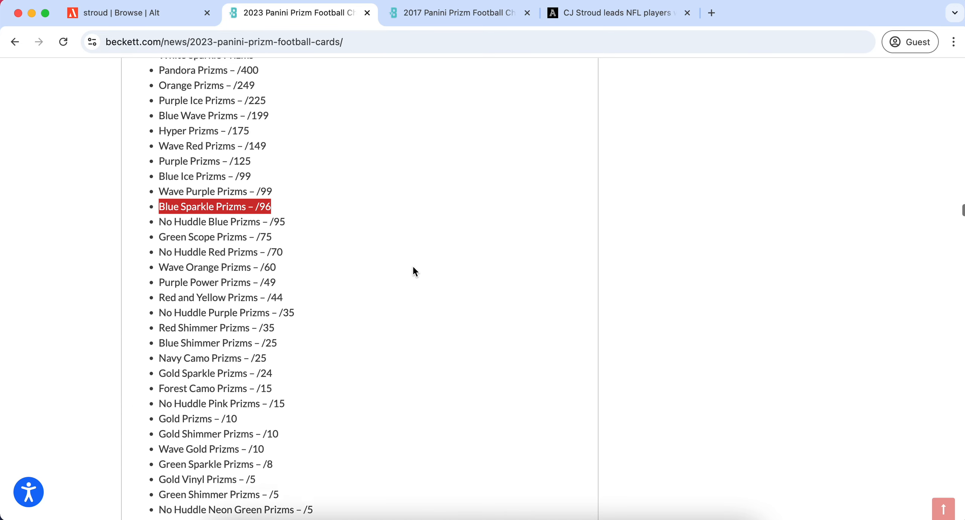
{"action": "scroll", "scroll_direction": "up", "scroll_amount": 3}
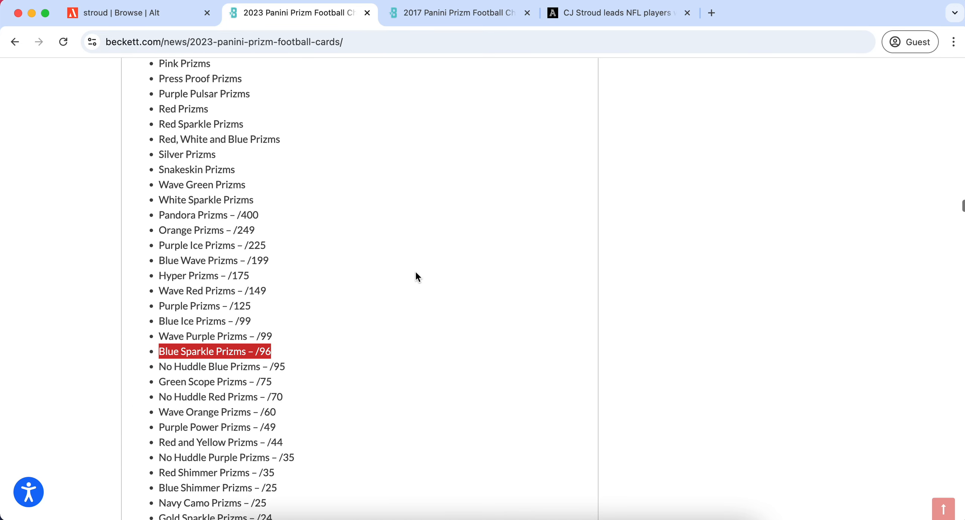
In the 2017 Prizm checklist, highlight retail exclusives, then Gold /10, Gold Vinyl /5, Black Finite /1
{"action": "left_click", "coordinate": [452, 12]}
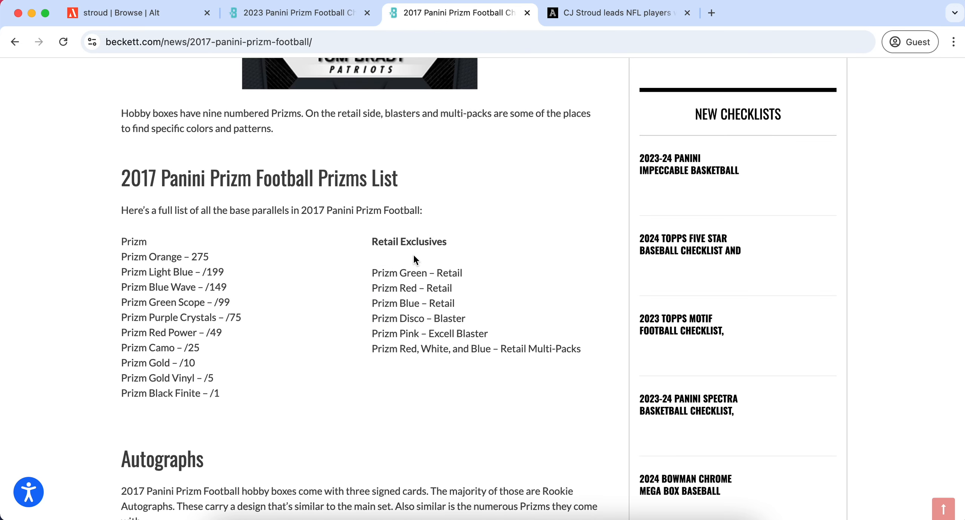
{"action": "mouse_move", "coordinate": [211, 265]}
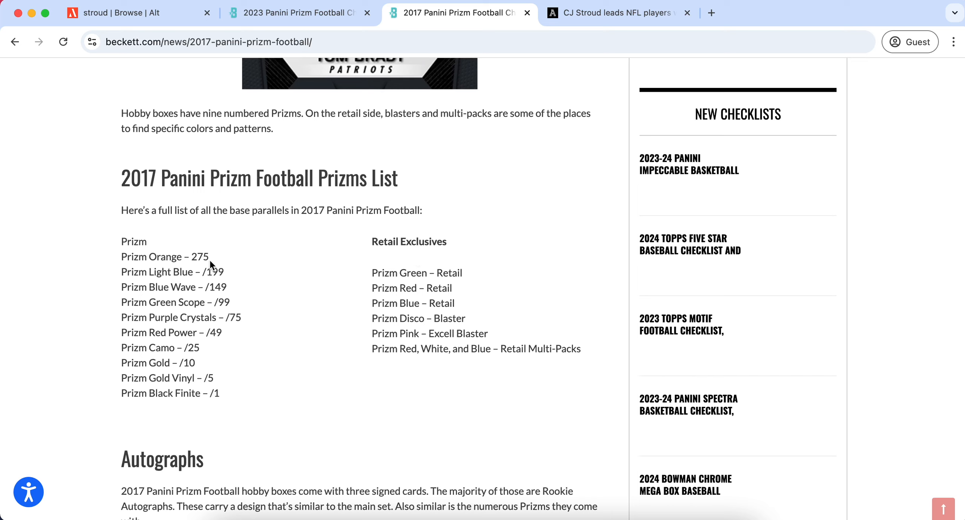
{"action": "mouse_move", "coordinate": [478, 354]}
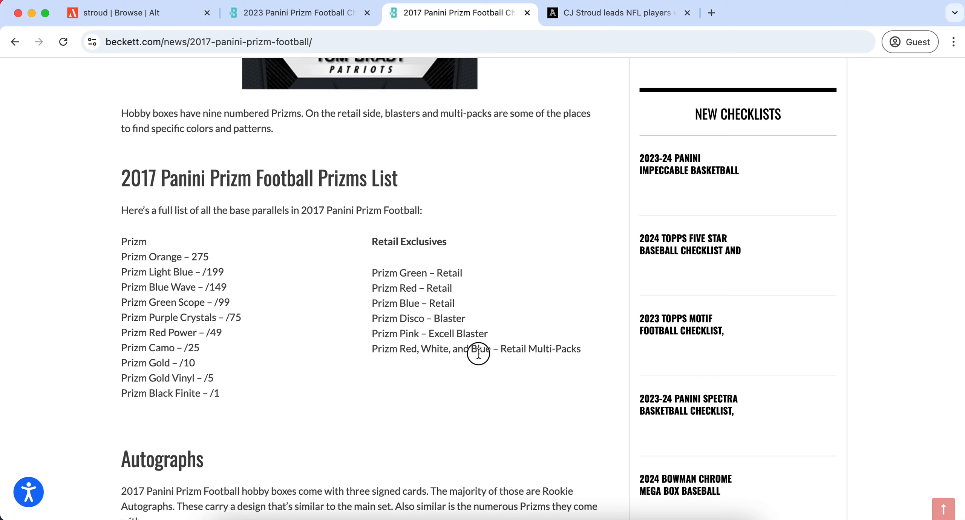
{"action": "mouse_move", "coordinate": [478, 353]}
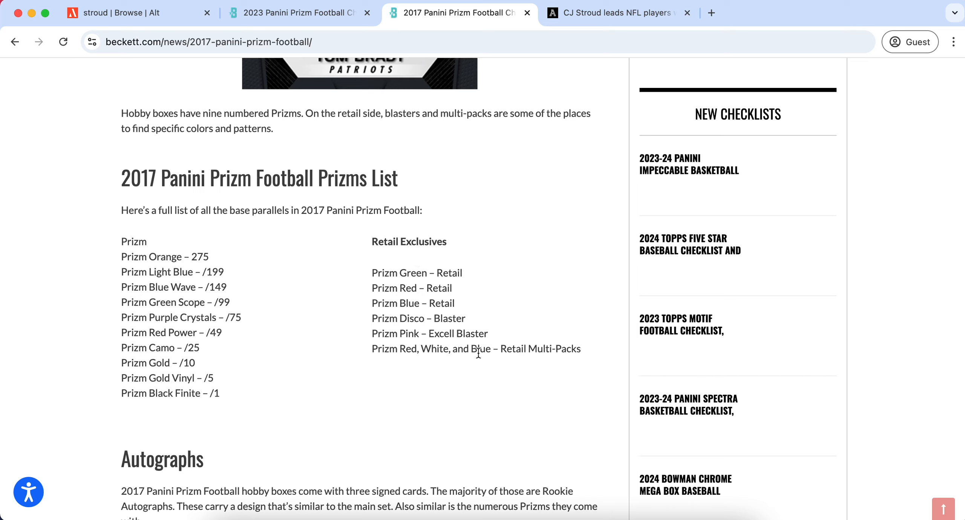
{"action": "mouse_move", "coordinate": [226, 350]}
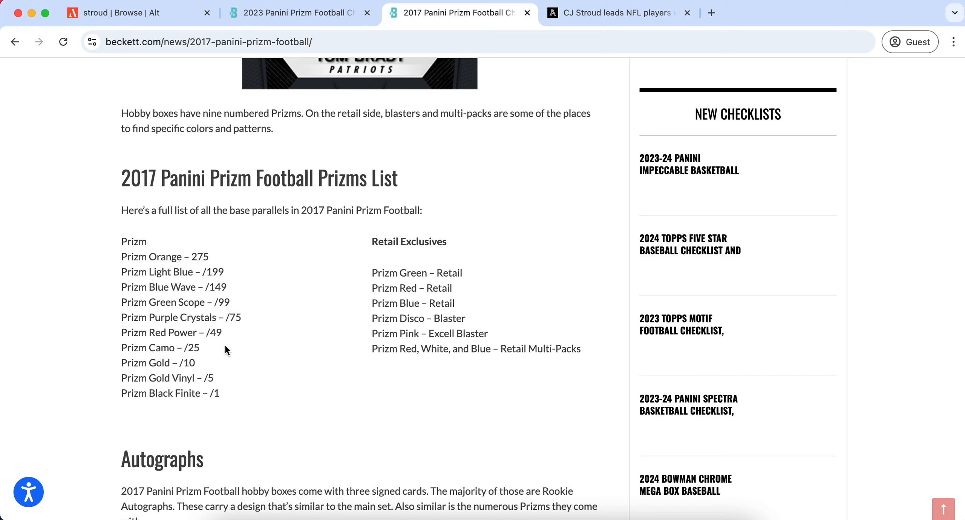
{"action": "mouse_move", "coordinate": [116, 254]}
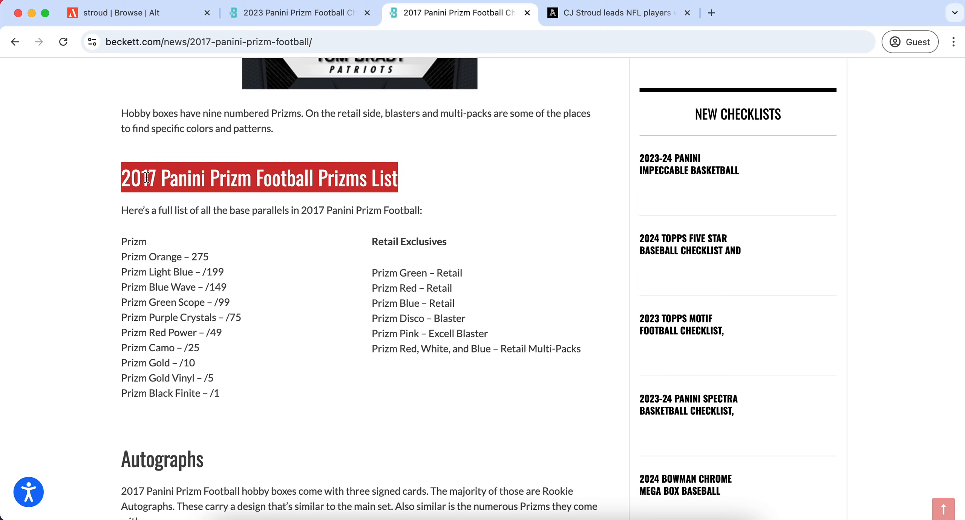
{"action": "mouse_move", "coordinate": [532, 238]}
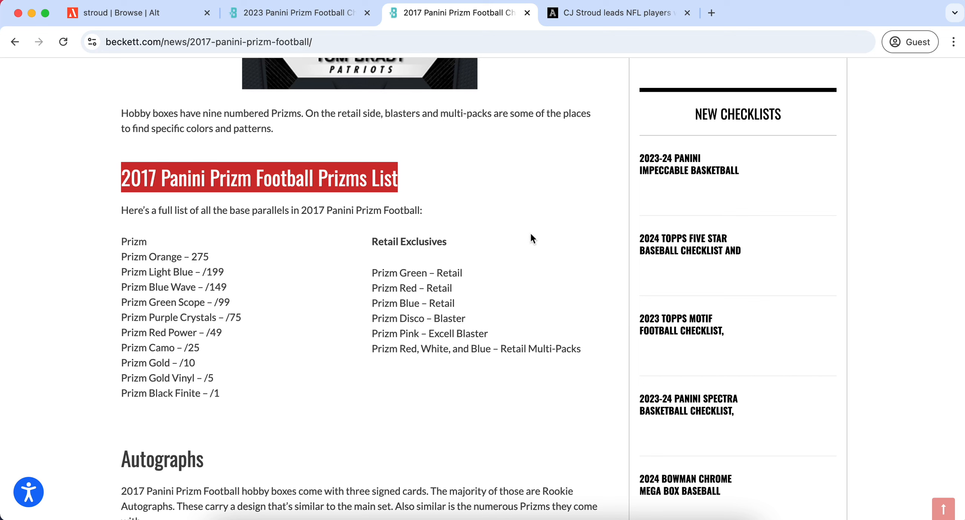
{"action": "left_click_drag", "start_coordinate": [372, 272], "coordinate": [581, 349]}
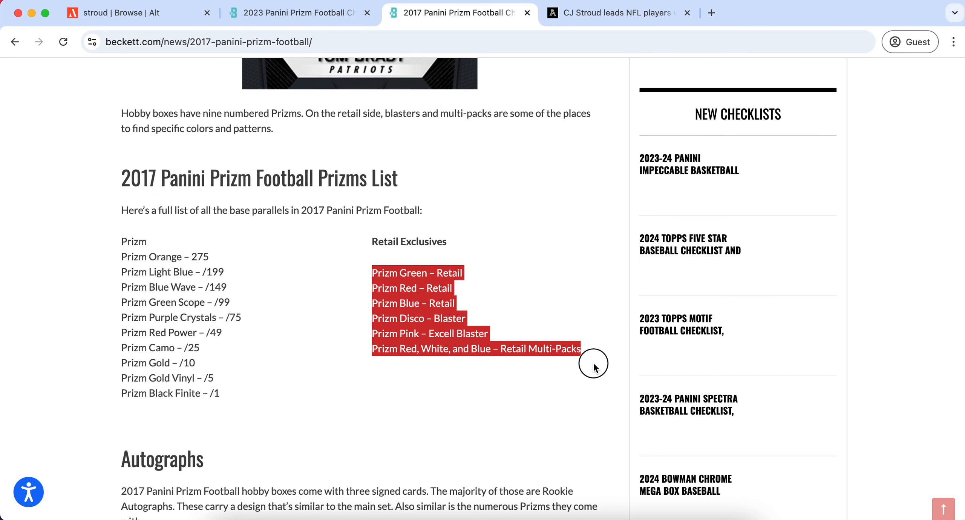
{"action": "mouse_move", "coordinate": [386, 271]}
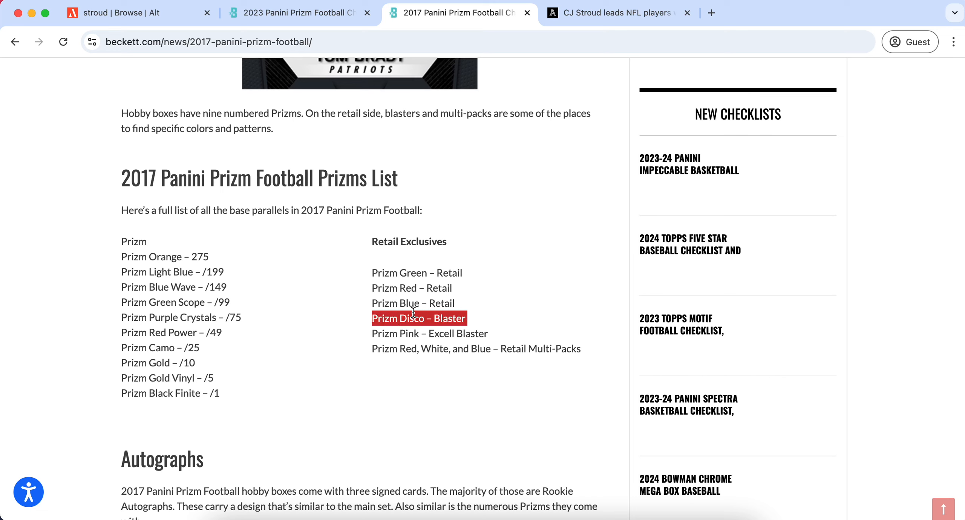
{"action": "mouse_move", "coordinate": [119, 257]}
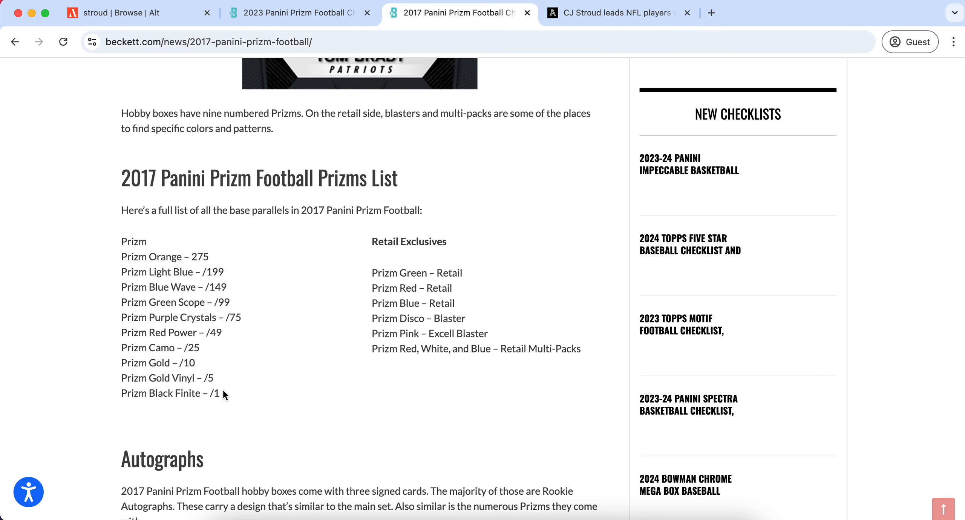
{"action": "mouse_move", "coordinate": [150, 292]}
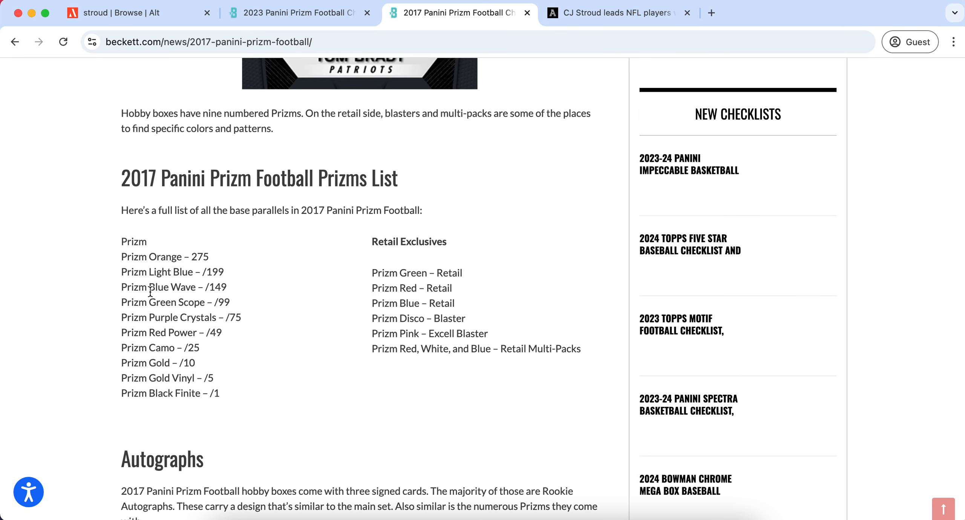
{"action": "double_click", "coordinate": [143, 362]}
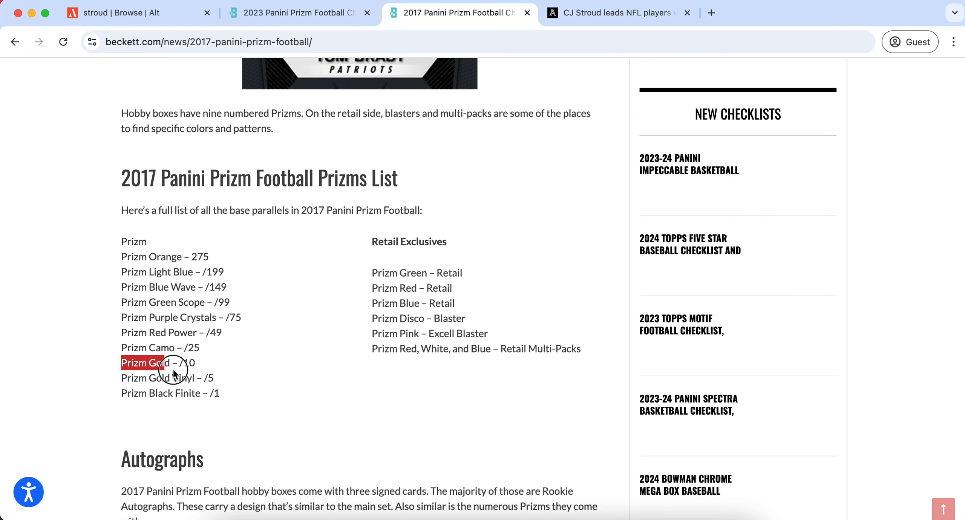
{"action": "left_click_drag", "start_coordinate": [172, 362], "coordinate": [220, 393]}
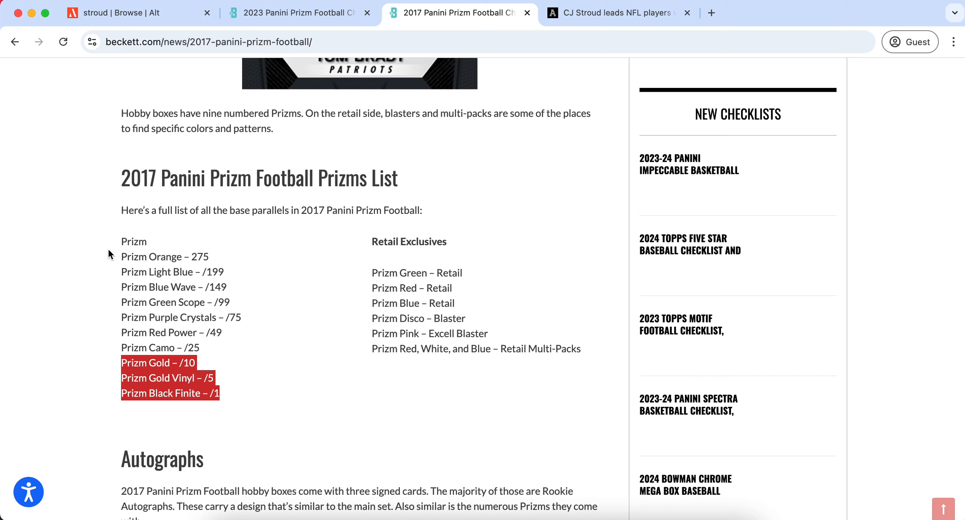
{"action": "mouse_move", "coordinate": [124, 254]}
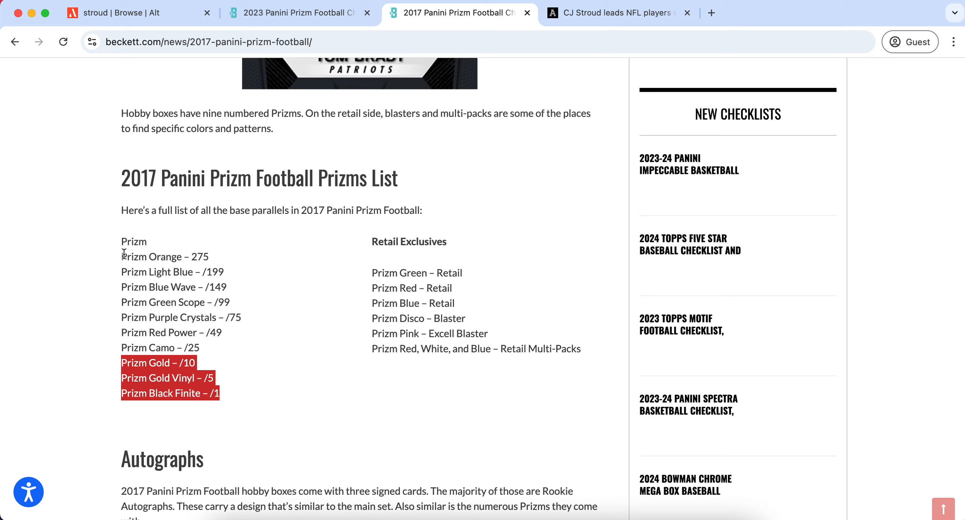
Glance at the 2023 Prizm checklist, then scroll Alt's stroud search results
{"action": "left_click", "coordinate": [296, 12]}
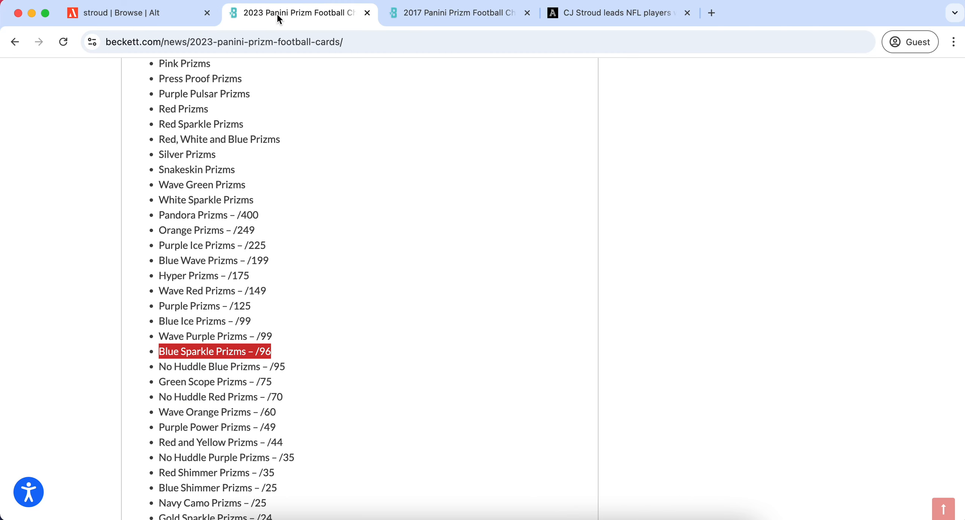
{"action": "scroll", "scroll_direction": "up", "scroll_amount": 3}
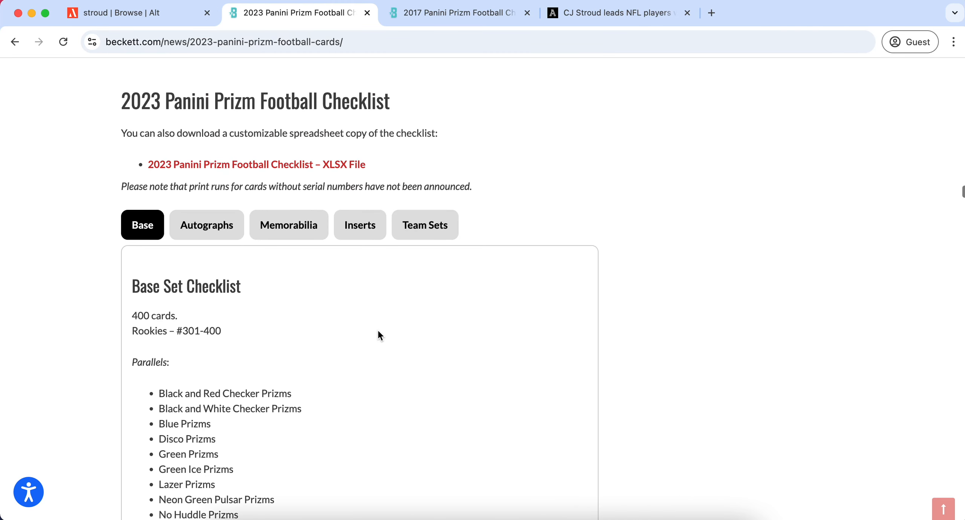
{"action": "left_click", "coordinate": [123, 13]}
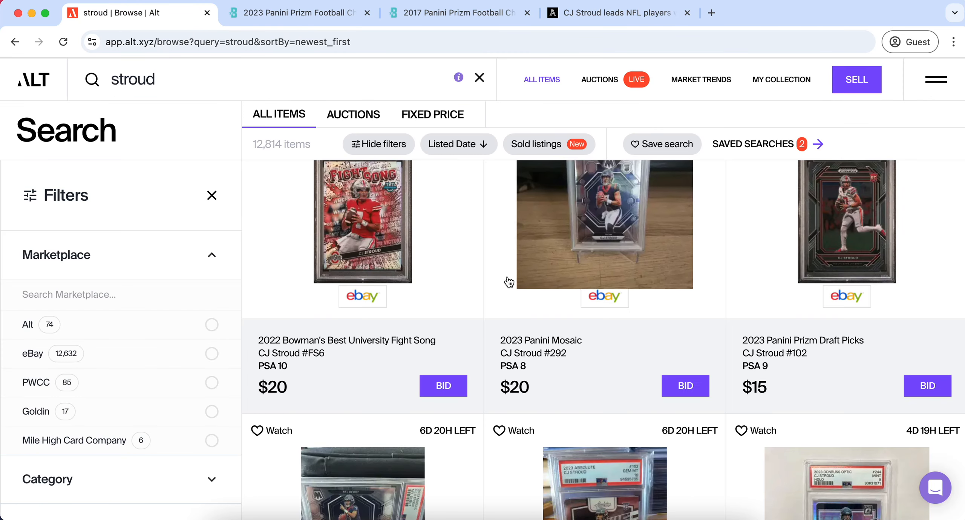
{"action": "scroll", "scroll_direction": "down", "scroll_amount": 3}
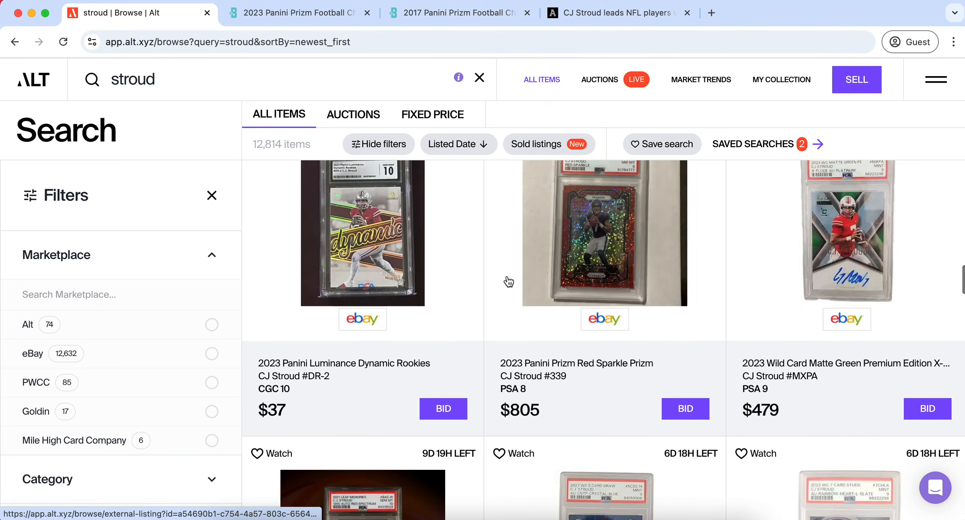
{"action": "scroll", "scroll_direction": "down", "scroll_amount": 3}
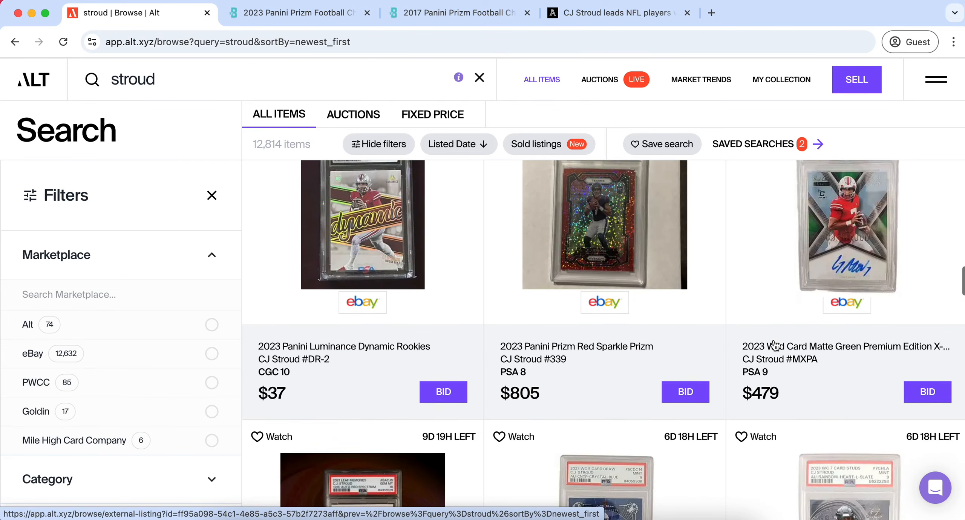
{"action": "scroll", "scroll_direction": "down", "scroll_amount": 3}
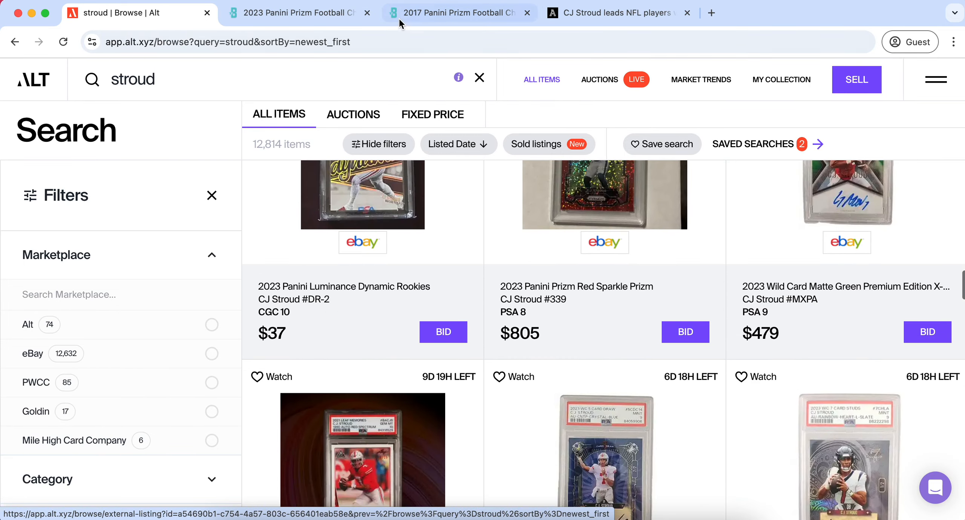
Recheck the 2023 Prizm parallels, then return to the Lazer Prizm #339 PSA 9 listing ($125 bid)
{"action": "left_click", "coordinate": [296, 13]}
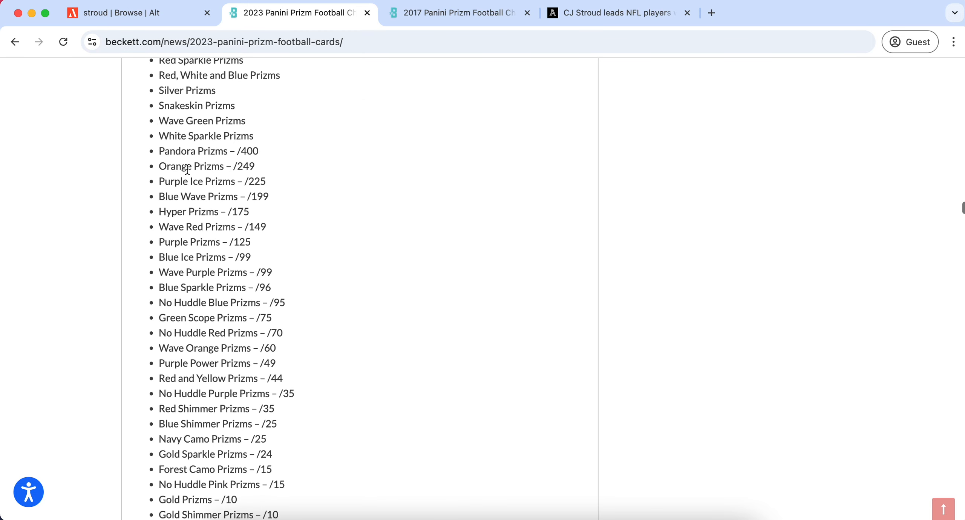
{"action": "scroll", "scroll_direction": "down", "scroll_amount": 3}
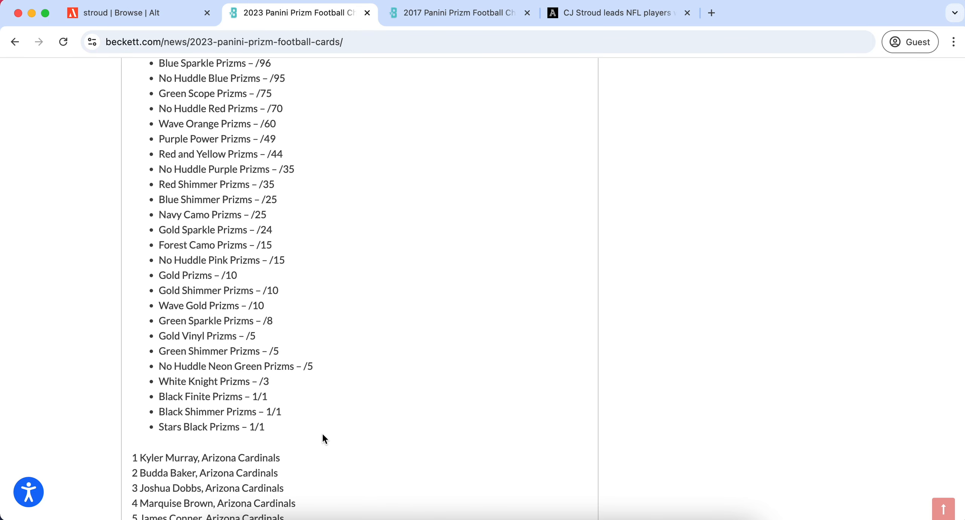
{"action": "scroll", "scroll_direction": "up", "scroll_amount": 3}
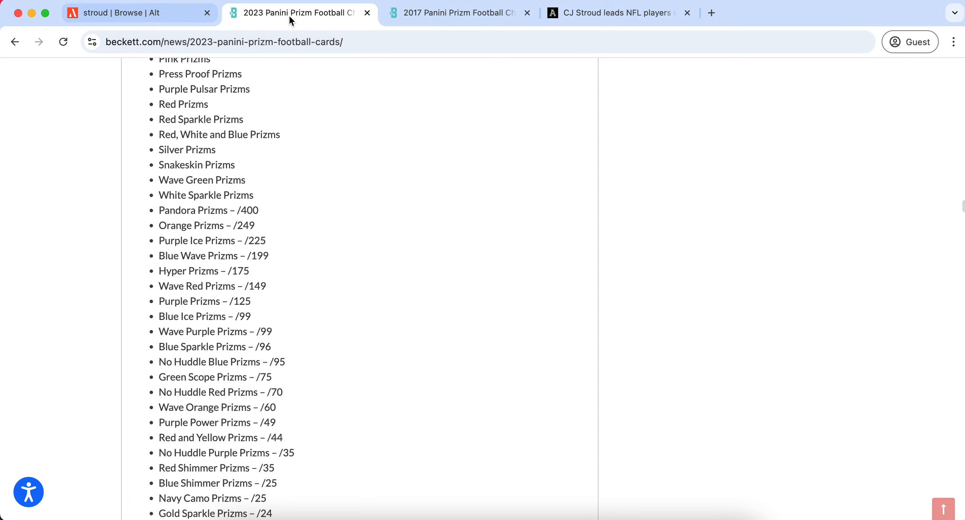
{"action": "left_click", "coordinate": [138, 13]}
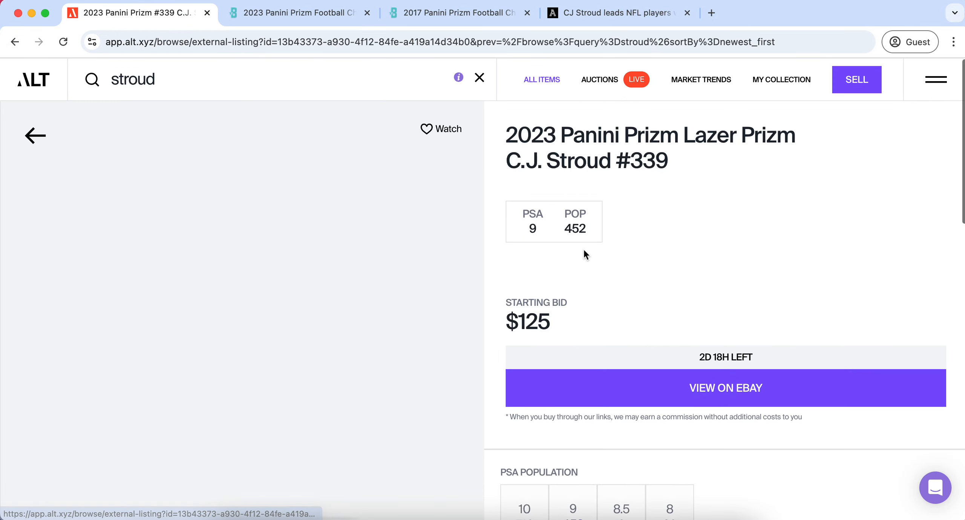
Load PSA 10 recent sales for Lazer Prizm #339, showing $250–$310 in early September 2024
{"action": "scroll", "scroll_direction": "down", "scroll_amount": 3}
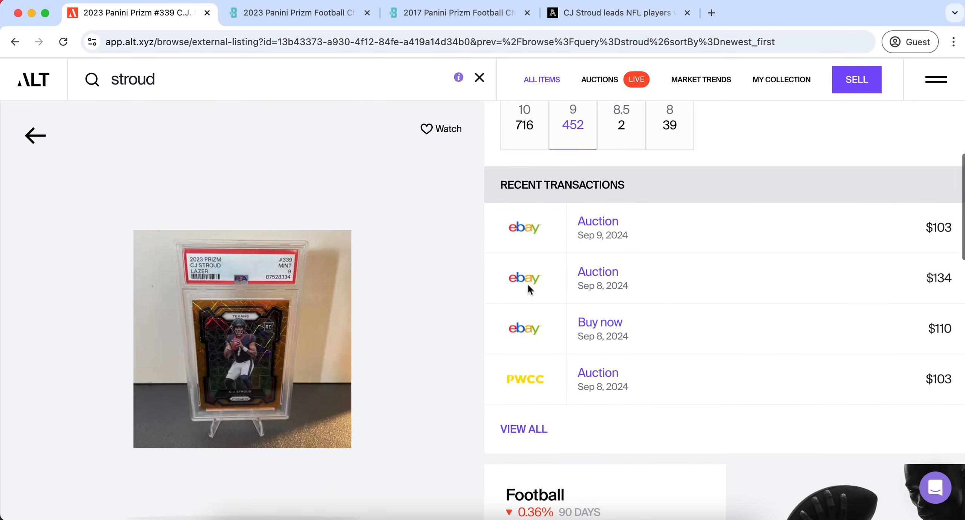
{"action": "left_click", "coordinate": [524, 118]}
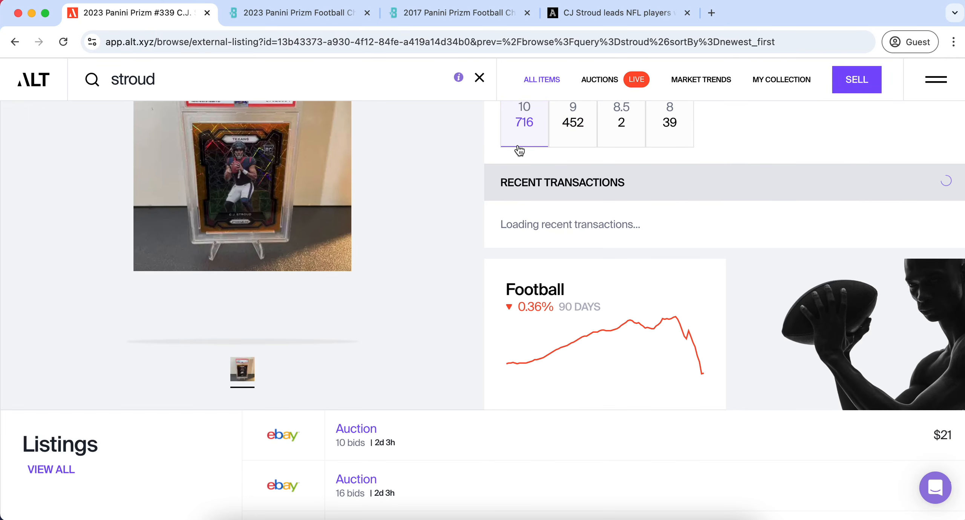
{"action": "scroll", "scroll_direction": "up", "scroll_amount": 3}
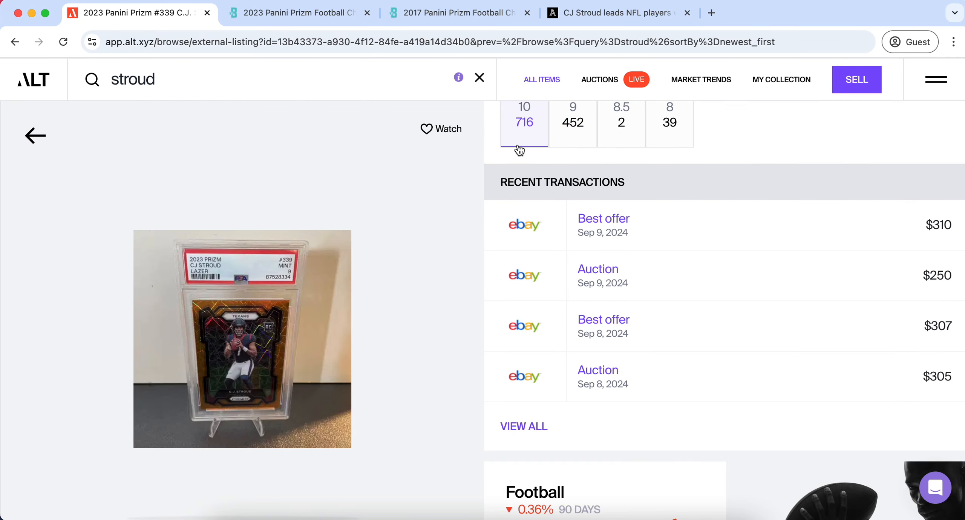
{"action": "mouse_move", "coordinate": [765, 430]}
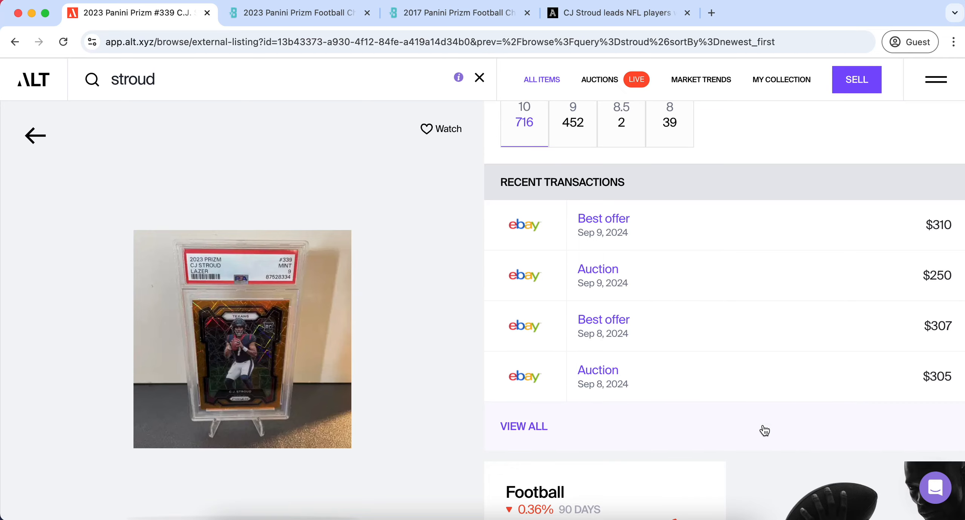
{"action": "left_click", "coordinate": [524, 426]}
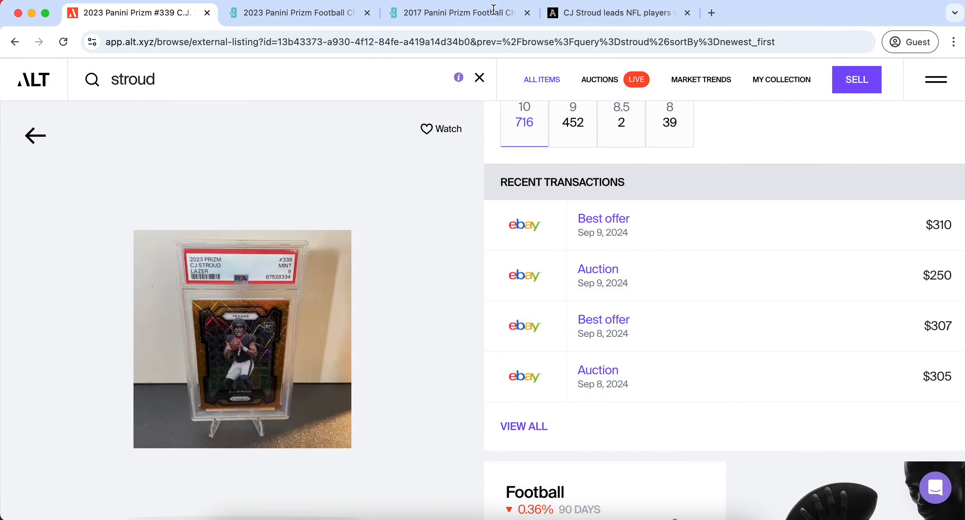
Switch to The Athletic article and find CJ Stroud's ~145,000 graded cards in the Starters list
{"action": "left_click", "coordinate": [616, 13]}
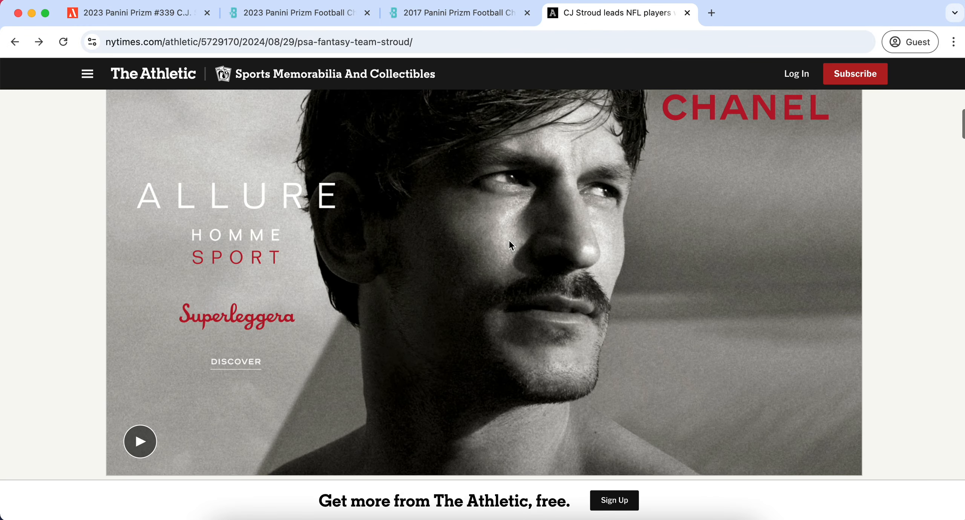
{"action": "scroll", "scroll_direction": "down", "scroll_amount": 3}
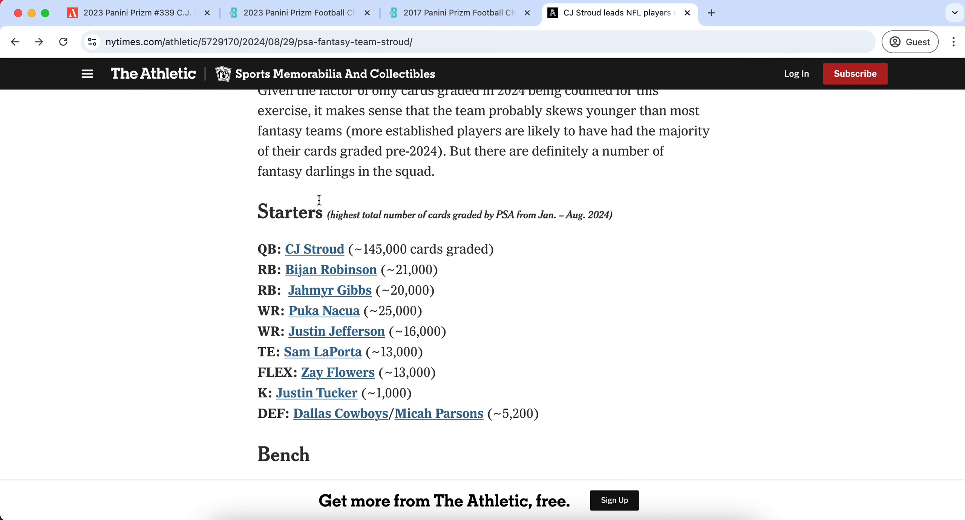
{"action": "mouse_move", "coordinate": [337, 216]}
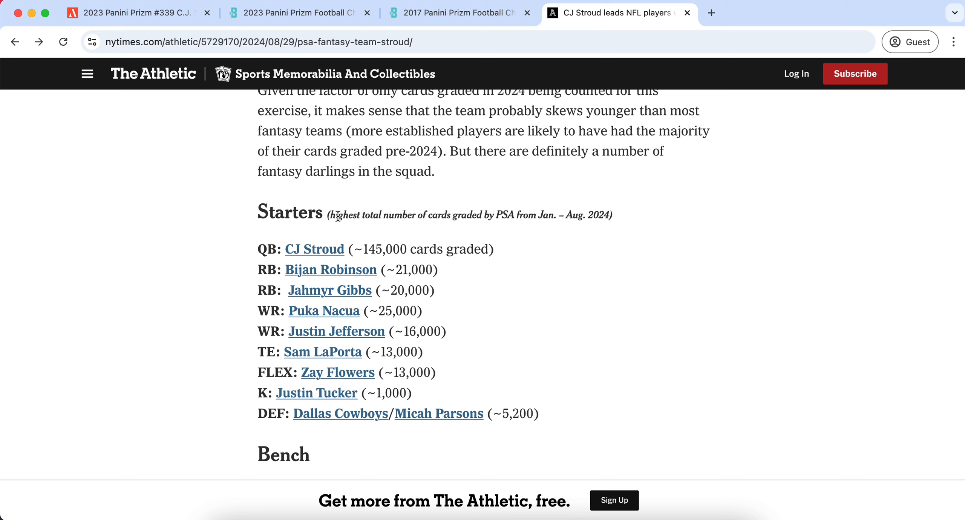
{"action": "mouse_move", "coordinate": [499, 213]}
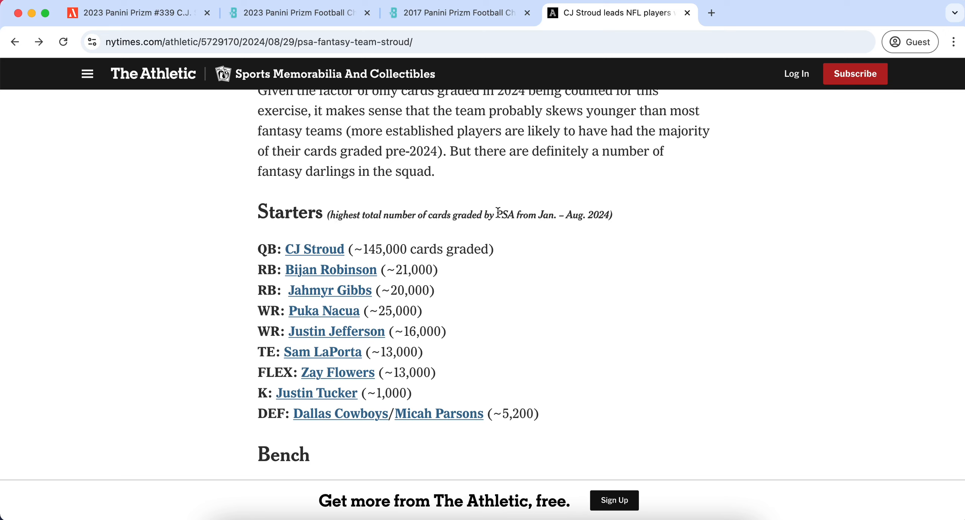
{"action": "mouse_move", "coordinate": [580, 229]}
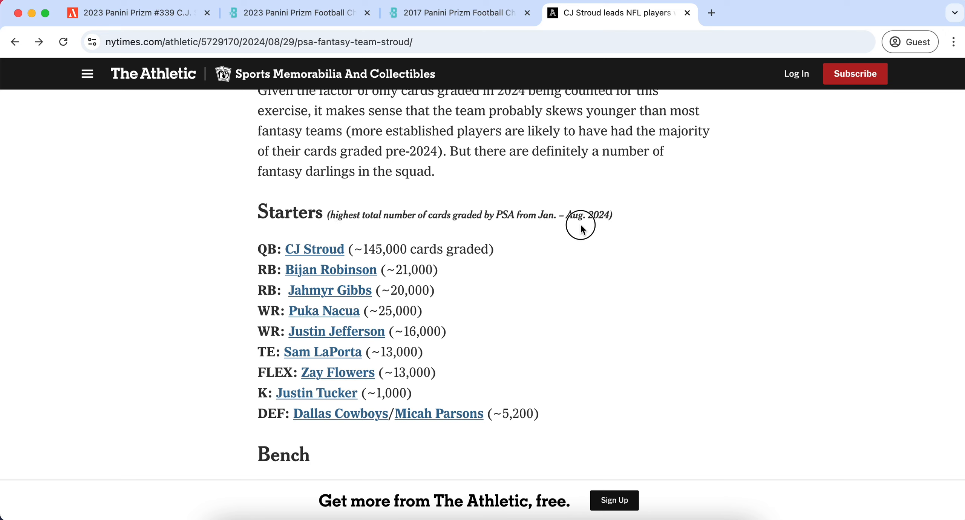
{"action": "mouse_move", "coordinate": [539, 215]}
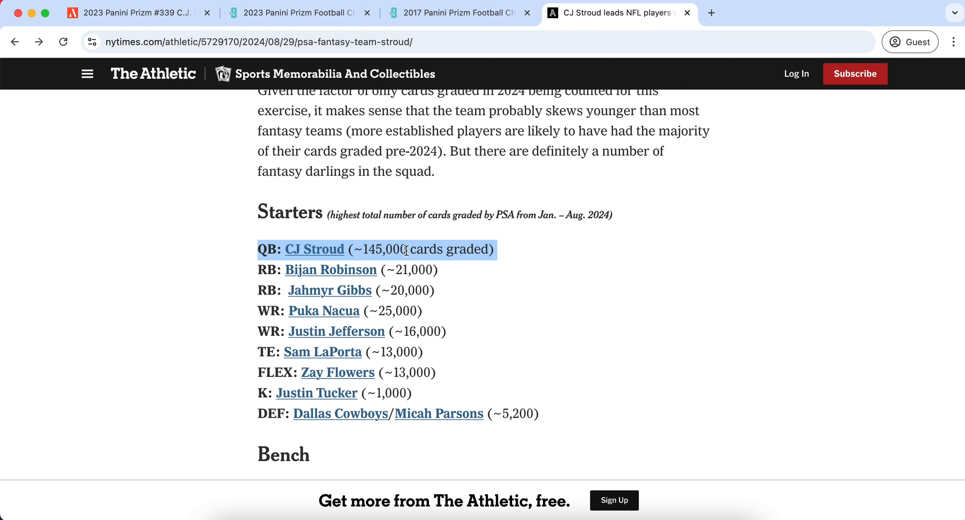
{"action": "scroll", "scroll_direction": "up", "scroll_amount": 3}
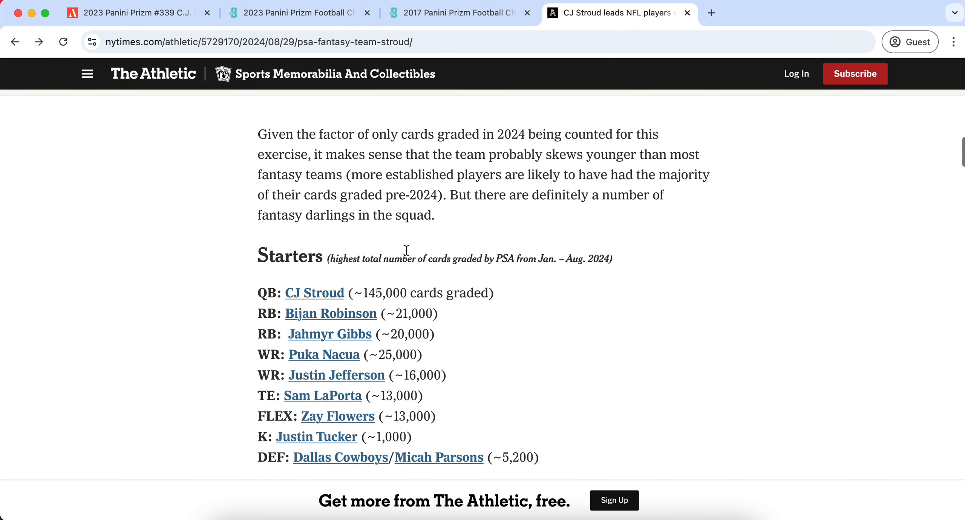
{"action": "scroll", "scroll_direction": "down", "scroll_amount": 3}
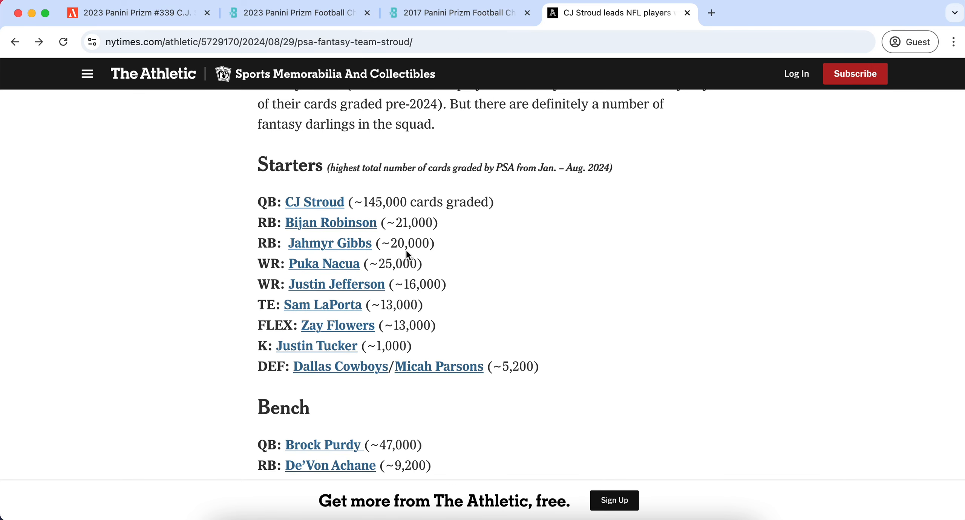
{"action": "scroll", "scroll_direction": "down", "scroll_amount": 3}
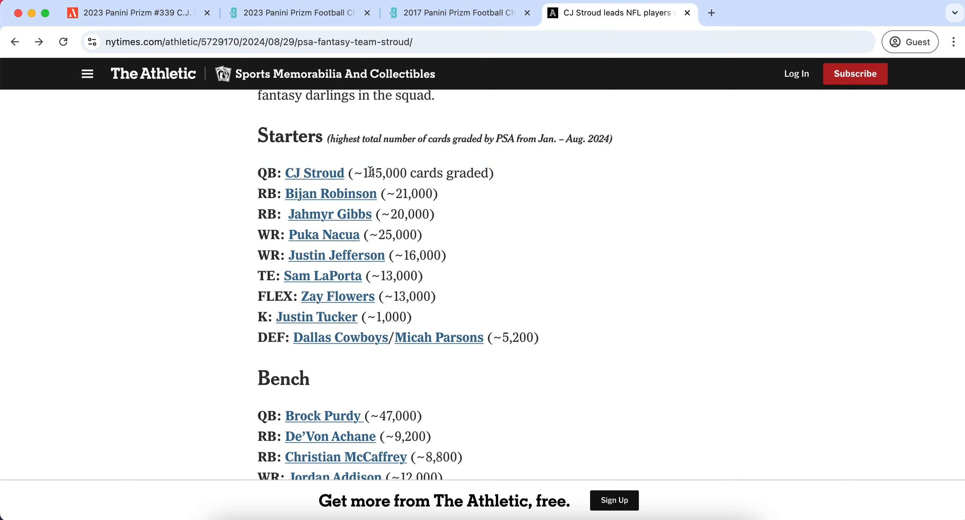
{"action": "mouse_move", "coordinate": [389, 187]}
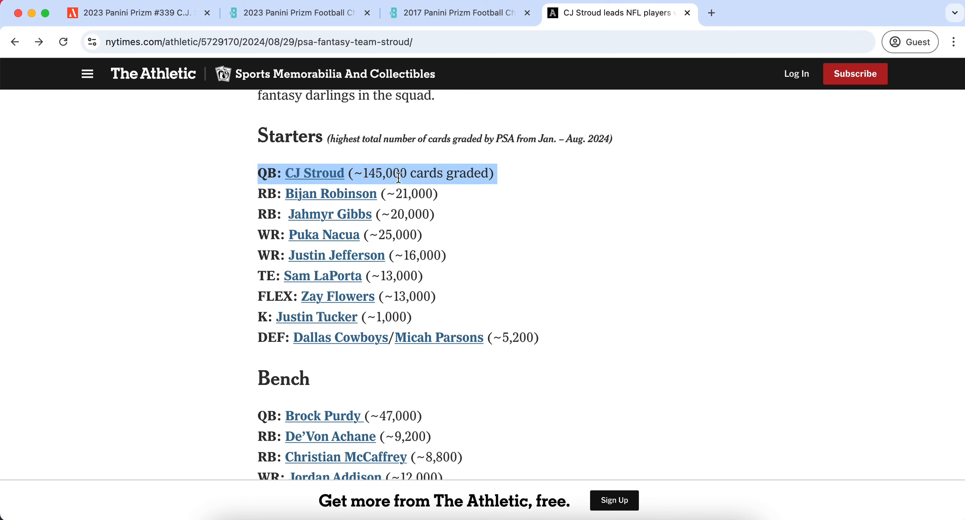
{"action": "scroll", "scroll_direction": "down", "scroll_amount": 3}
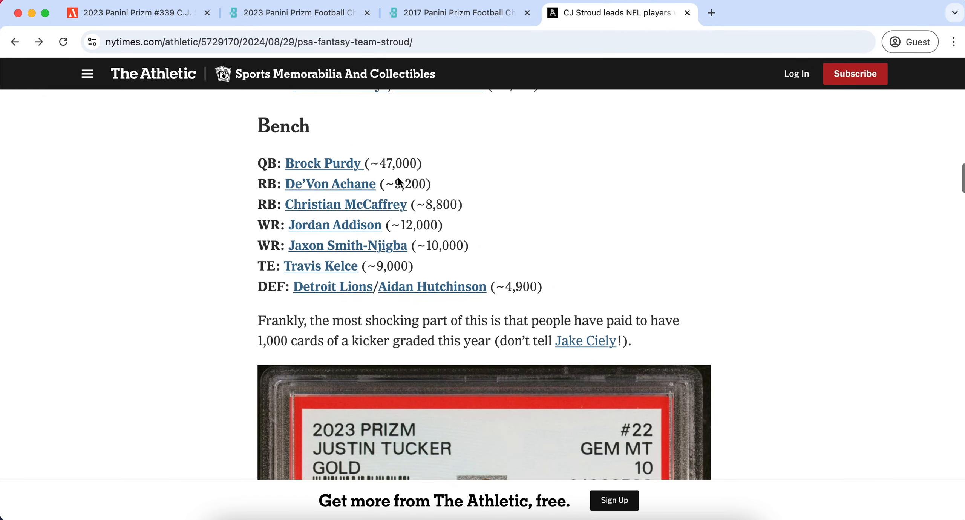
{"action": "scroll", "scroll_direction": "up", "scroll_amount": 3}
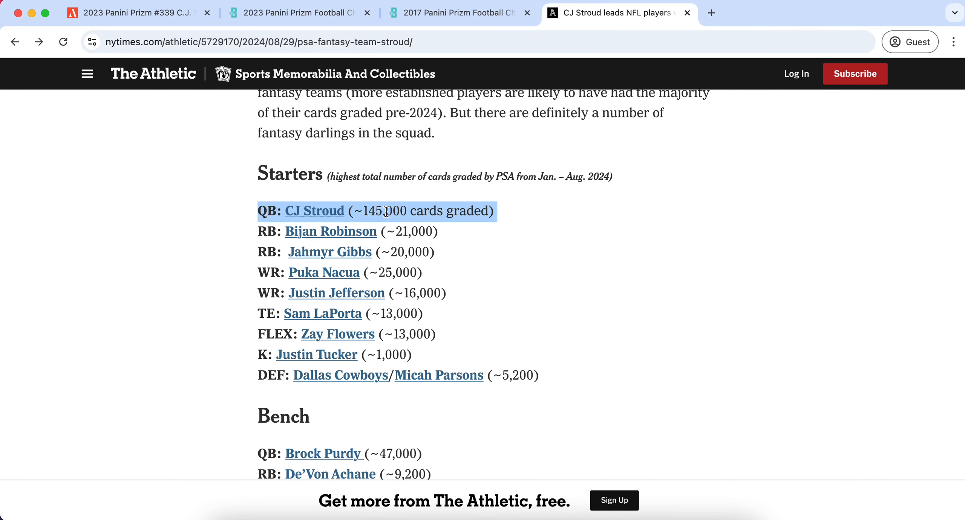
Return to Alt's stroud results and browse page 2 down to the Navy Camo Prizm #339
{"action": "left_click", "coordinate": [135, 13]}
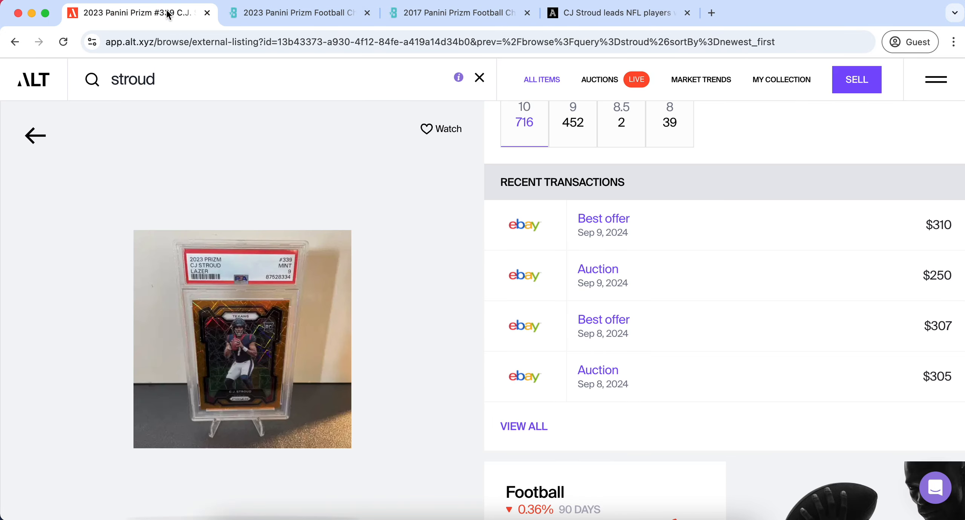
{"action": "scroll", "scroll_direction": "down", "scroll_amount": 3}
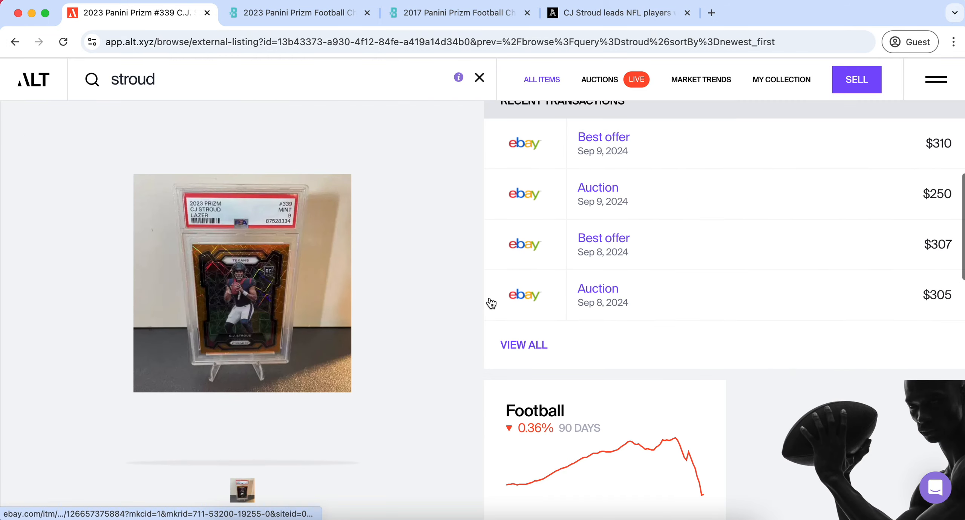
{"action": "scroll", "scroll_direction": "down", "scroll_amount": 3}
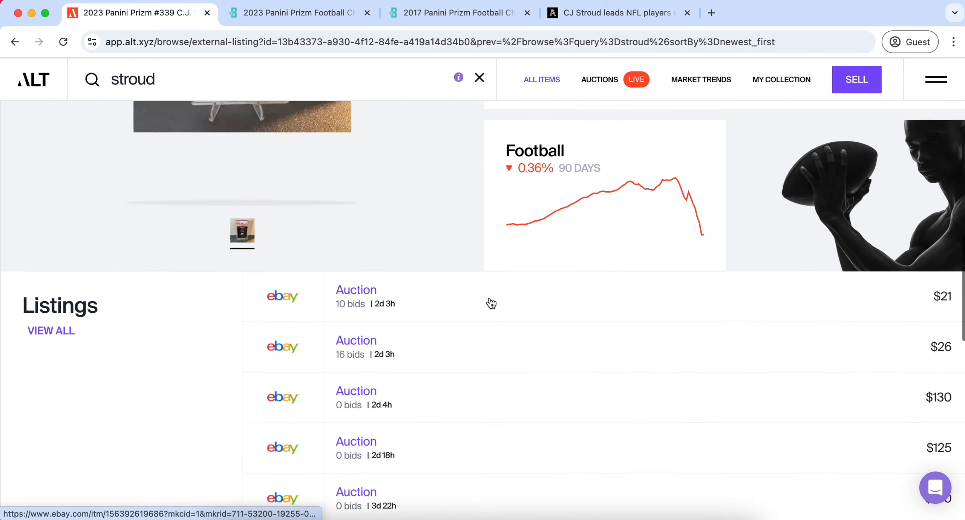
{"action": "left_click", "coordinate": [15, 42]}
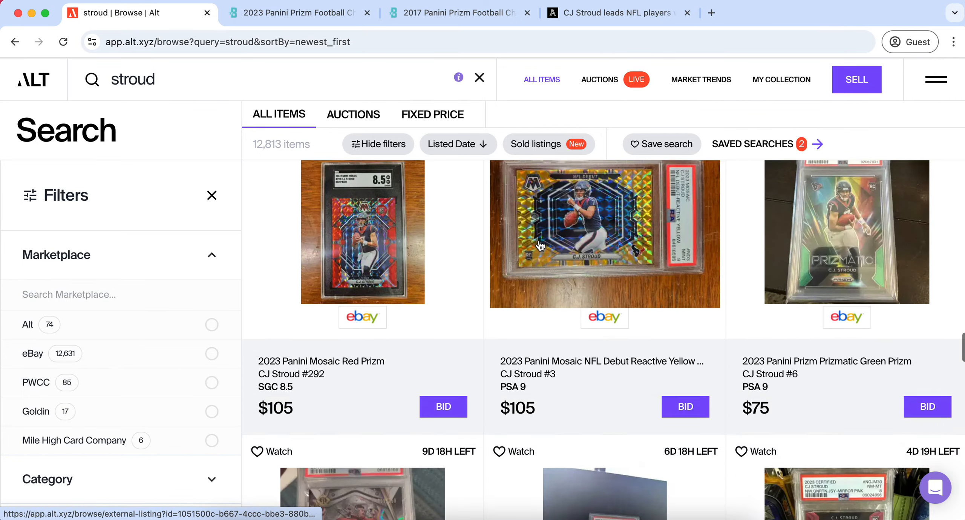
{"action": "scroll", "scroll_direction": "down", "scroll_amount": 3}
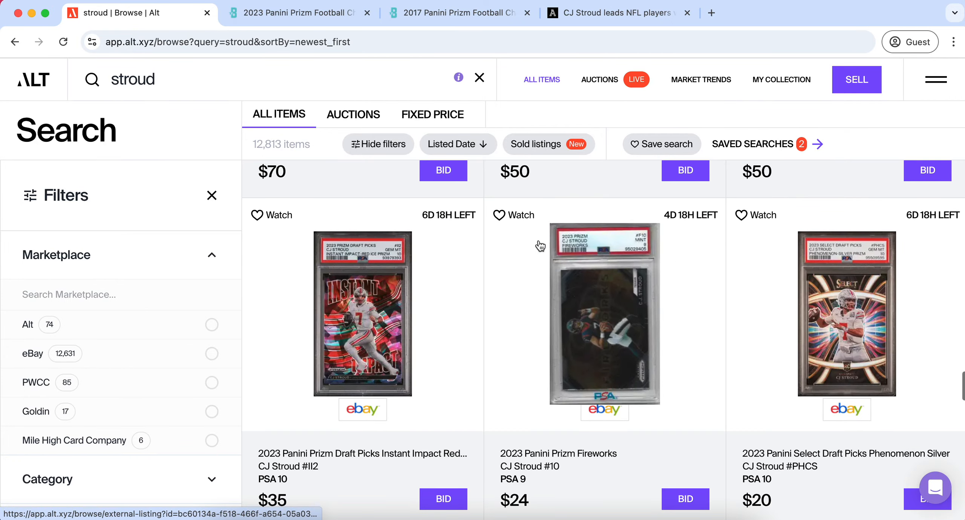
{"action": "scroll", "scroll_direction": "down", "scroll_amount": 3}
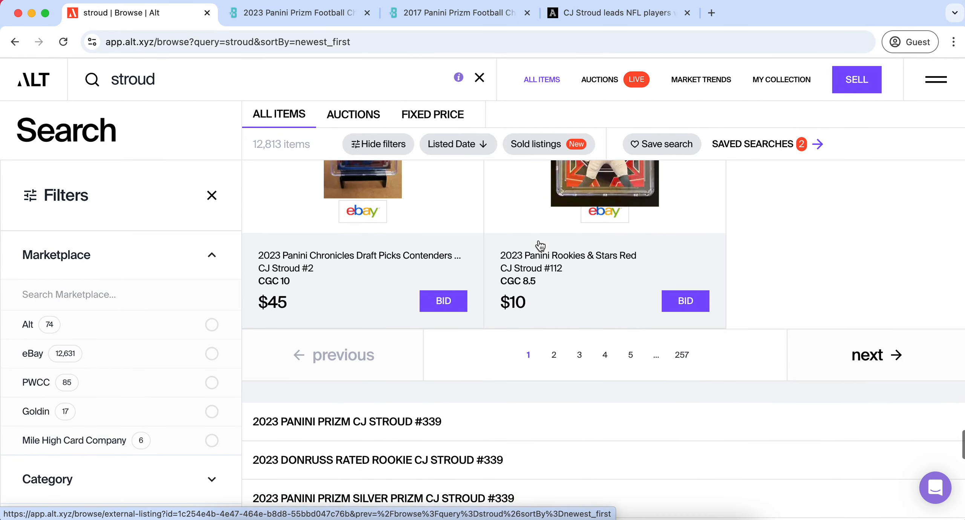
{"action": "left_click", "coordinate": [553, 355]}
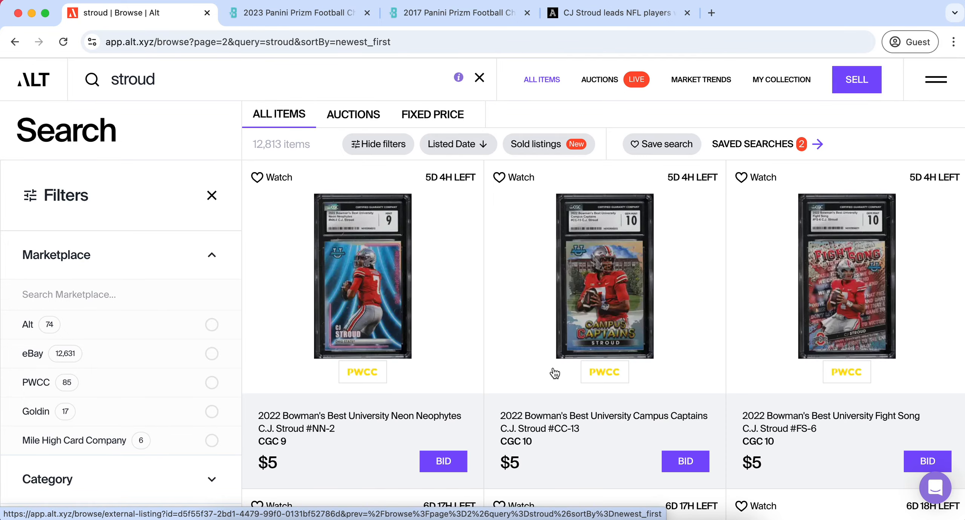
{"action": "scroll", "scroll_direction": "down", "scroll_amount": 3}
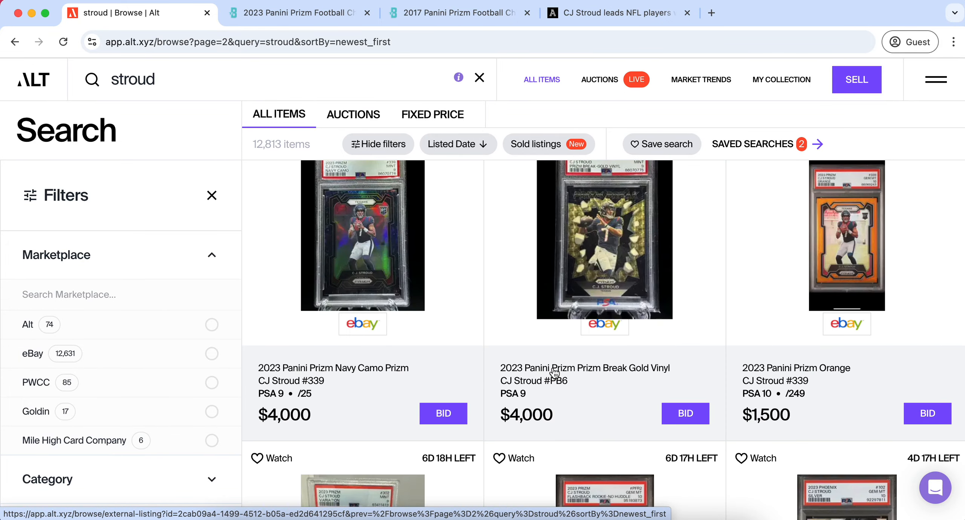
{"action": "left_click", "coordinate": [361, 236]}
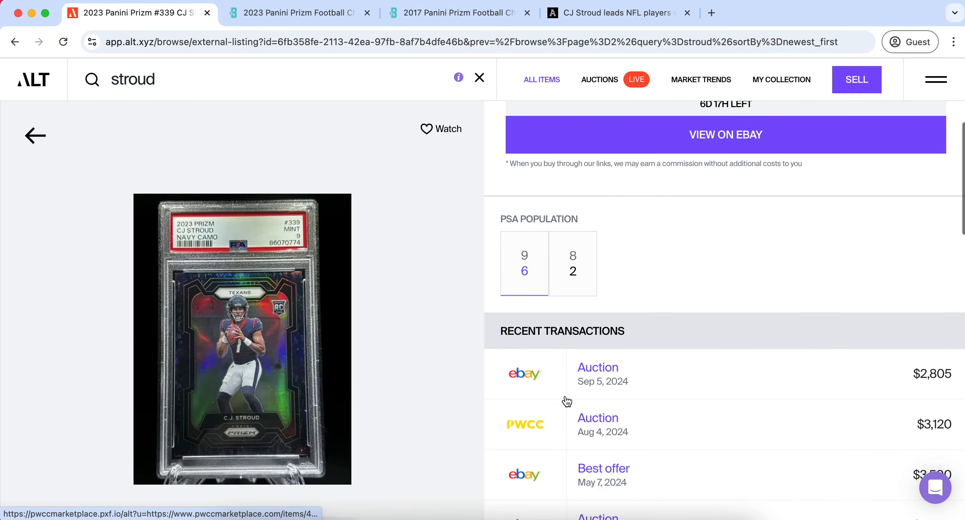
{"action": "scroll", "scroll_direction": "down", "scroll_amount": 3}
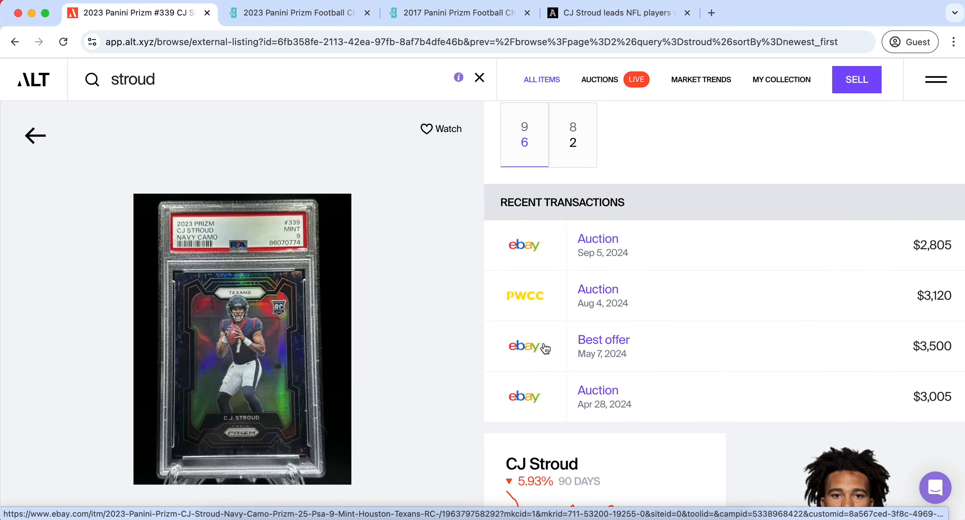
{"action": "mouse_move", "coordinate": [567, 295]}
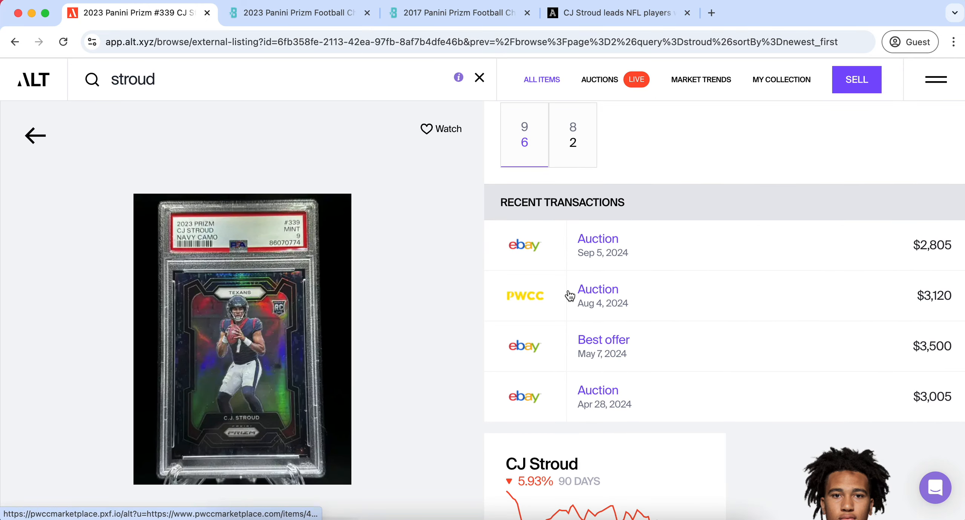
{"action": "mouse_move", "coordinate": [598, 289]}
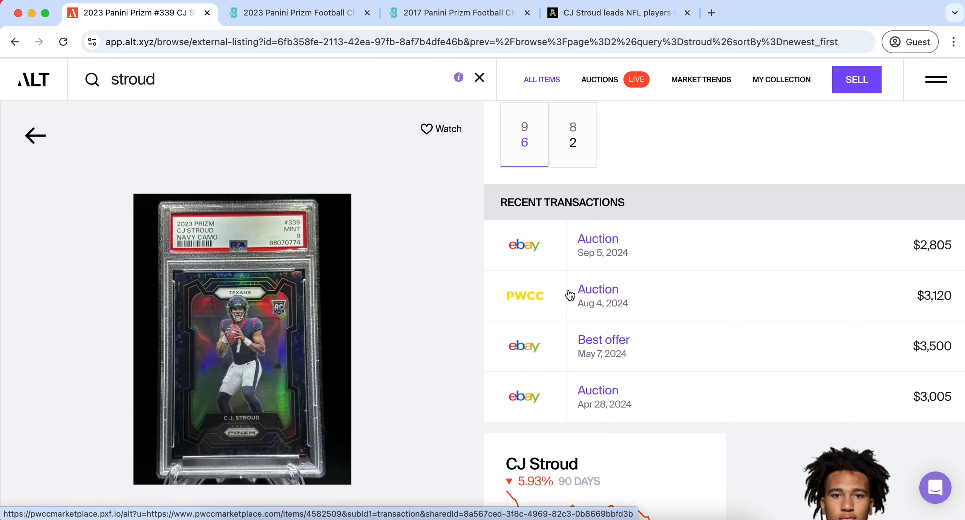
{"action": "mouse_move", "coordinate": [926, 346]}
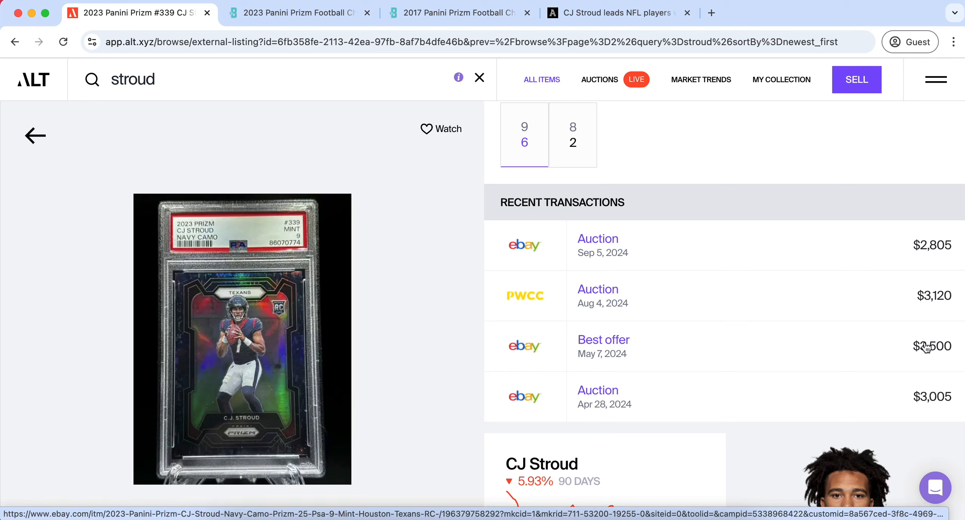
{"action": "mouse_move", "coordinate": [901, 324]}
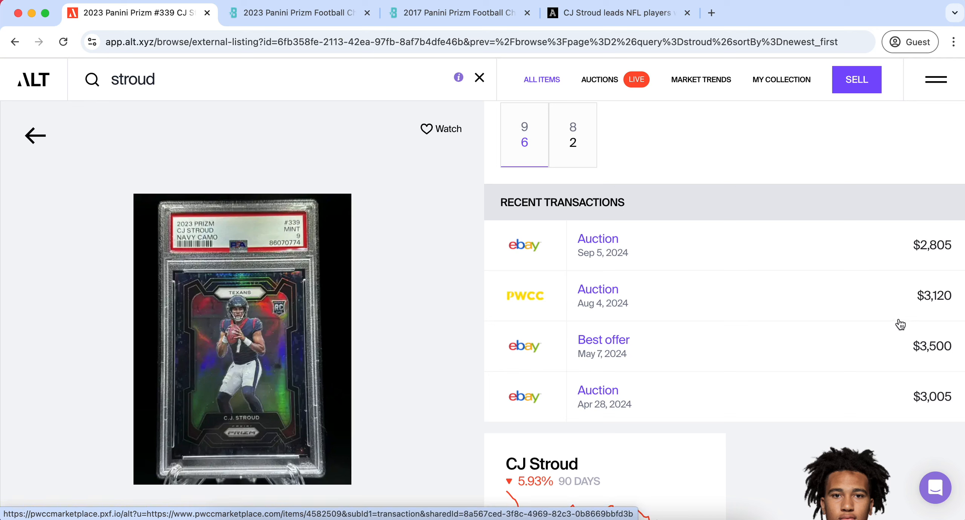
{"action": "mouse_move", "coordinate": [911, 247]}
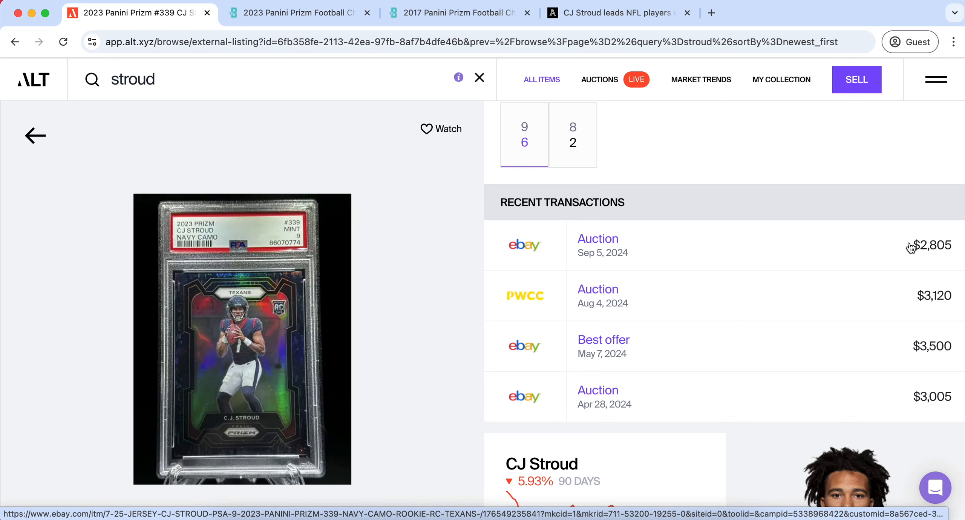
{"action": "scroll", "scroll_direction": "up", "scroll_amount": 3}
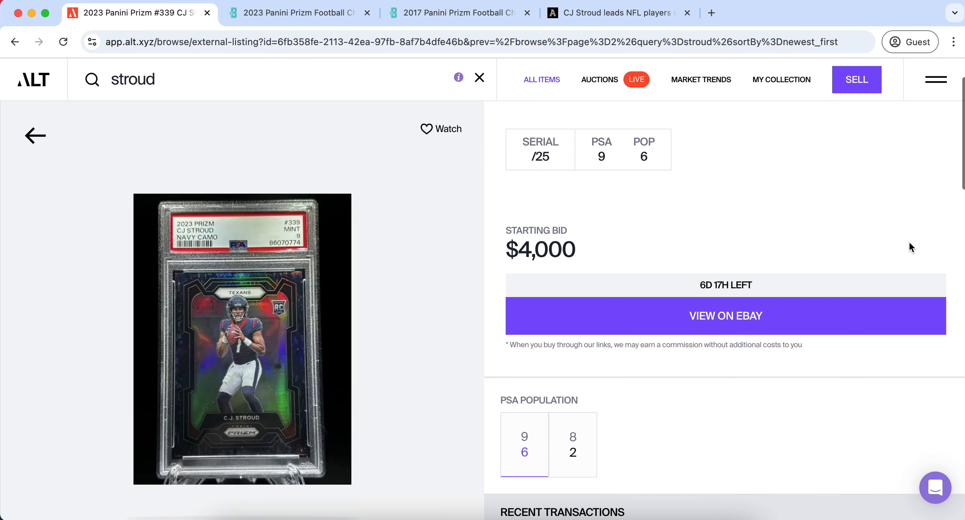
{"action": "left_click", "coordinate": [36, 135]}
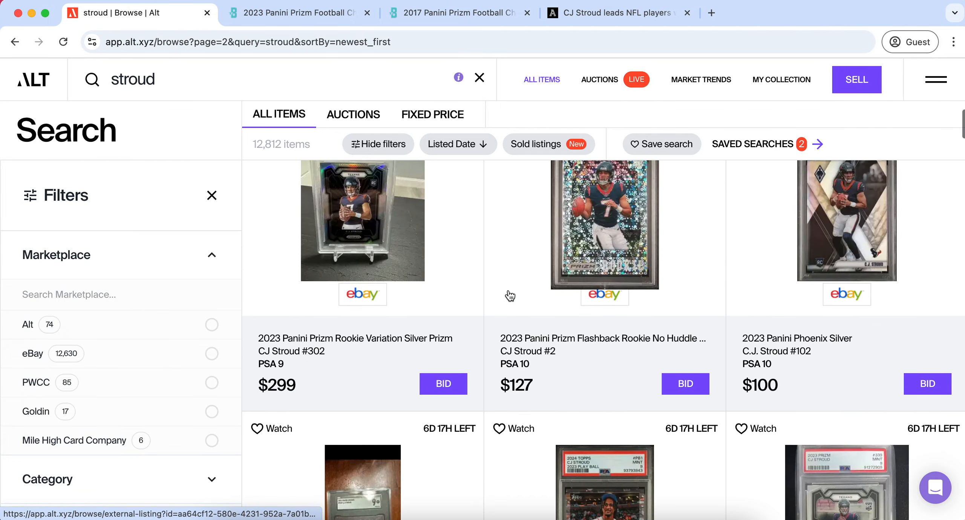
Open the Silver Prizm #302 PSA 9 listing and review all sales, about $300–$899 (May–September 2024)
{"action": "left_click", "coordinate": [362, 221]}
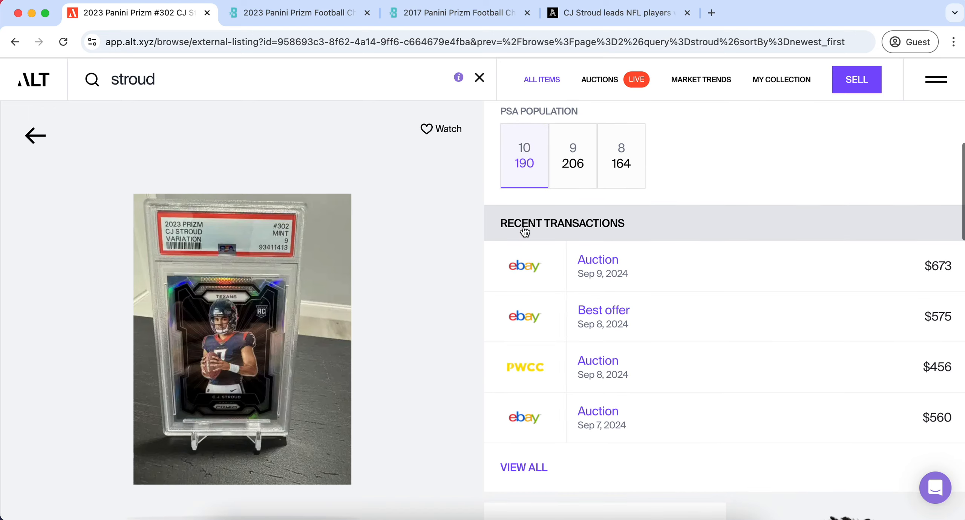
{"action": "left_click", "coordinate": [524, 467]}
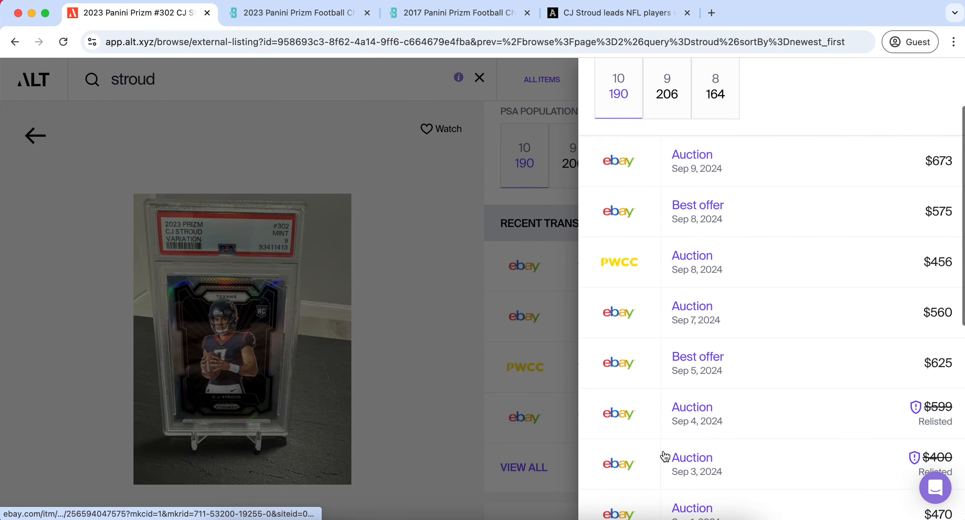
{"action": "scroll", "scroll_direction": "down", "scroll_amount": 3}
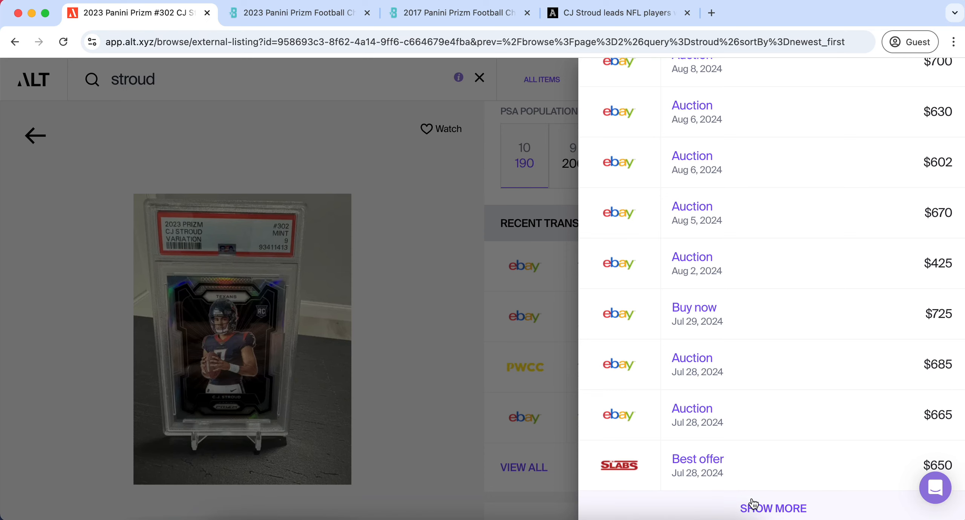
{"action": "scroll", "scroll_direction": "down", "scroll_amount": 3}
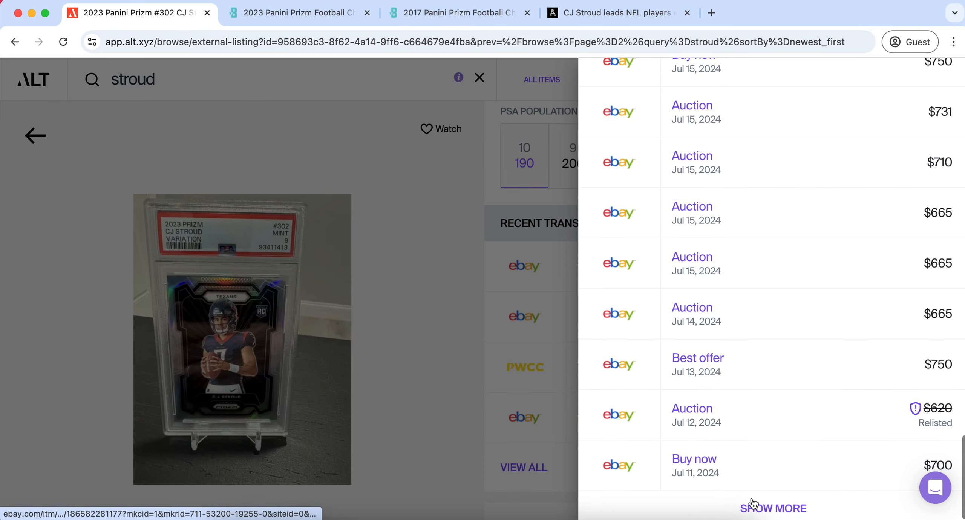
{"action": "left_click", "coordinate": [773, 508]}
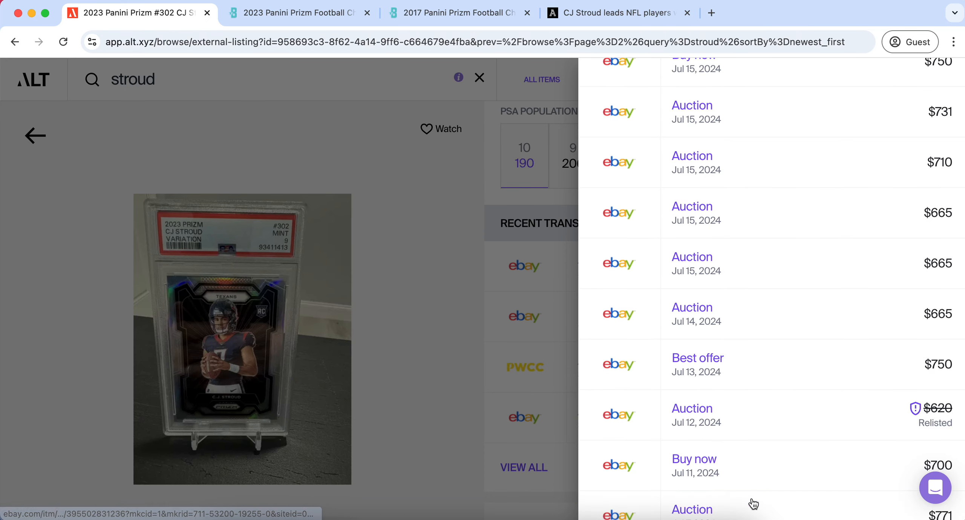
{"action": "scroll", "scroll_direction": "down", "scroll_amount": 3}
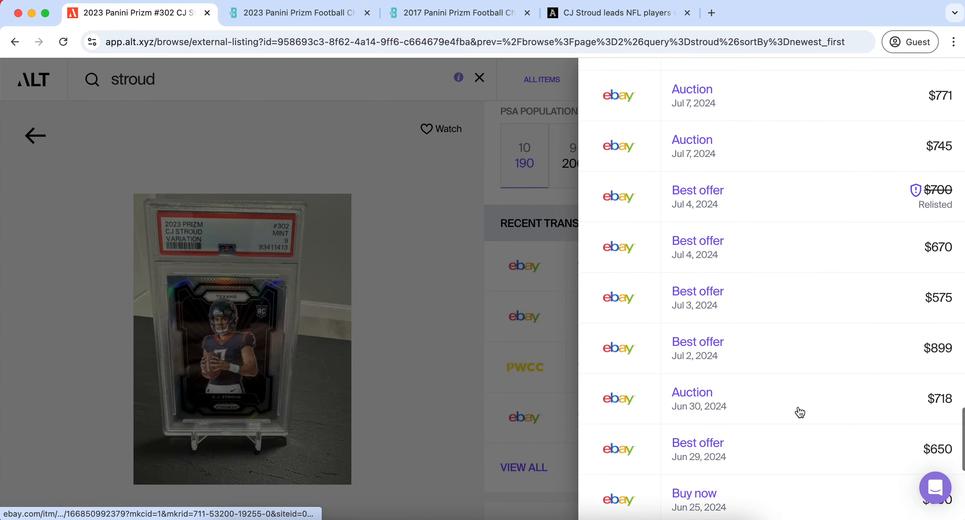
{"action": "scroll", "scroll_direction": "down", "scroll_amount": 3}
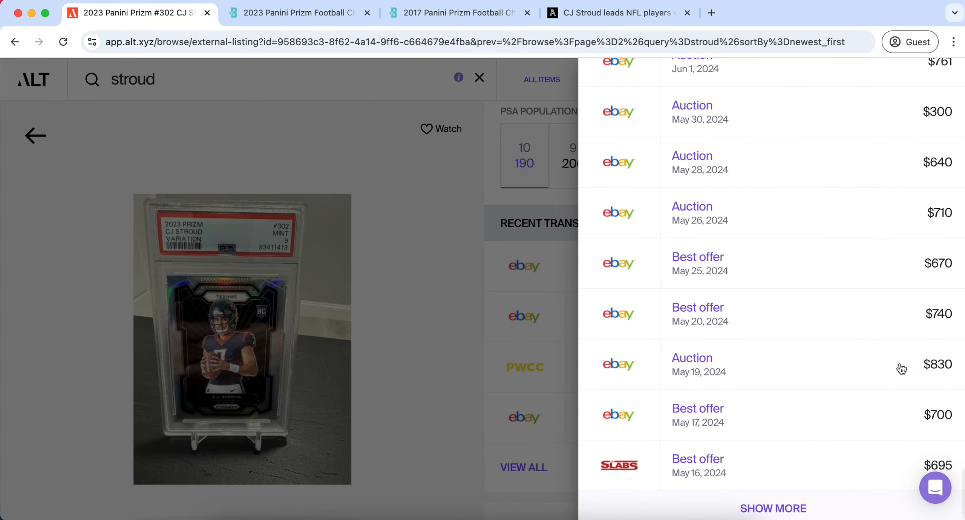
{"action": "mouse_move", "coordinate": [929, 360]}
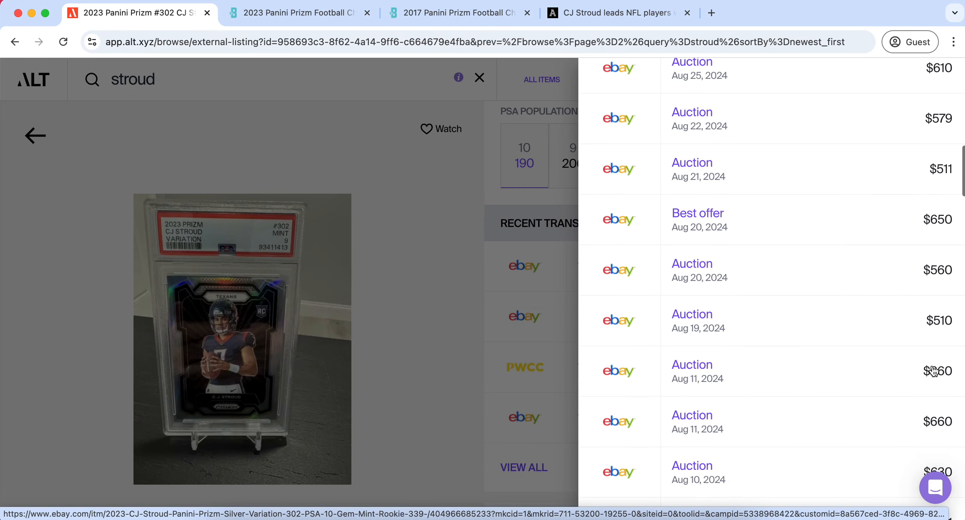
{"action": "scroll", "scroll_direction": "up", "scroll_amount": 3}
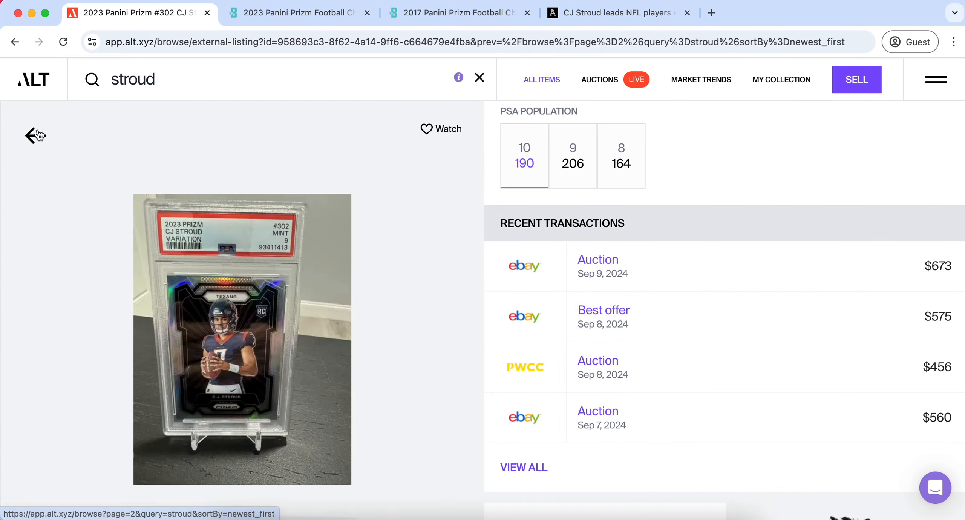
Go back to the stroud results and open the 2023 Prizm Red White and Blue #339 PSA 10 listing
{"action": "left_click", "coordinate": [29, 135]}
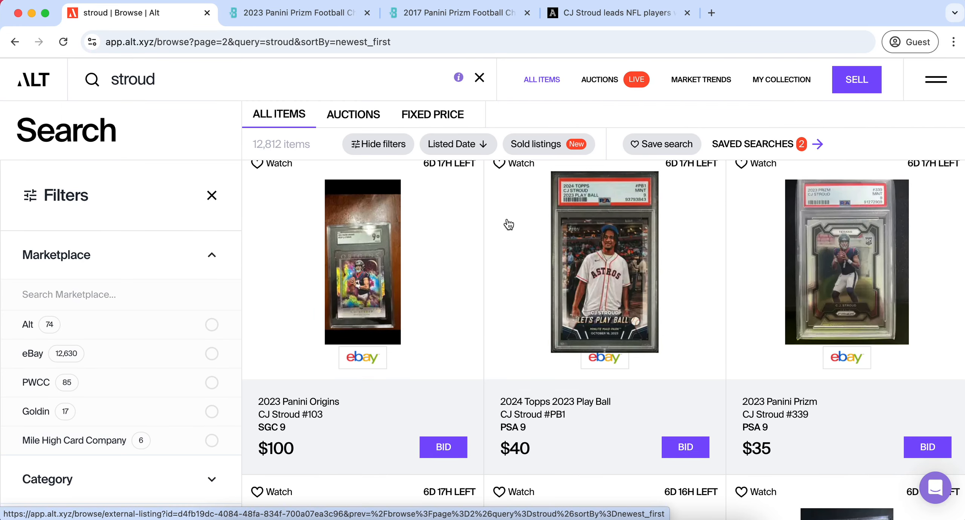
{"action": "scroll", "scroll_direction": "down", "scroll_amount": 3}
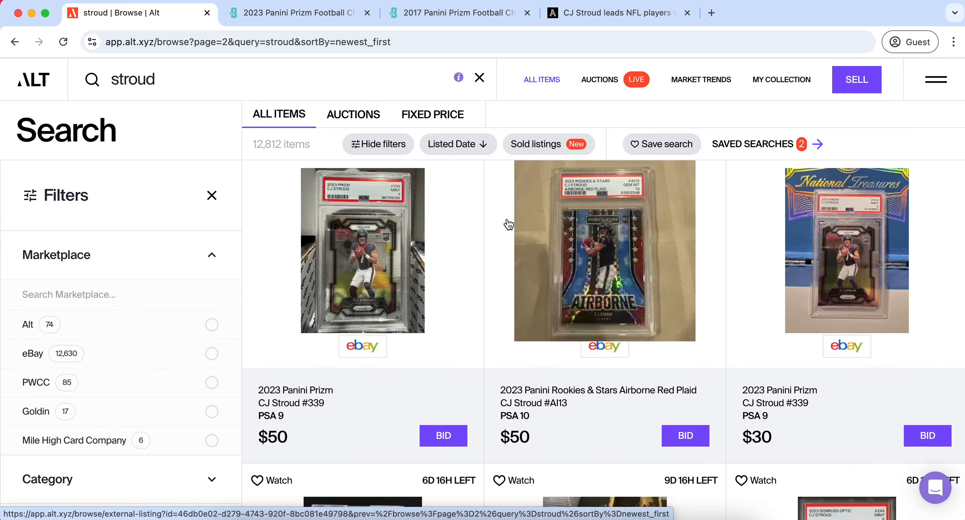
{"action": "scroll", "scroll_direction": "down", "scroll_amount": 3}
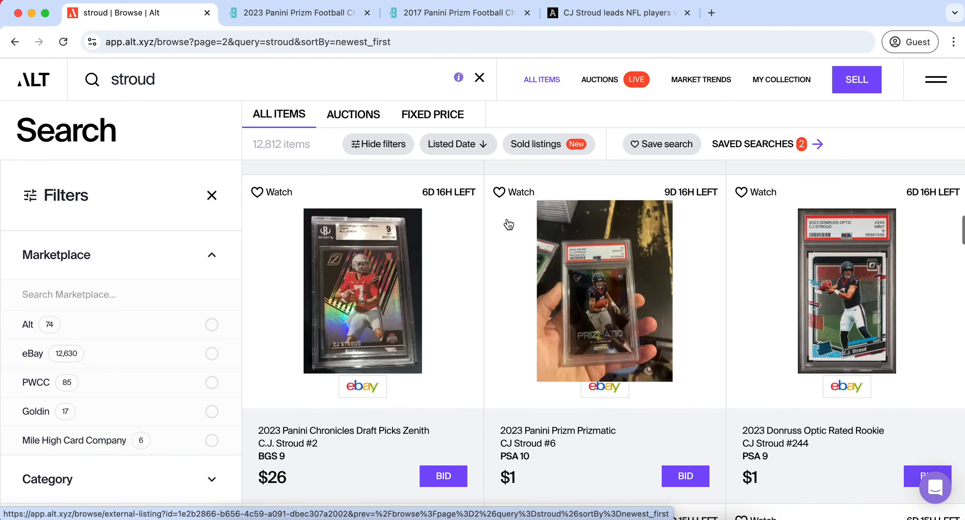
{"action": "scroll", "scroll_direction": "down", "scroll_amount": 3}
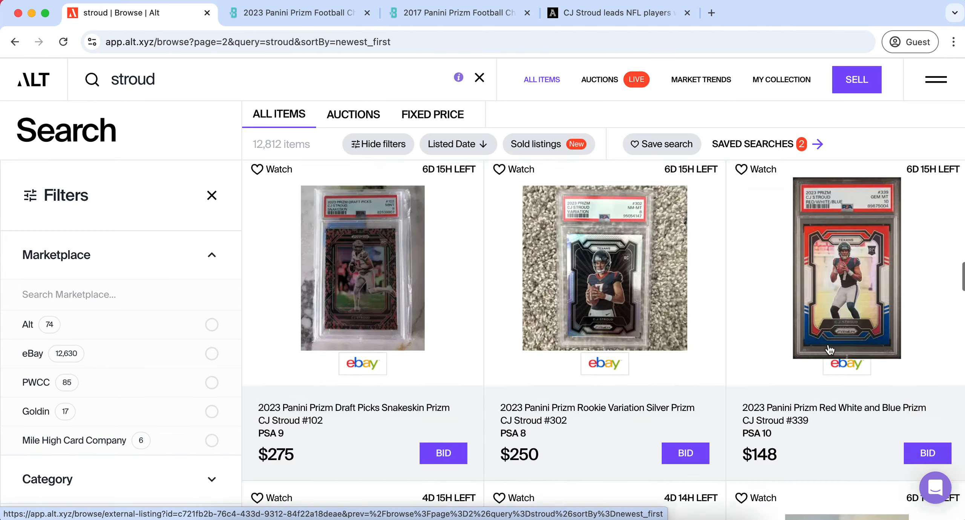
{"action": "left_click", "coordinate": [847, 268]}
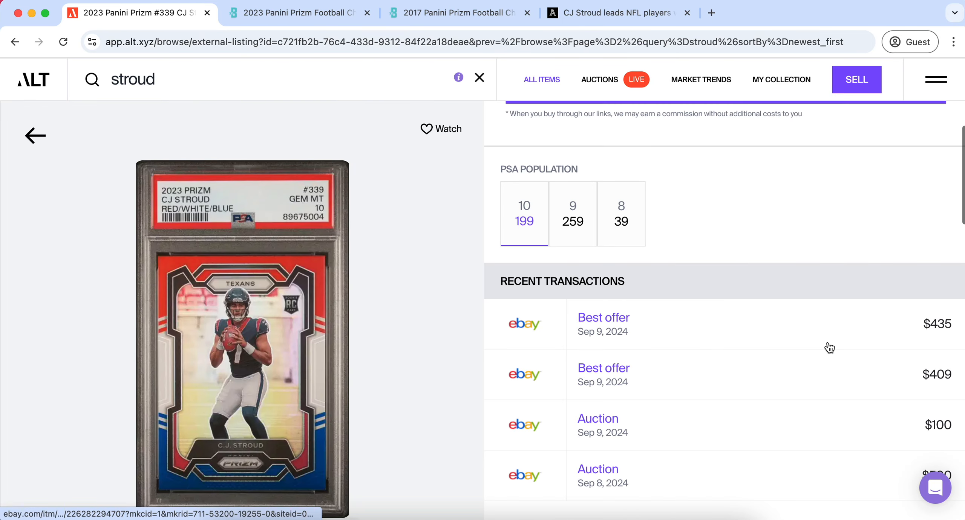
Review the #339 PSA 10's full sales history back to late July 2024, then close it
{"action": "scroll", "scroll_direction": "down", "scroll_amount": 3}
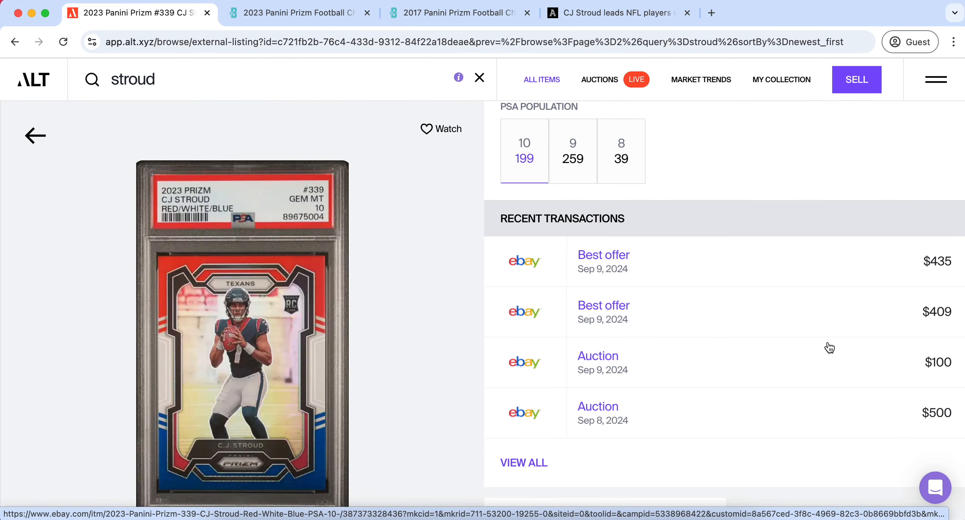
{"action": "scroll", "scroll_direction": "down", "scroll_amount": 3}
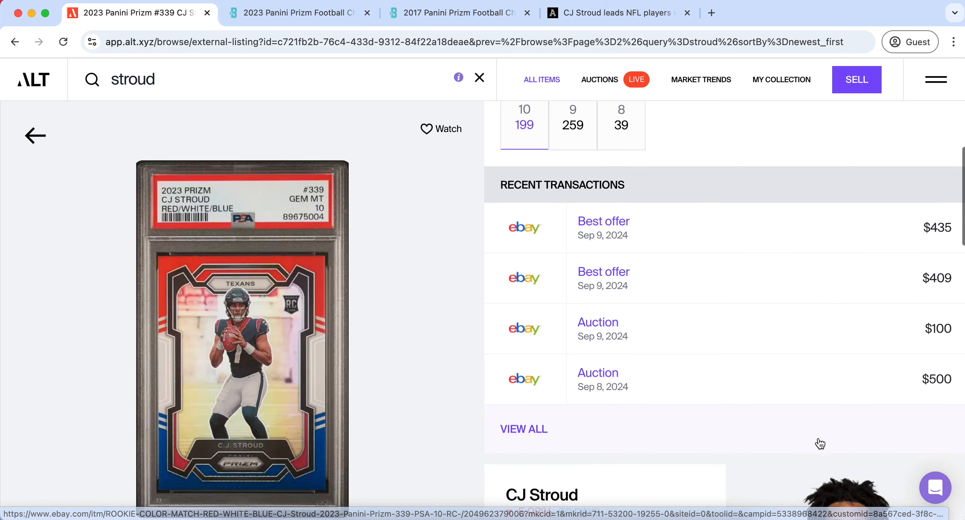
{"action": "left_click", "coordinate": [522, 428]}
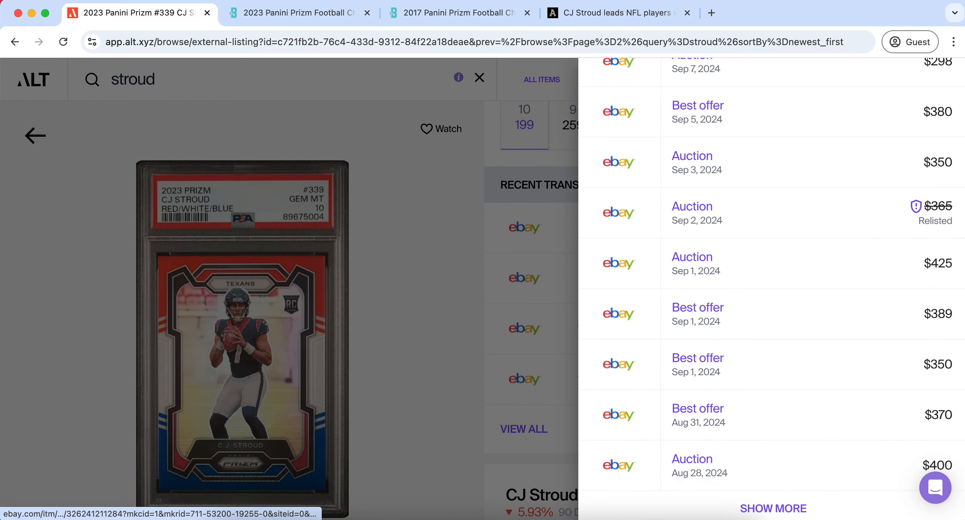
{"action": "scroll", "scroll_direction": "down", "scroll_amount": 3}
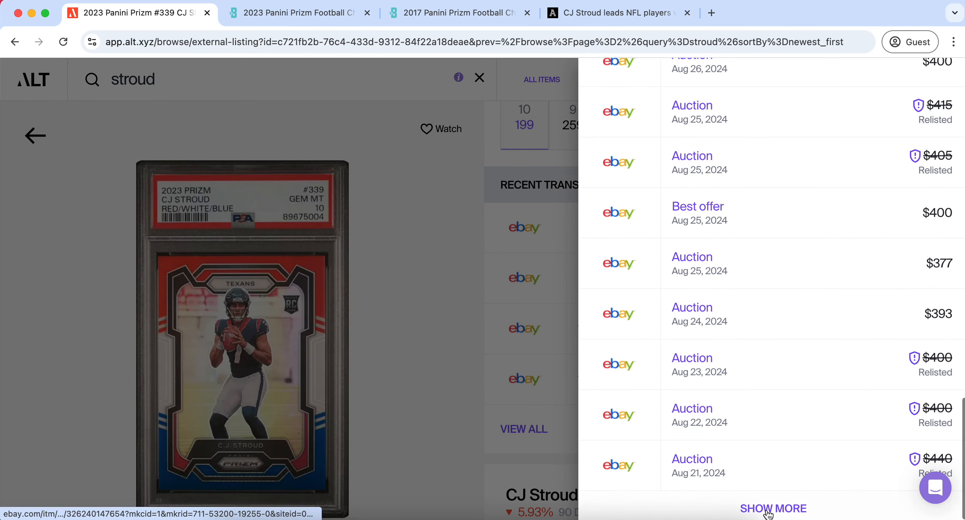
{"action": "left_click", "coordinate": [774, 508]}
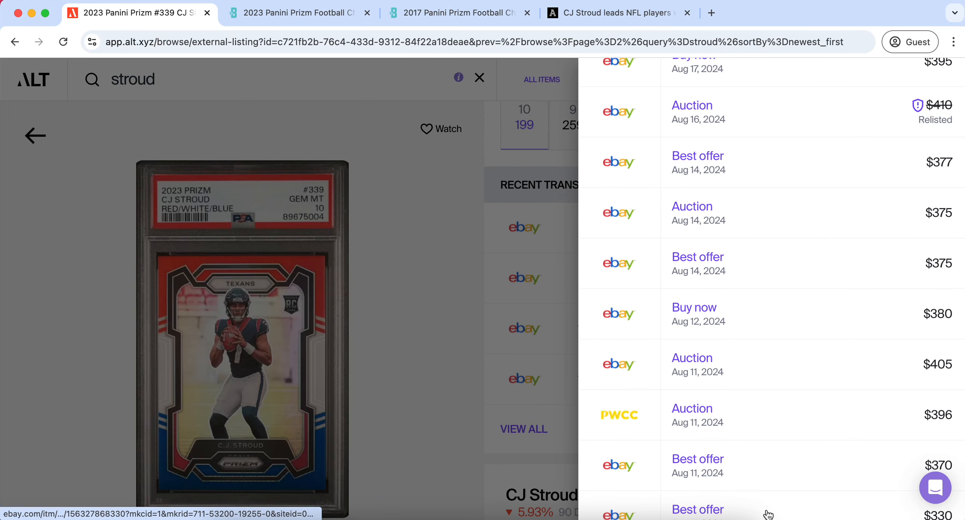
{"action": "scroll", "scroll_direction": "down", "scroll_amount": 3}
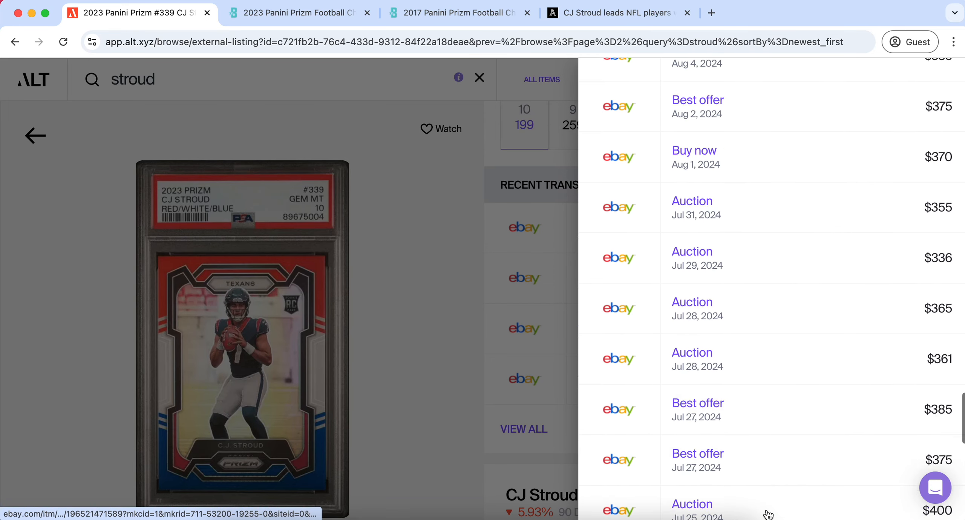
{"action": "scroll", "scroll_direction": "up", "scroll_amount": 3}
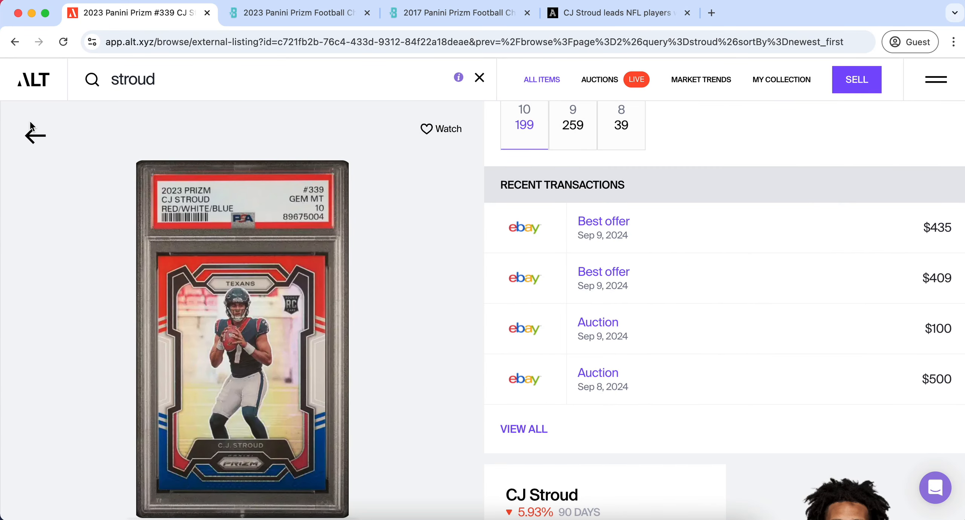
Back on the stroud results, move to page 3 of cheaper $20–$39 CJ Stroud listings
{"action": "left_click", "coordinate": [35, 133]}
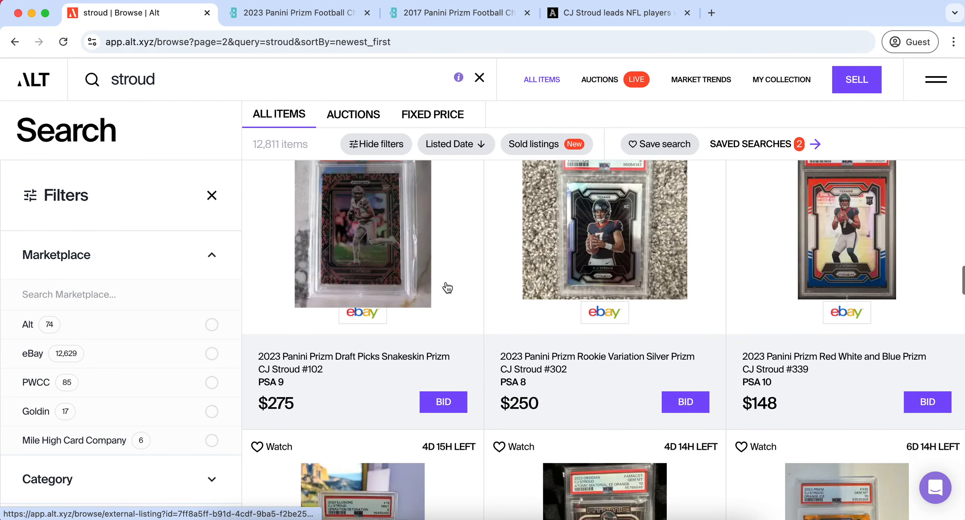
{"action": "scroll", "scroll_direction": "down", "scroll_amount": 3}
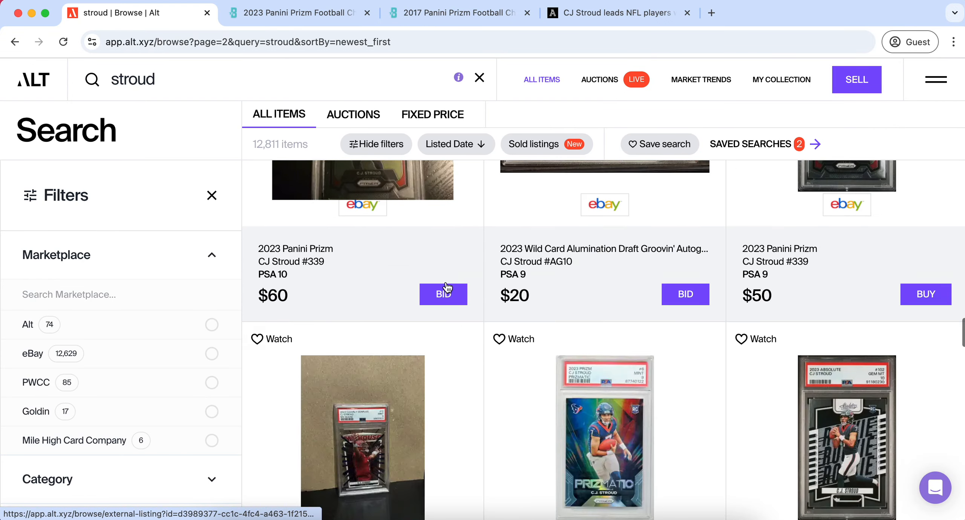
{"action": "scroll", "scroll_direction": "down", "scroll_amount": 3}
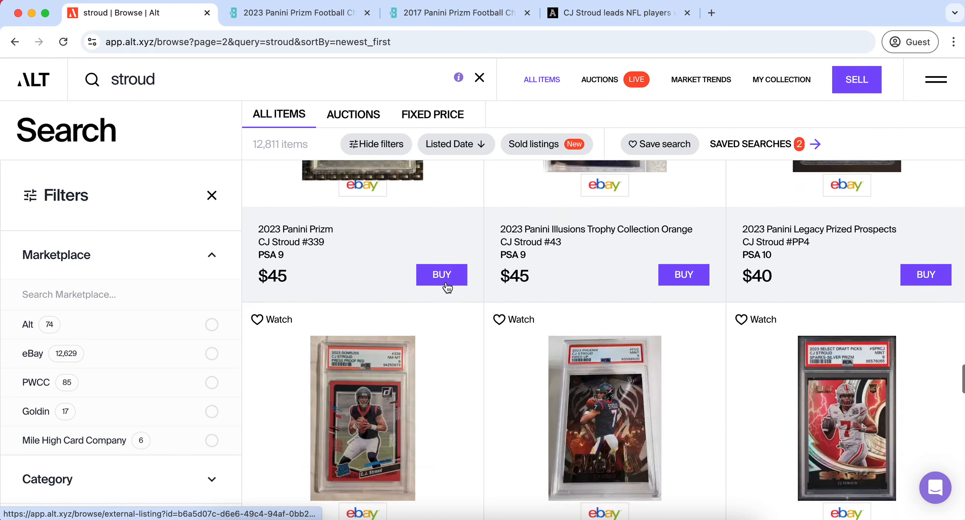
{"action": "scroll", "scroll_direction": "down", "scroll_amount": 3}
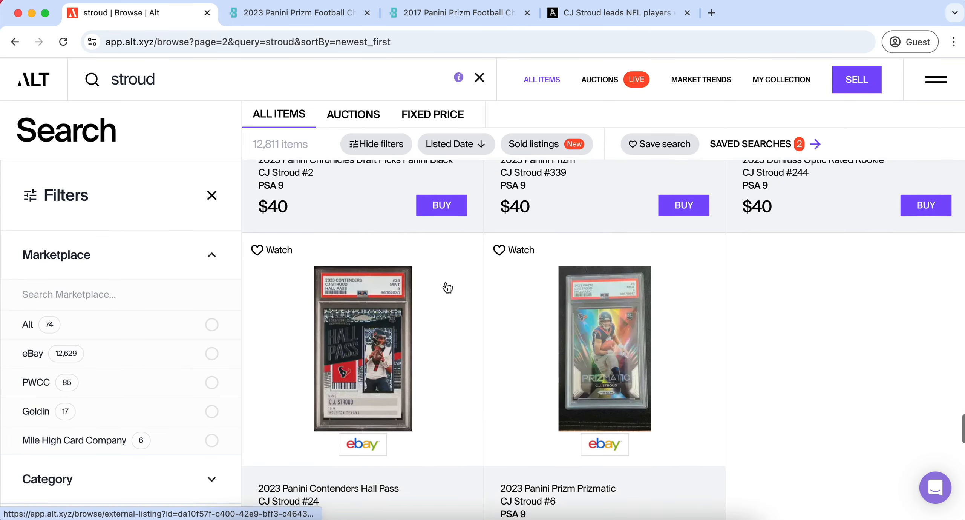
{"action": "scroll", "scroll_direction": "down", "scroll_amount": 3}
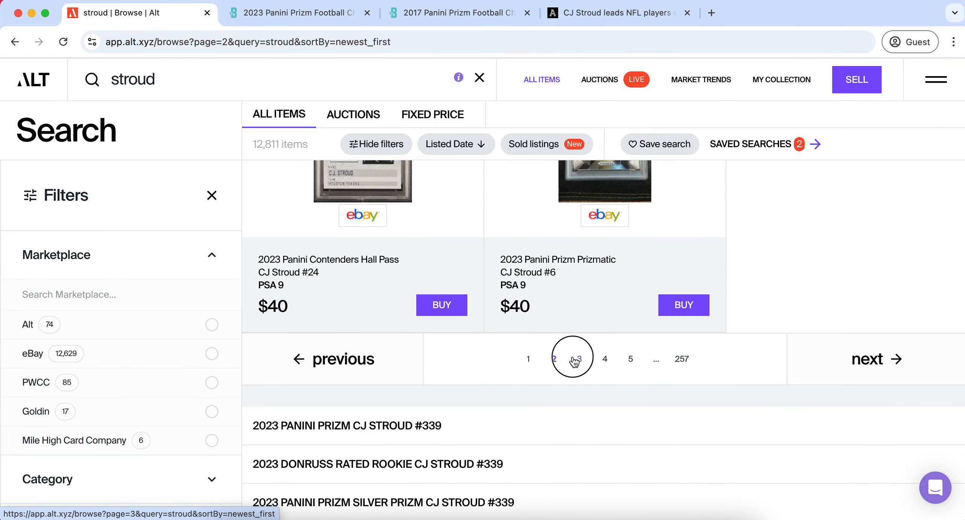
{"action": "left_click", "coordinate": [573, 358]}
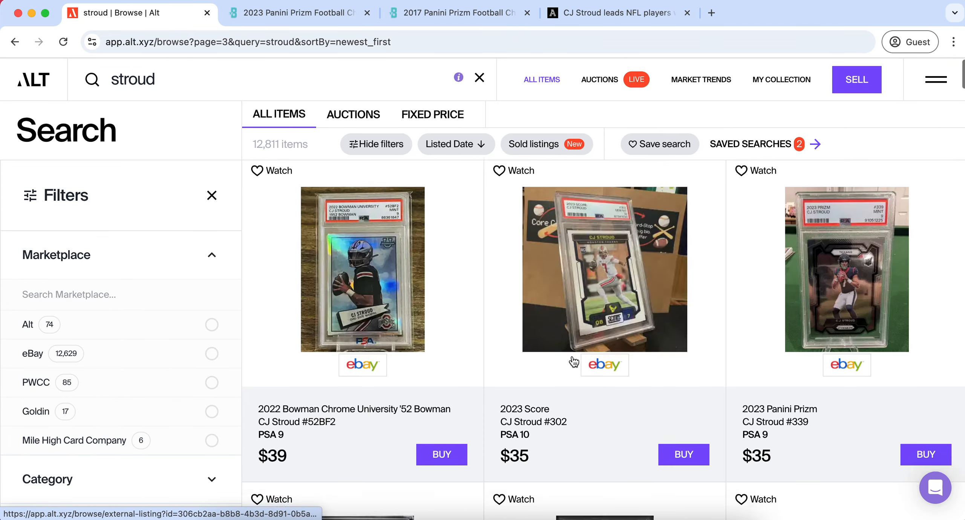
{"action": "scroll", "scroll_direction": "down", "scroll_amount": 3}
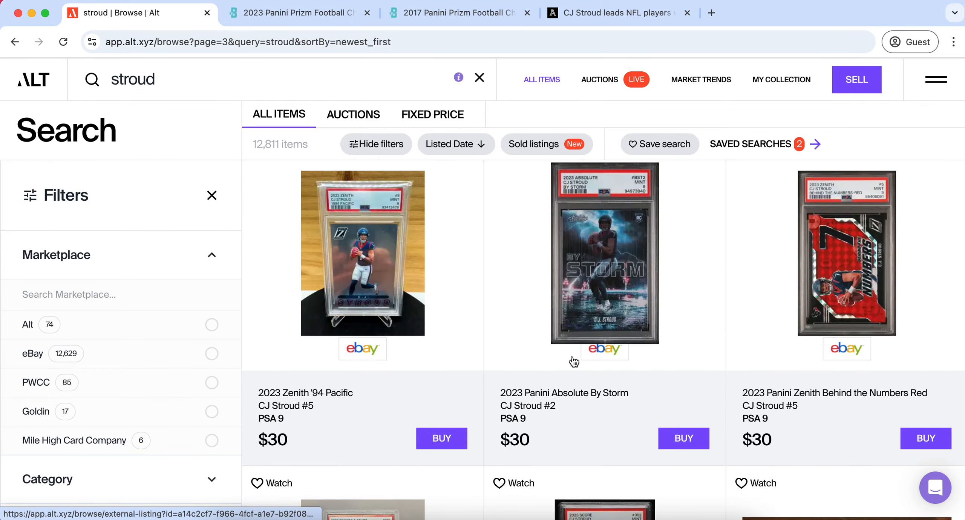
{"action": "scroll", "scroll_direction": "down", "scroll_amount": 3}
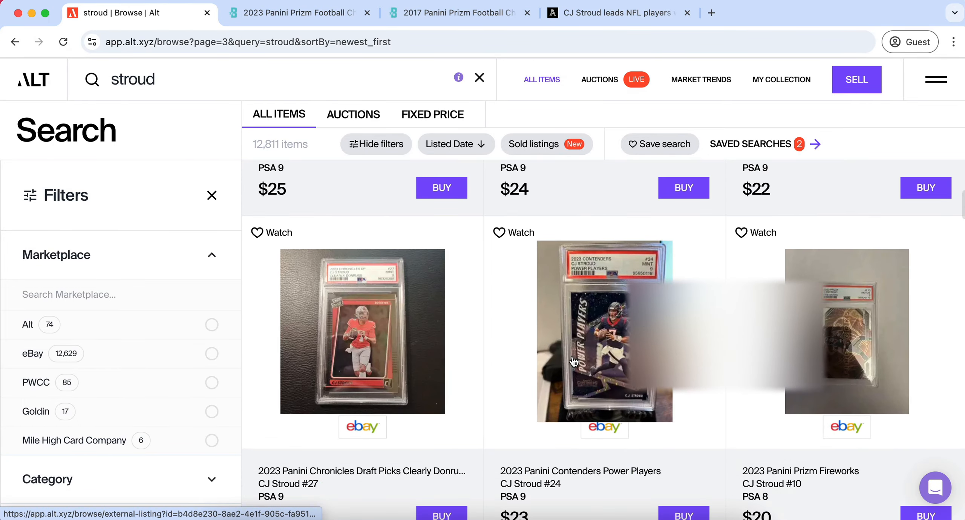
Read the 2023 Prizm base-set parallels list on Beckett down to the Black Finite 1/1
{"action": "left_click", "coordinate": [296, 13]}
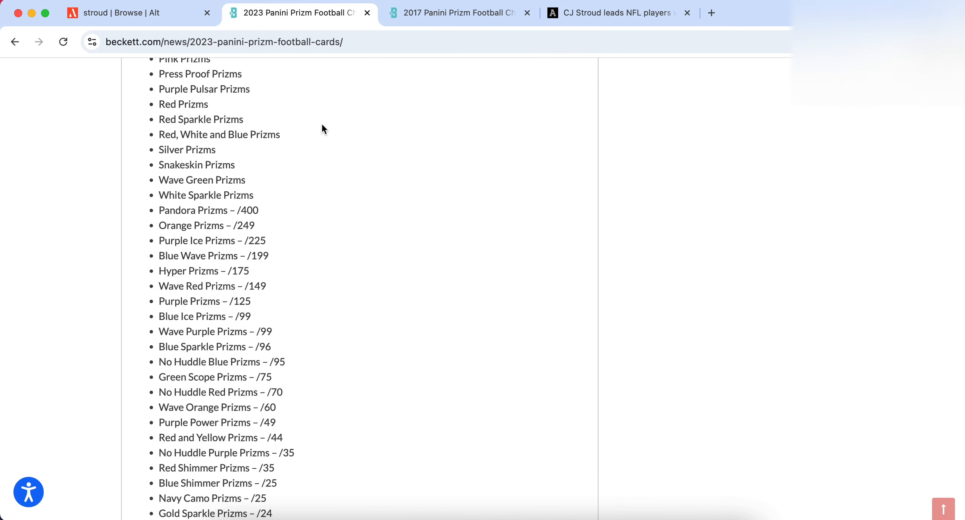
{"action": "scroll", "scroll_direction": "up", "scroll_amount": 3}
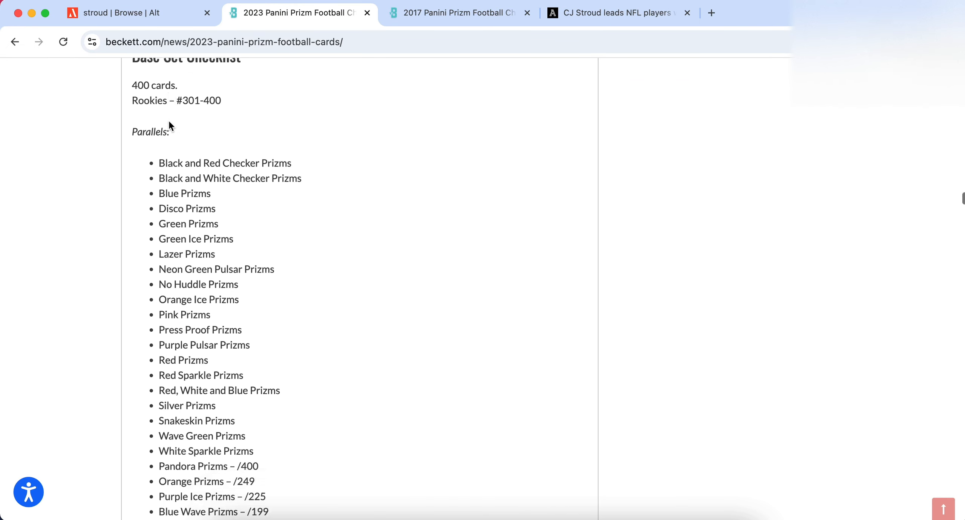
{"action": "scroll", "scroll_direction": "down", "scroll_amount": 3}
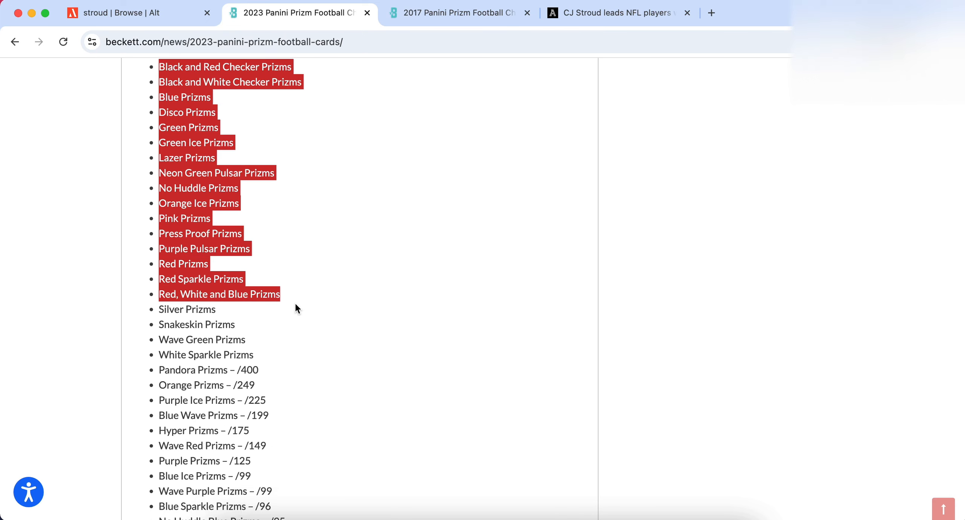
{"action": "scroll", "scroll_direction": "down", "scroll_amount": 3}
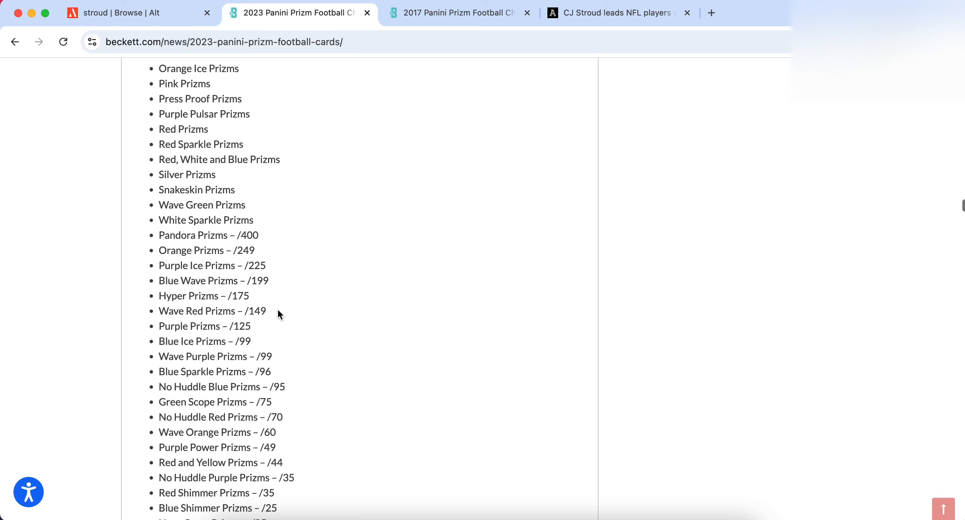
{"action": "scroll", "scroll_direction": "down", "scroll_amount": 3}
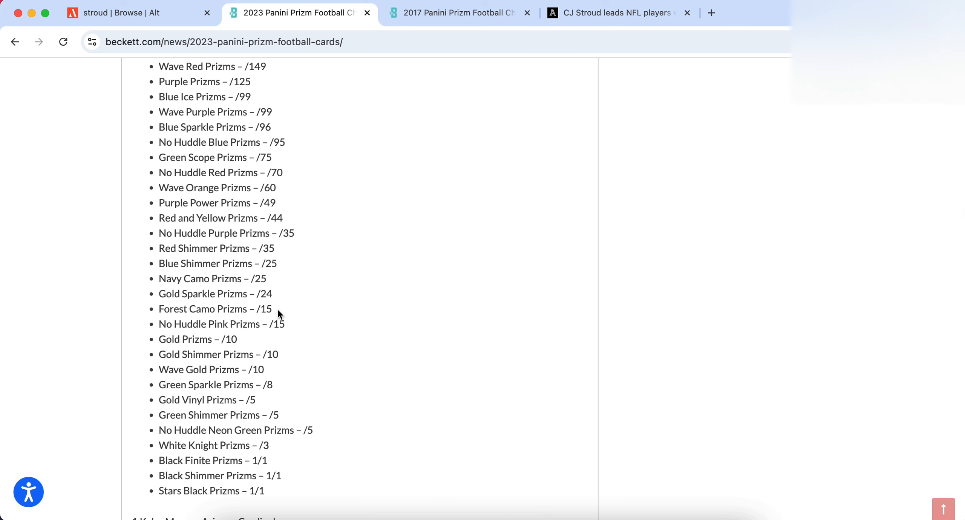
{"action": "scroll", "scroll_direction": "down", "scroll_amount": 3}
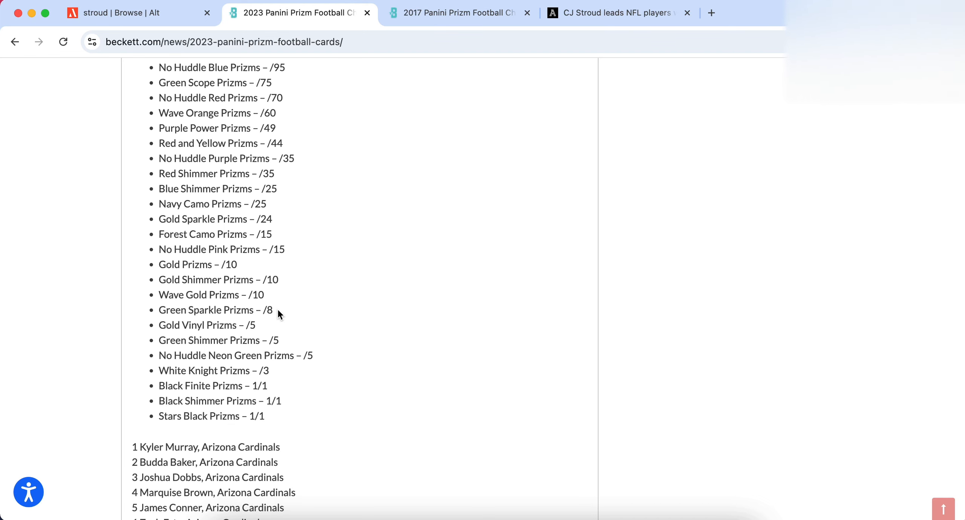
{"action": "scroll", "scroll_direction": "up", "scroll_amount": 3}
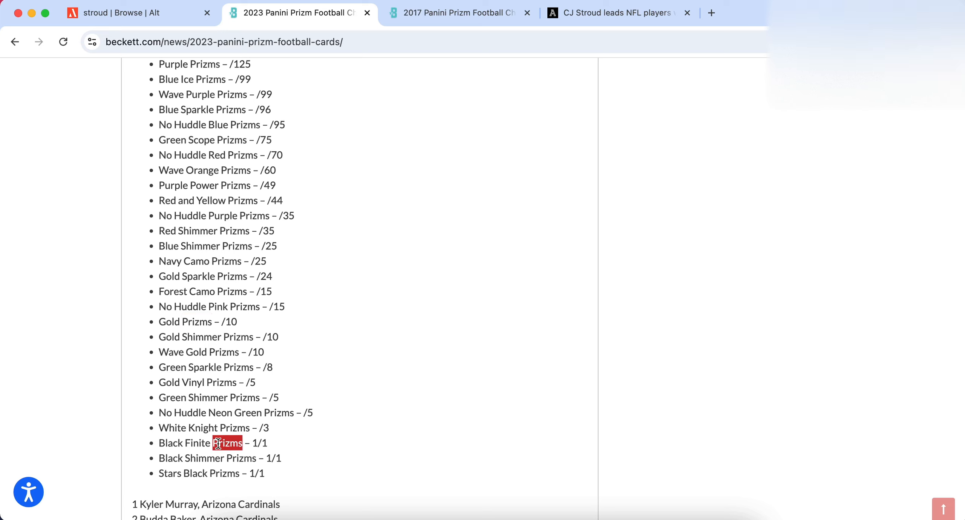
Highlight the Gold Prizms /10 parallel in the Beckett checklist
{"action": "double_click", "coordinate": [198, 321]}
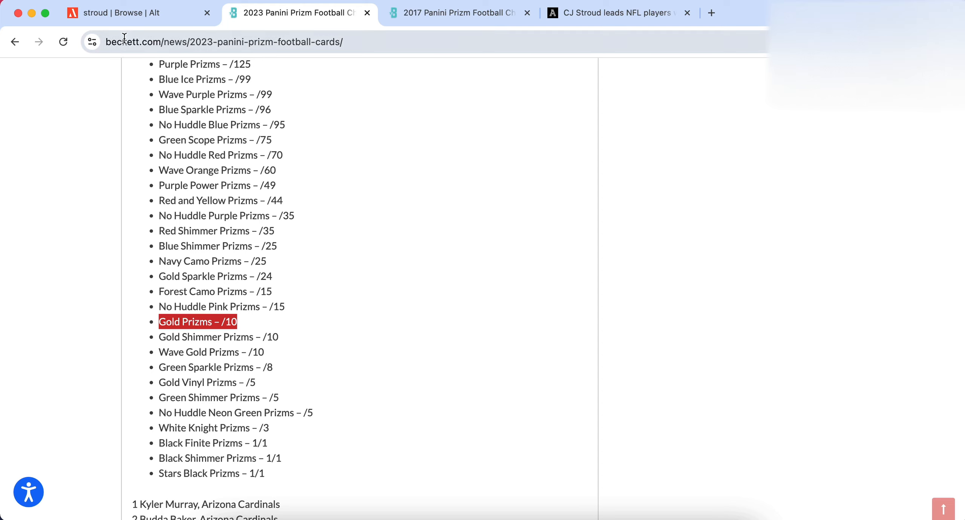
{"action": "left_click", "coordinate": [276, 277]}
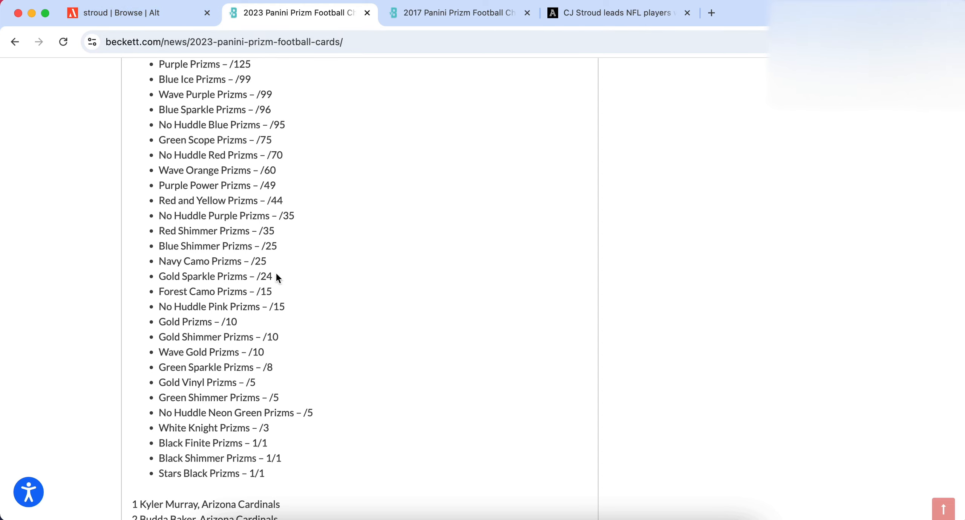
{"action": "scroll", "scroll_direction": "up", "scroll_amount": 3}
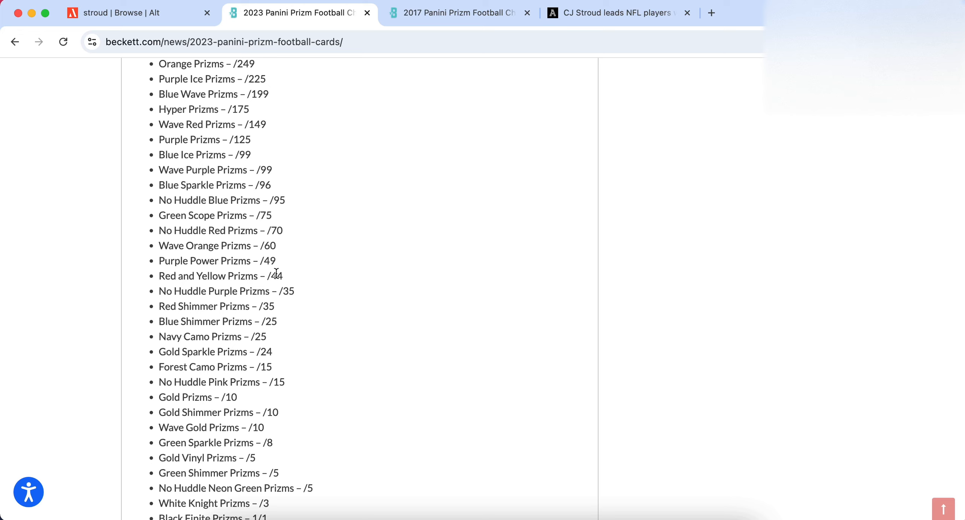
{"action": "mouse_move", "coordinate": [202, 183]}
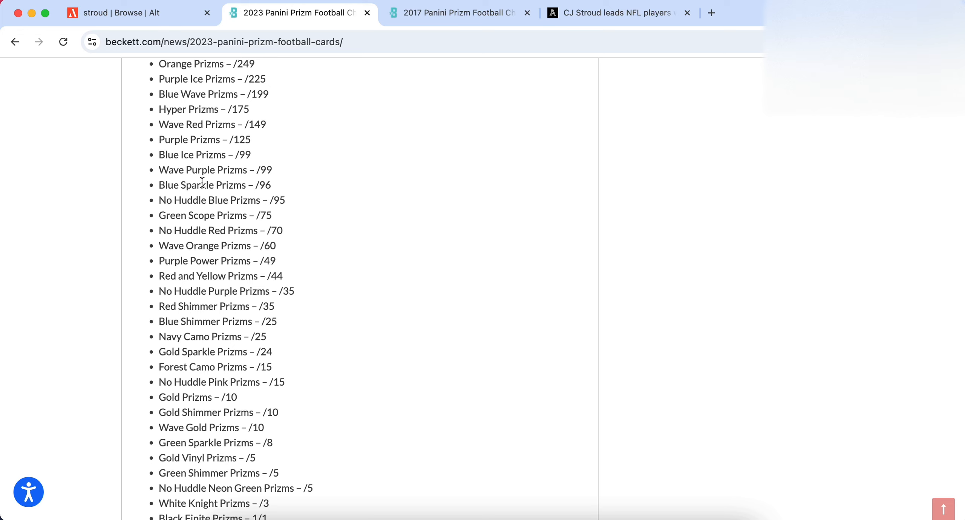
{"action": "mouse_move", "coordinate": [195, 156]}
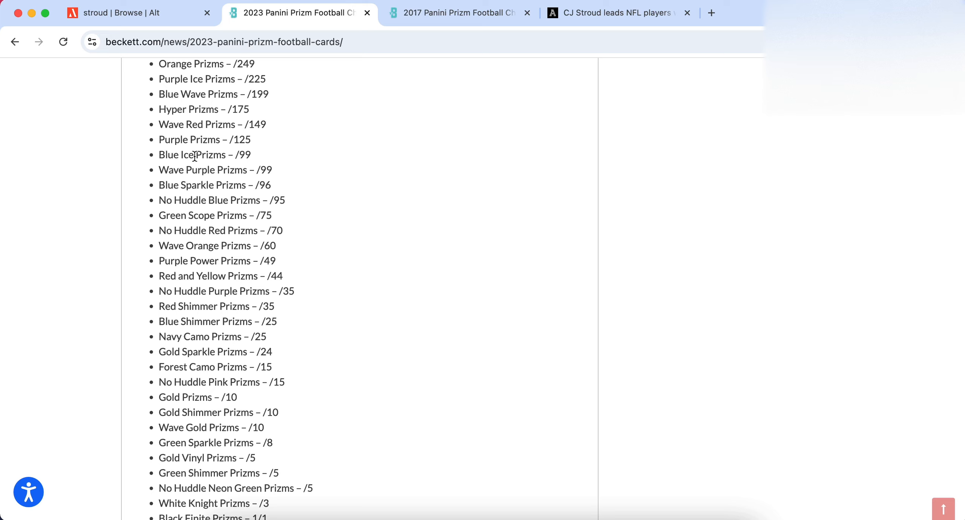
Highlight the Blue Shimmer /25 and Blue Wave /199 entries, then return to Alt's stroud results
{"action": "double_click", "coordinate": [204, 154]}
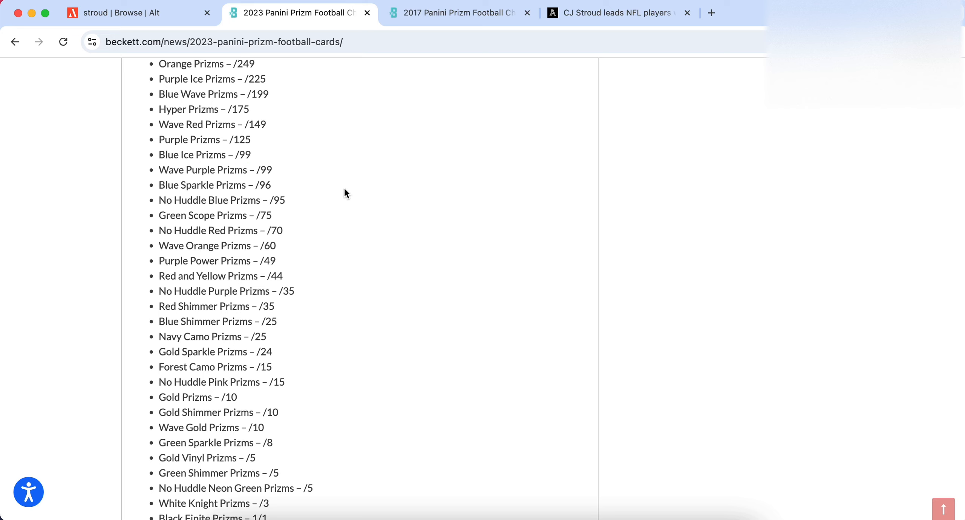
{"action": "mouse_move", "coordinate": [129, 12]}
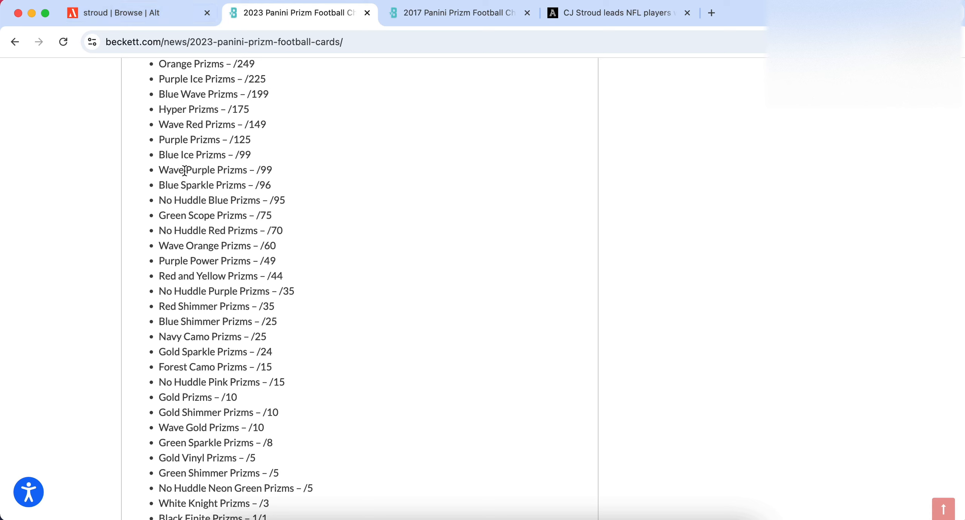
{"action": "double_click", "coordinate": [198, 155]}
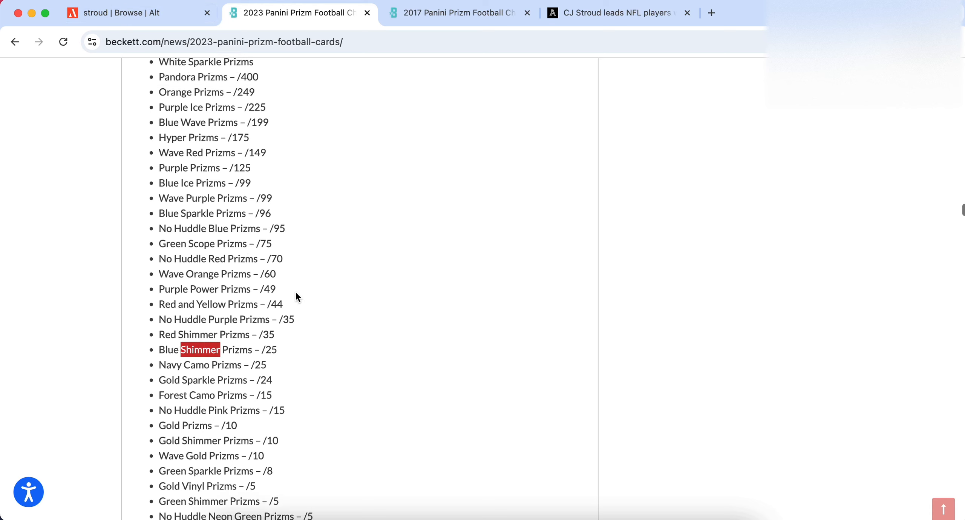
{"action": "scroll", "scroll_direction": "up", "scroll_amount": 3}
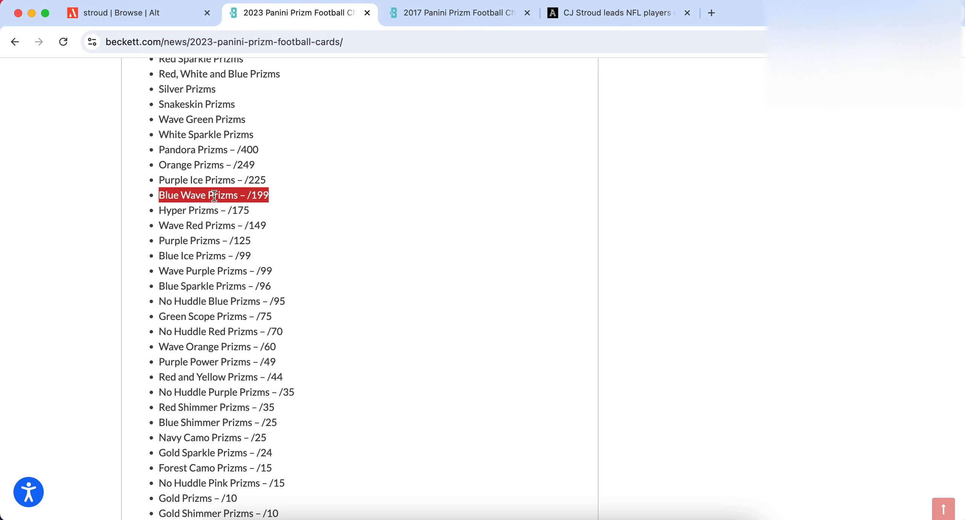
{"action": "left_click", "coordinate": [123, 13]}
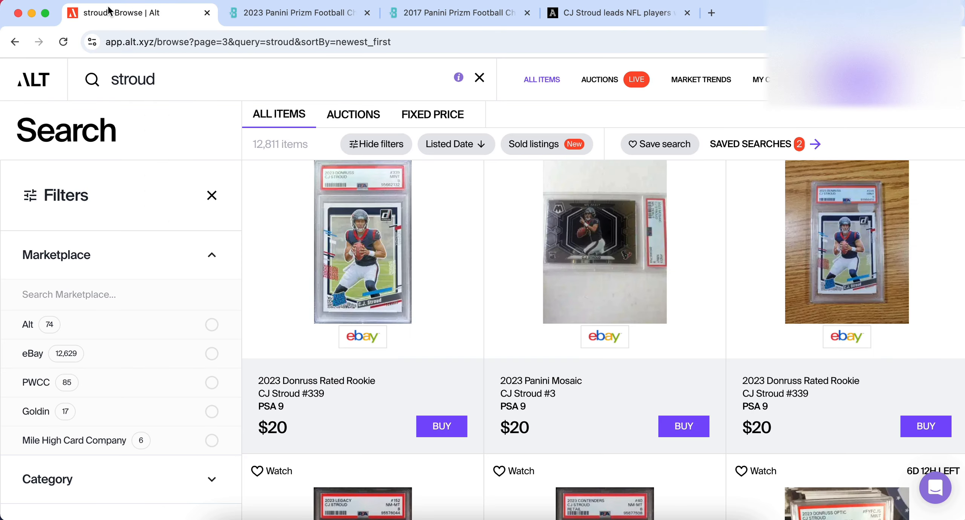
{"action": "scroll", "scroll_direction": "down", "scroll_amount": 3}
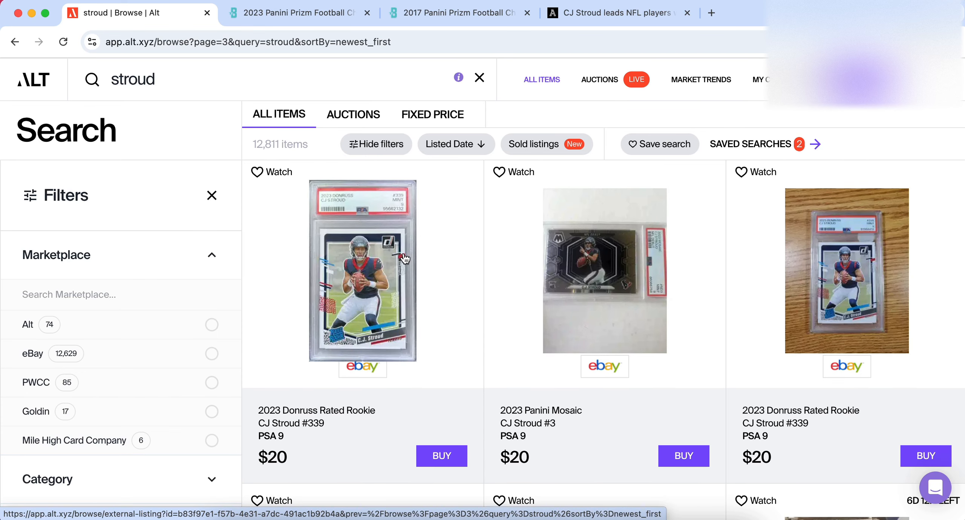
{"action": "scroll", "scroll_direction": "down", "scroll_amount": 3}
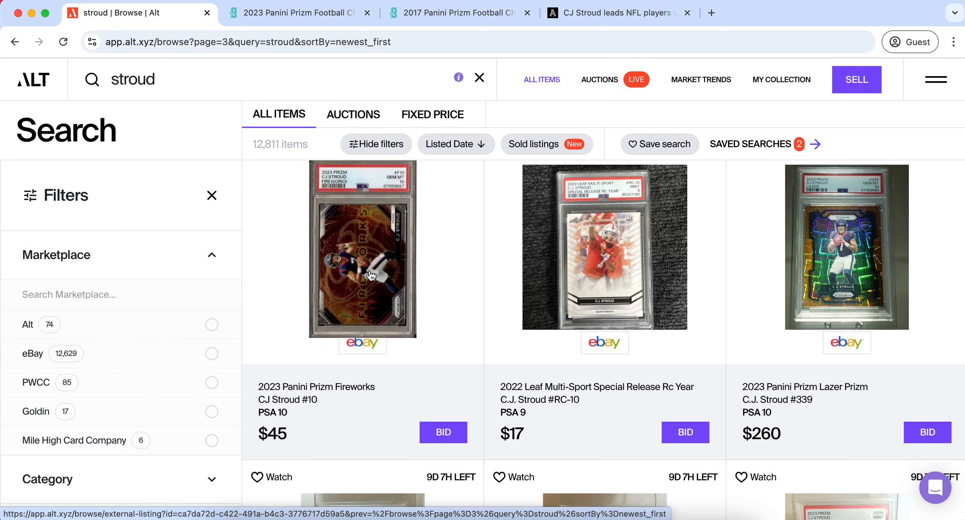
{"action": "scroll", "scroll_direction": "down", "scroll_amount": 3}
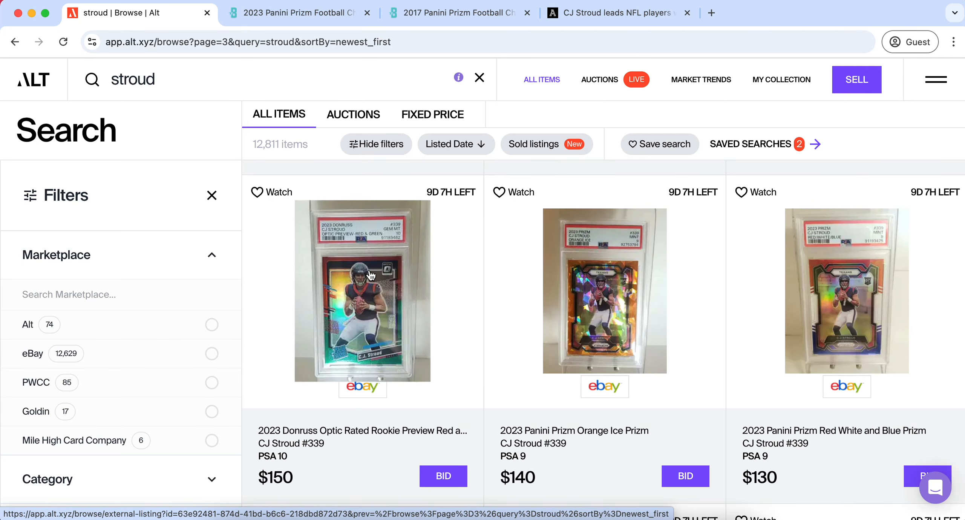
{"action": "scroll", "scroll_direction": "down", "scroll_amount": 3}
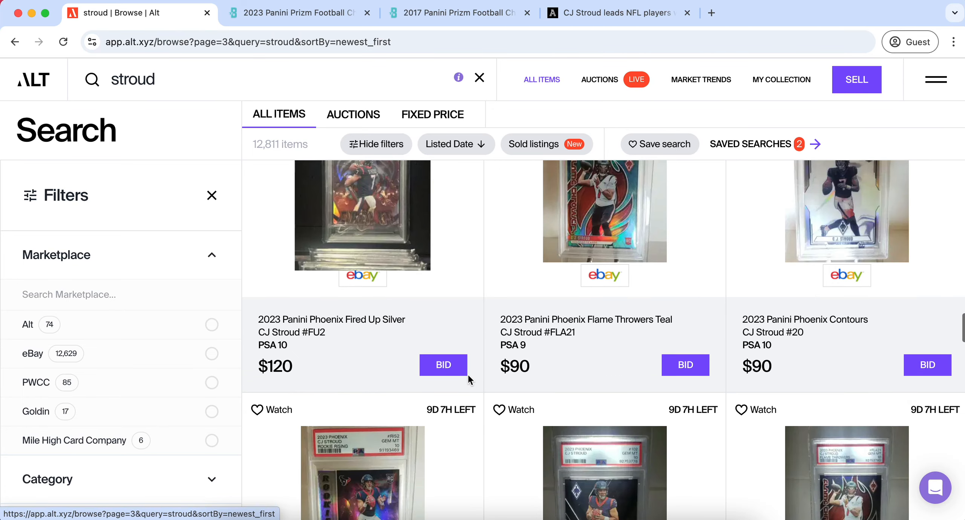
{"action": "scroll", "scroll_direction": "down", "scroll_amount": 3}
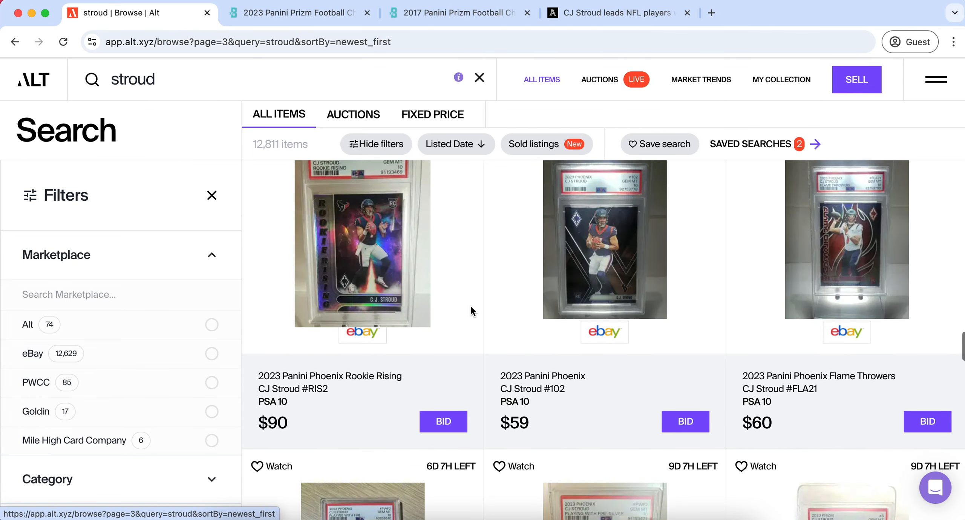
{"action": "scroll", "scroll_direction": "down", "scroll_amount": 3}
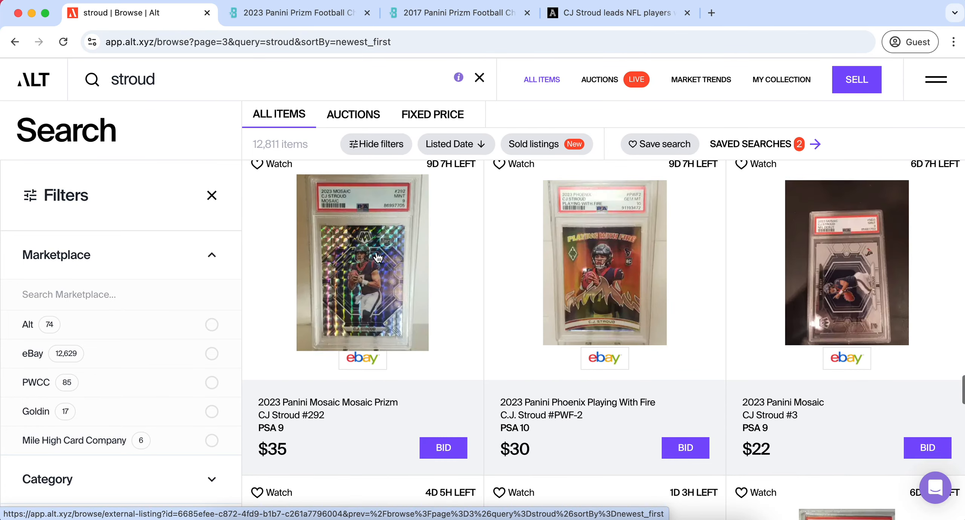
Search Alt for 'richardson' and go to page 2 of the results
{"action": "type", "text": "richa"}
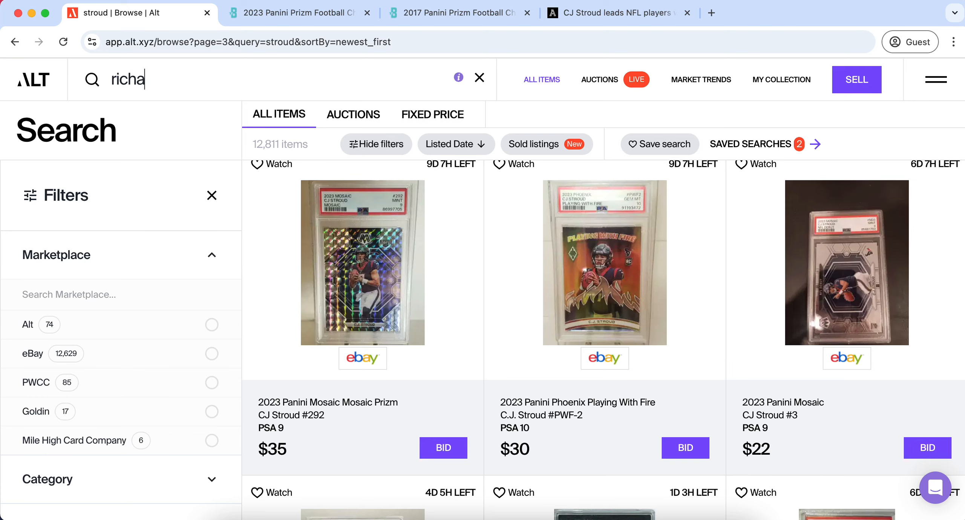
{"action": "type", "text": "rdson"}
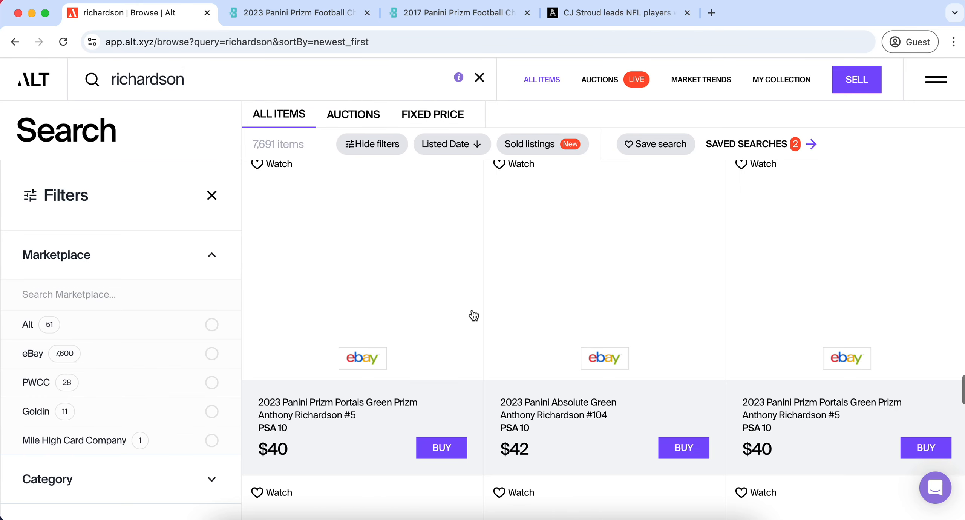
{"action": "scroll", "scroll_direction": "down", "scroll_amount": 3}
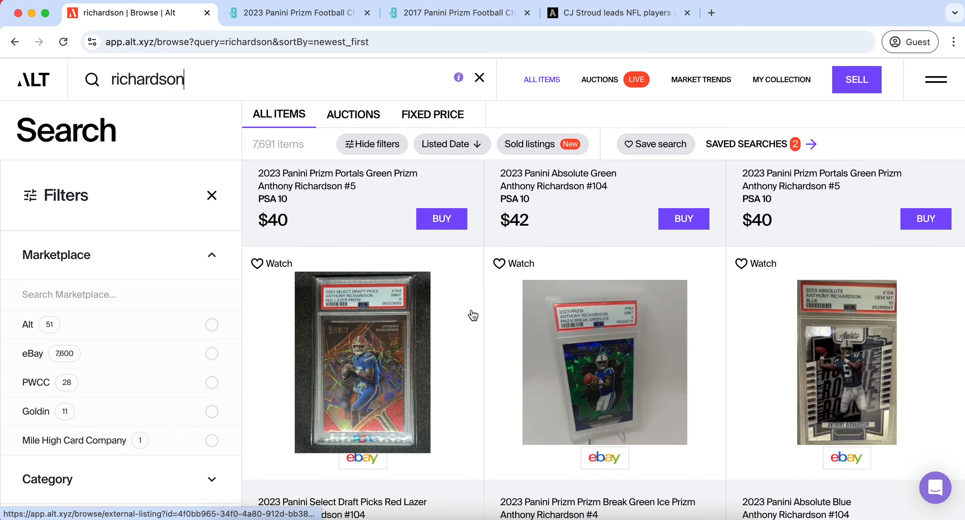
{"action": "scroll", "scroll_direction": "down", "scroll_amount": 3}
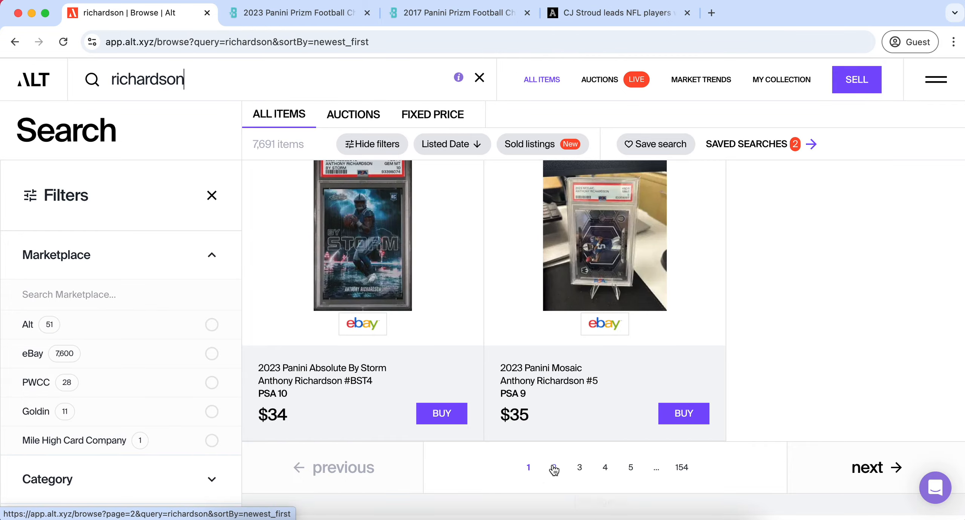
{"action": "left_click", "coordinate": [554, 466]}
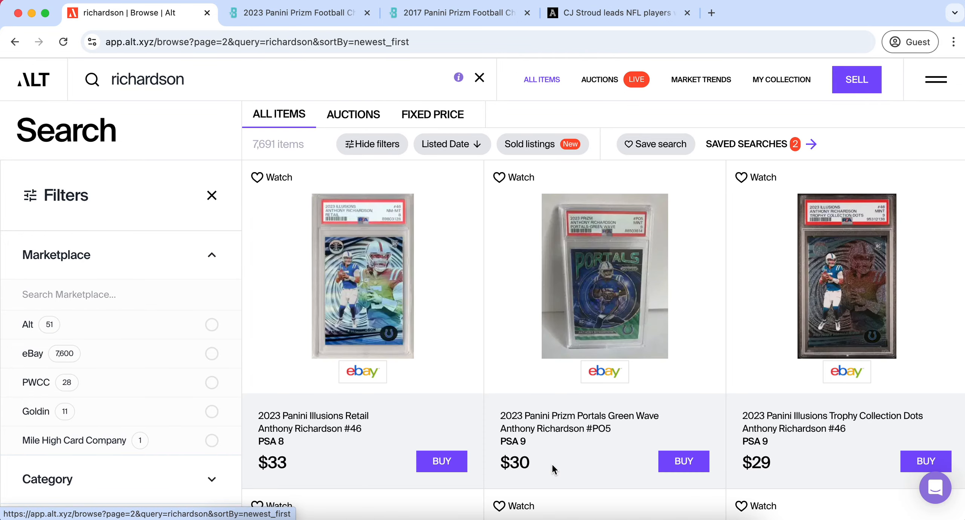
Browse further Richardson listings and open the 2023 Prizm Blue Sparkle #343 PSA 10 listing
{"action": "scroll", "scroll_direction": "down", "scroll_amount": 3}
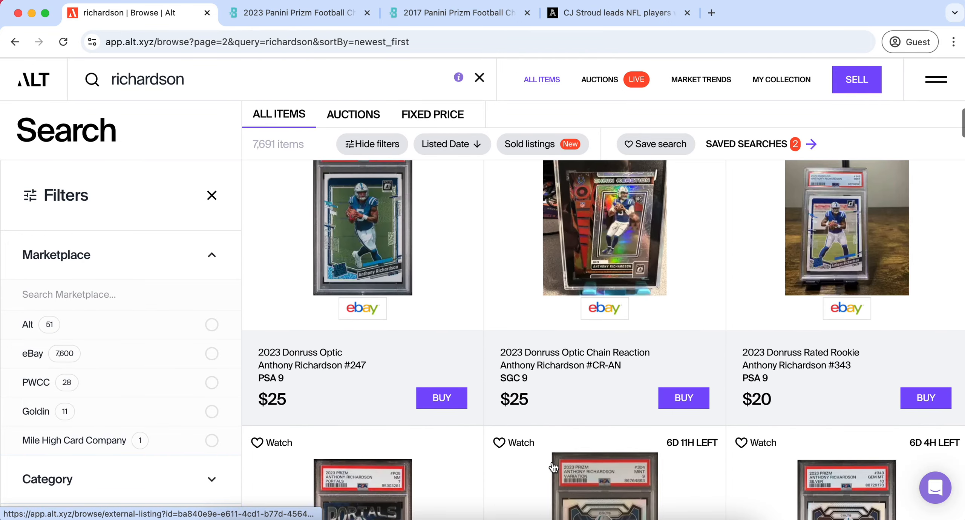
{"action": "scroll", "scroll_direction": "down", "scroll_amount": 3}
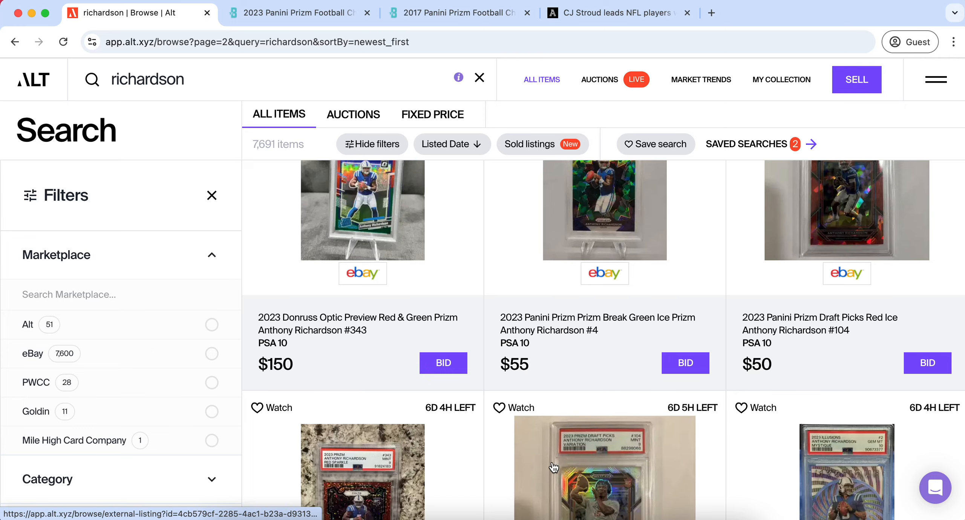
{"action": "scroll", "scroll_direction": "down", "scroll_amount": 3}
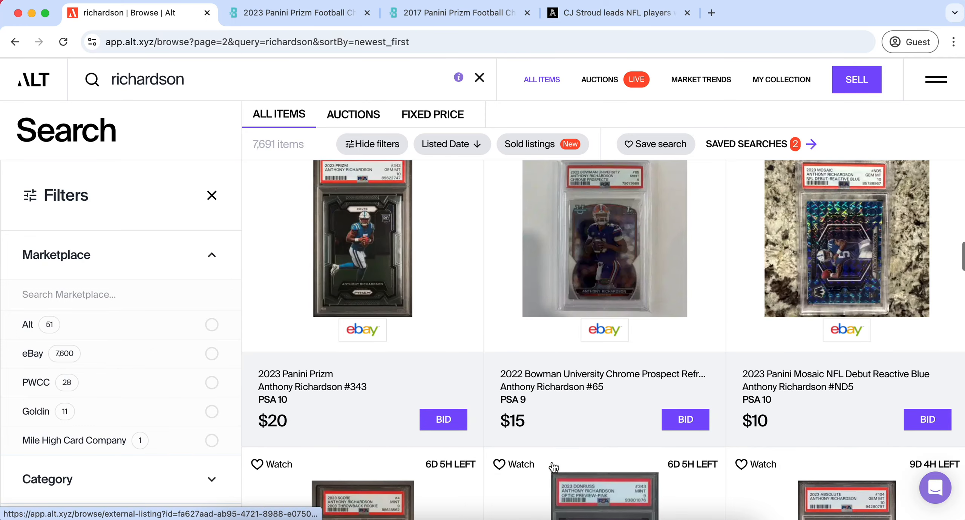
{"action": "scroll", "scroll_direction": "down", "scroll_amount": 3}
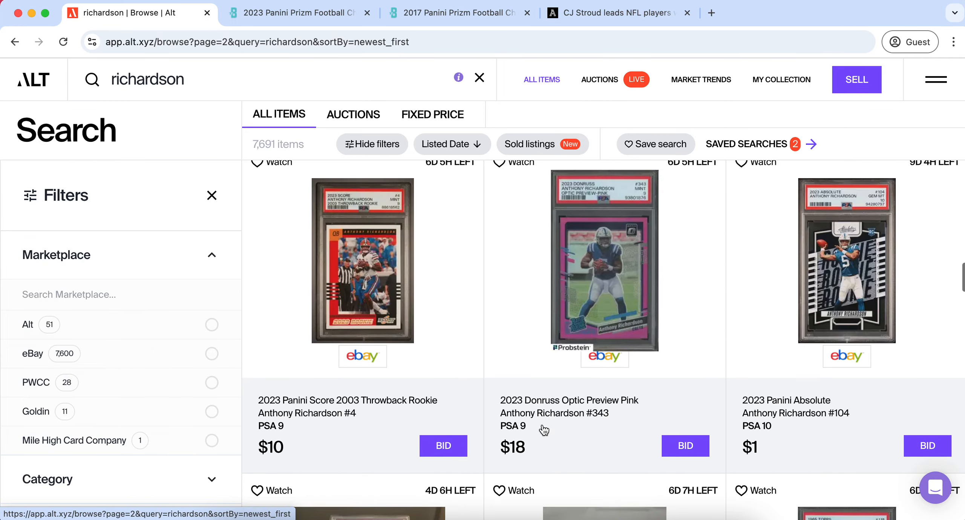
{"action": "scroll", "scroll_direction": "down", "scroll_amount": 3}
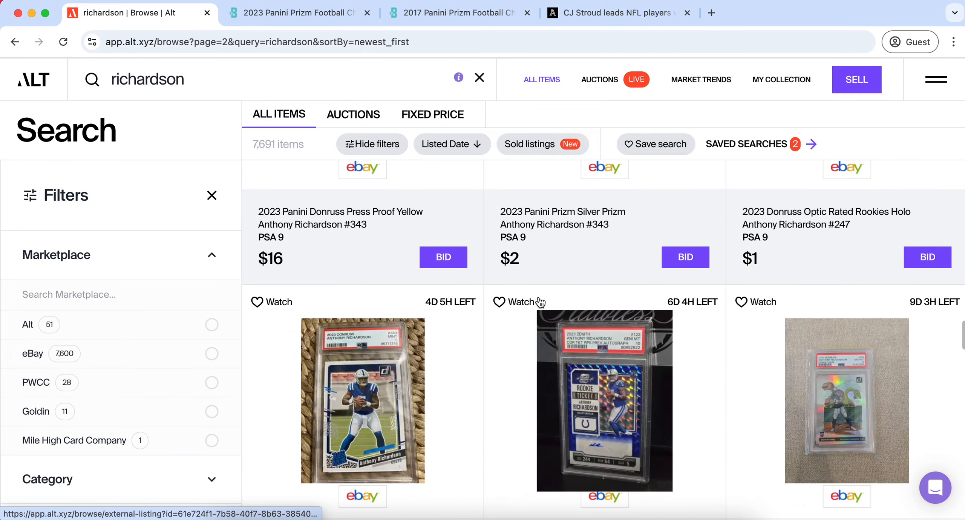
{"action": "scroll", "scroll_direction": "down", "scroll_amount": 3}
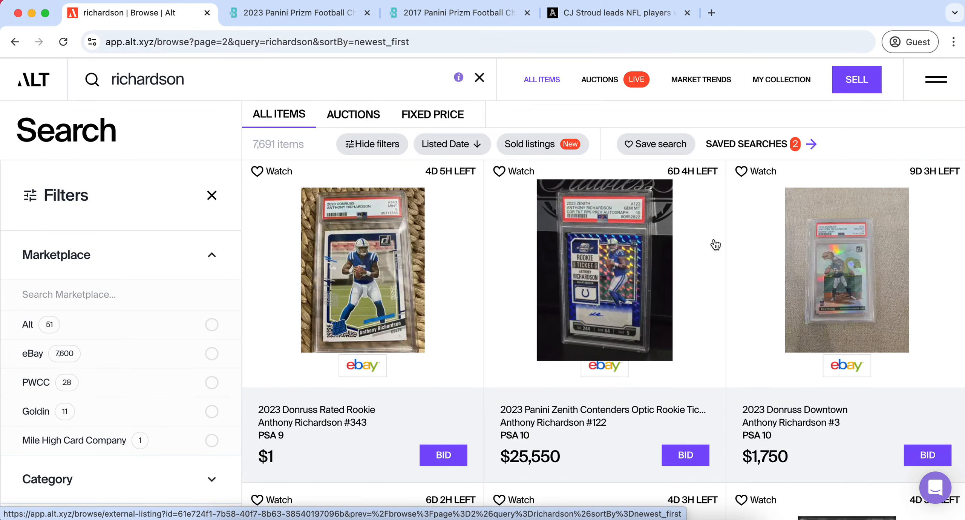
{"action": "scroll", "scroll_direction": "down", "scroll_amount": 3}
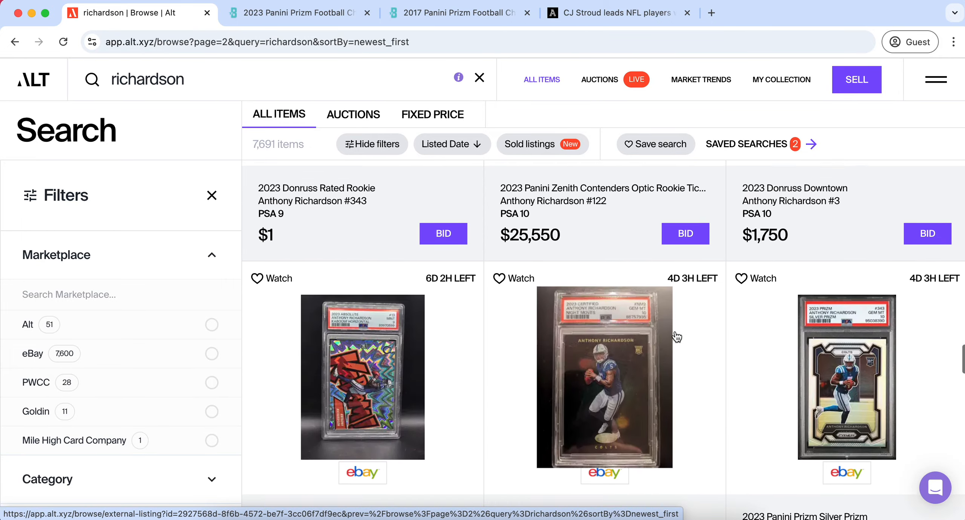
{"action": "scroll", "scroll_direction": "down", "scroll_amount": 3}
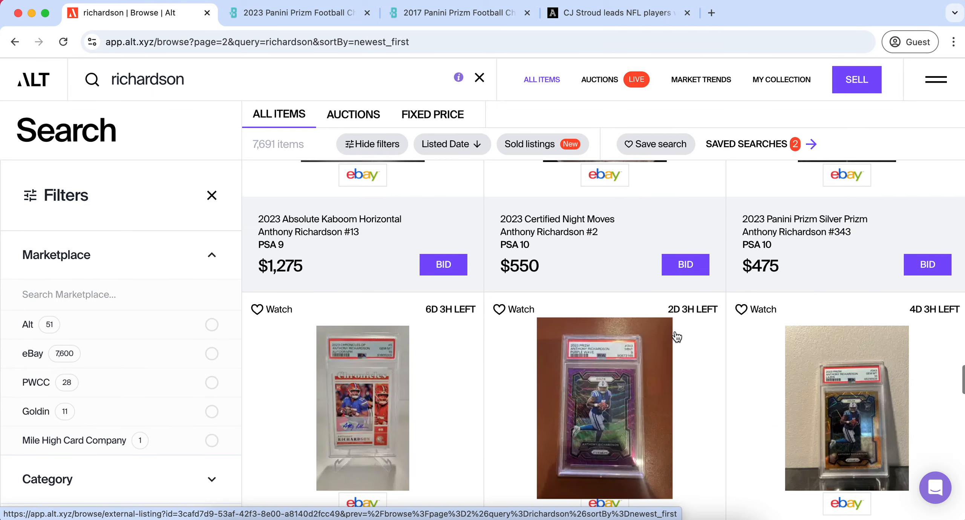
{"action": "scroll", "scroll_direction": "down", "scroll_amount": 3}
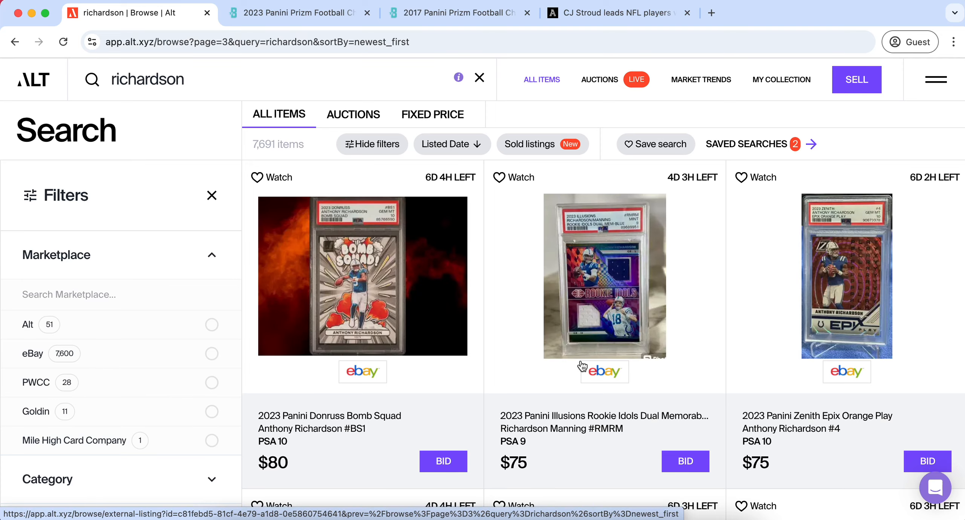
{"action": "scroll", "scroll_direction": "down", "scroll_amount": 3}
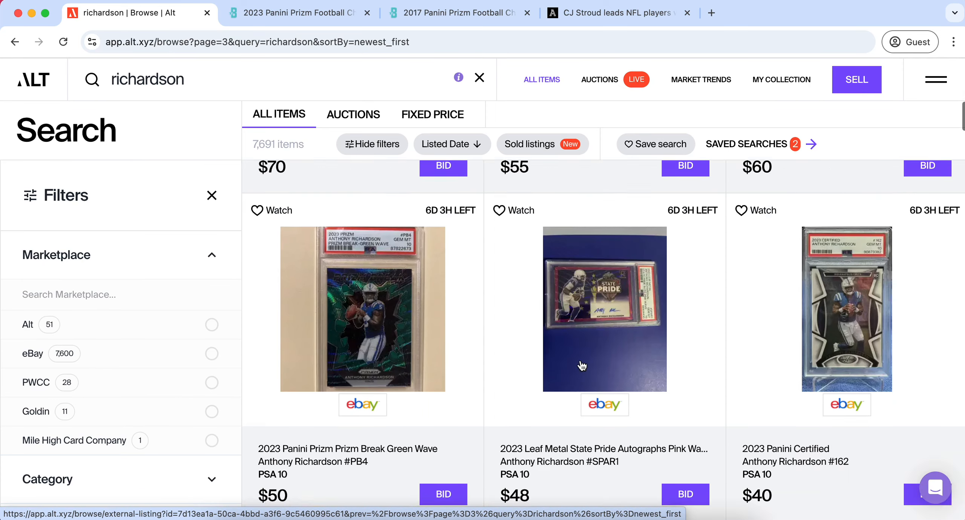
{"action": "scroll", "scroll_direction": "down", "scroll_amount": 3}
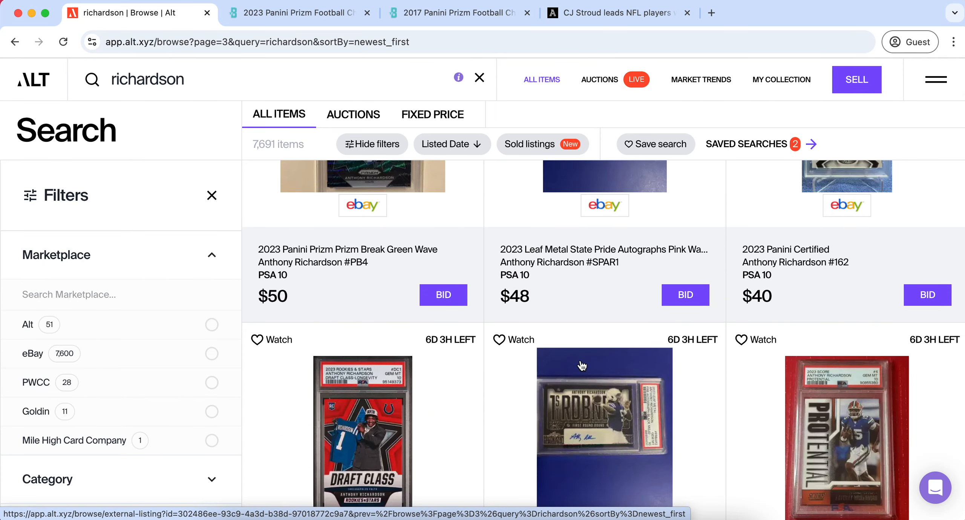
{"action": "scroll", "scroll_direction": "down", "scroll_amount": 3}
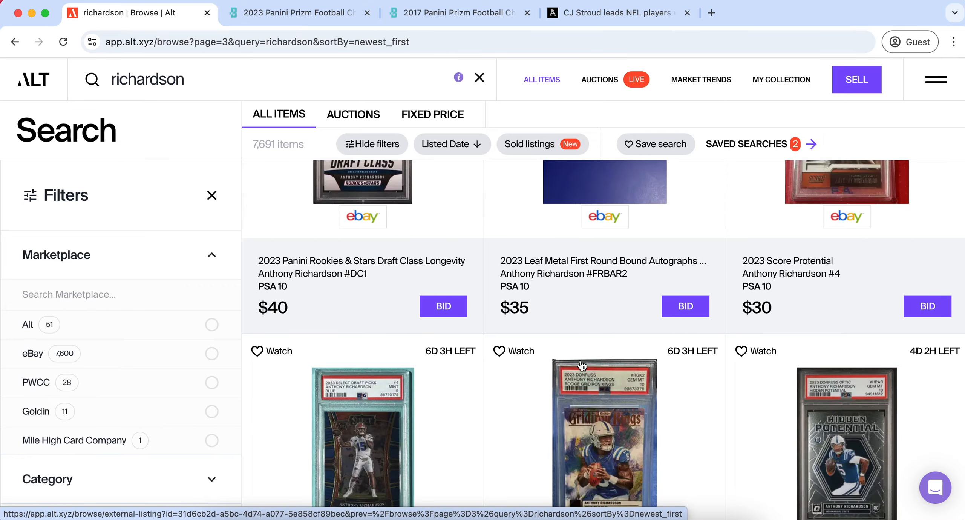
{"action": "scroll", "scroll_direction": "down", "scroll_amount": 3}
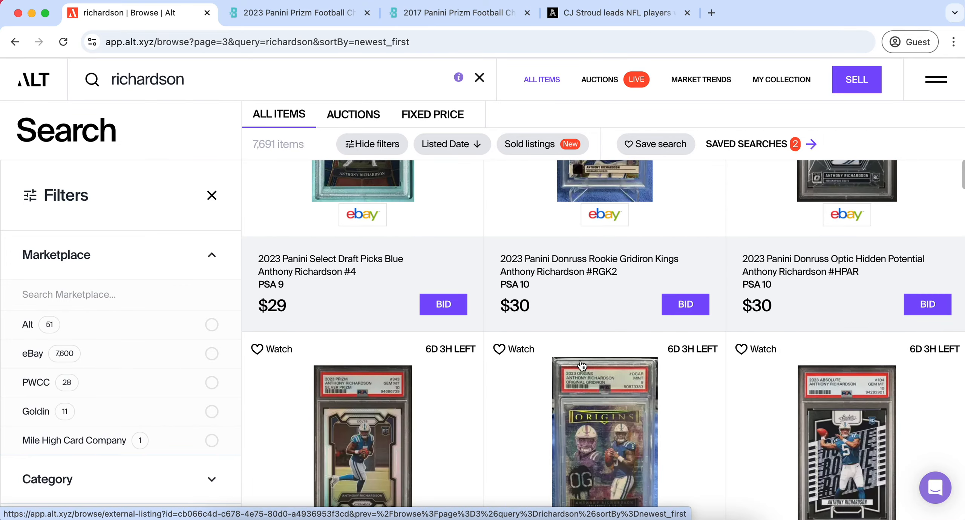
{"action": "scroll", "scroll_direction": "down", "scroll_amount": 3}
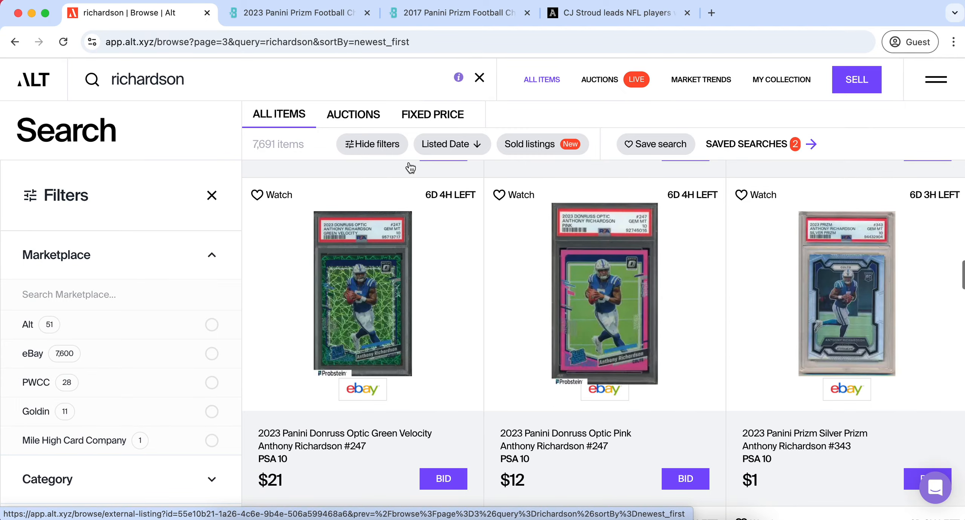
{"action": "scroll", "scroll_direction": "down", "scroll_amount": 3}
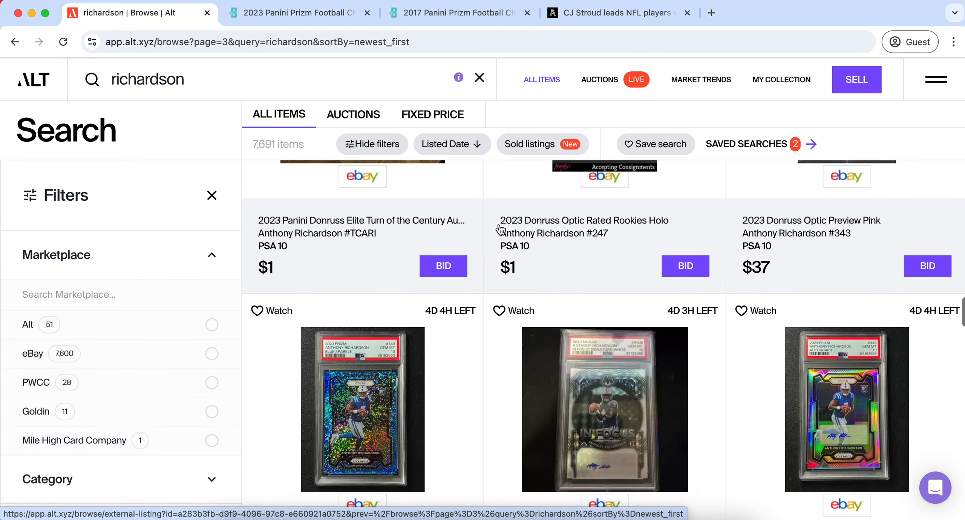
{"action": "left_click", "coordinate": [846, 409]}
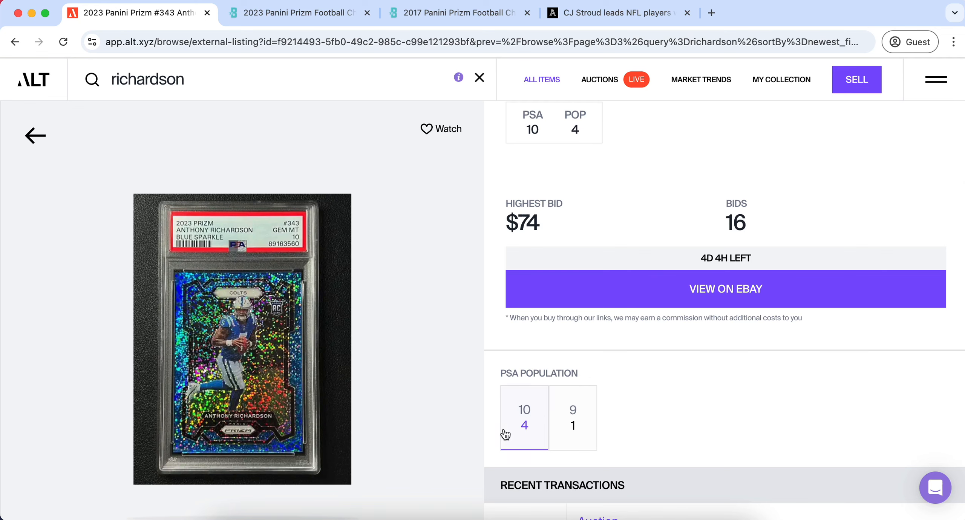
Scroll the Blue Sparkle listing, then switch to Beckett's Prizm checklist near Blue Sparkle /96
{"action": "scroll", "scroll_direction": "down", "scroll_amount": 3}
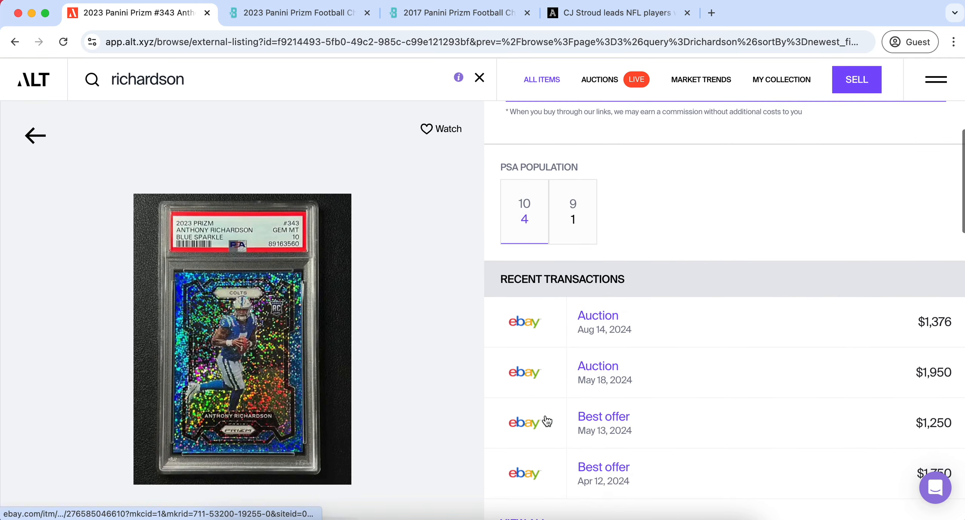
{"action": "scroll", "scroll_direction": "down", "scroll_amount": 3}
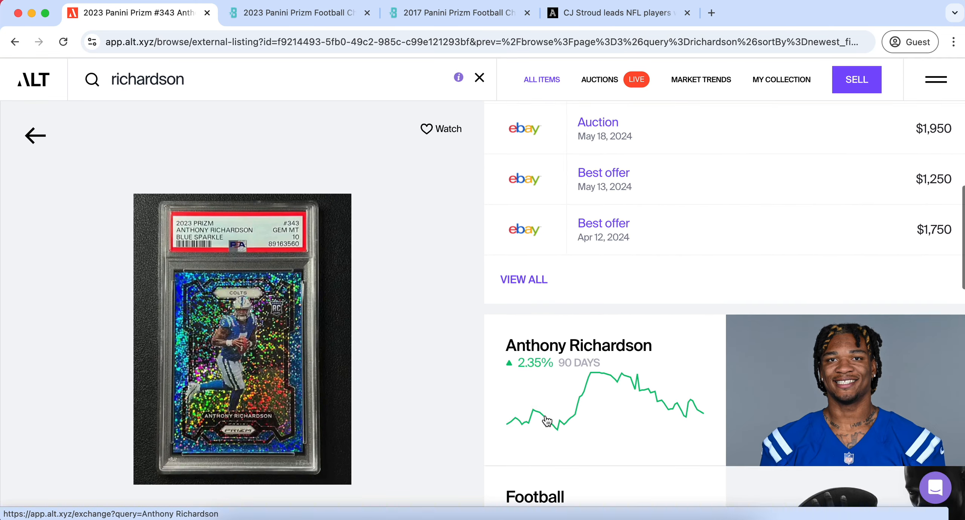
{"action": "scroll", "scroll_direction": "down", "scroll_amount": 3}
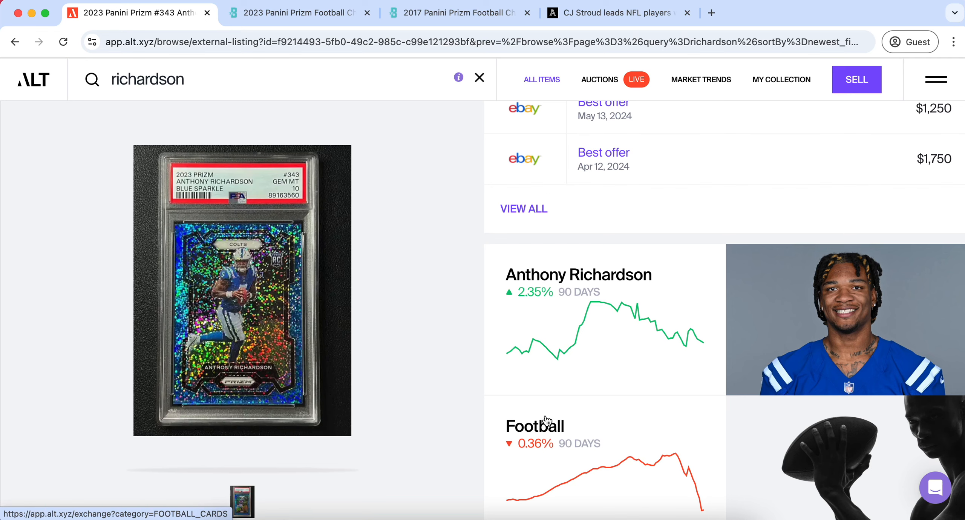
{"action": "scroll", "scroll_direction": "down", "scroll_amount": 3}
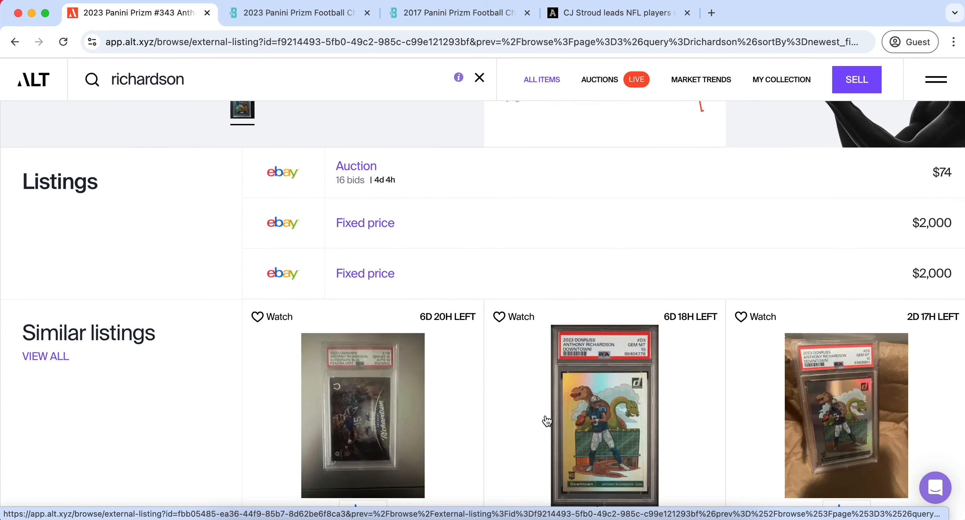
{"action": "left_click", "coordinate": [296, 12]}
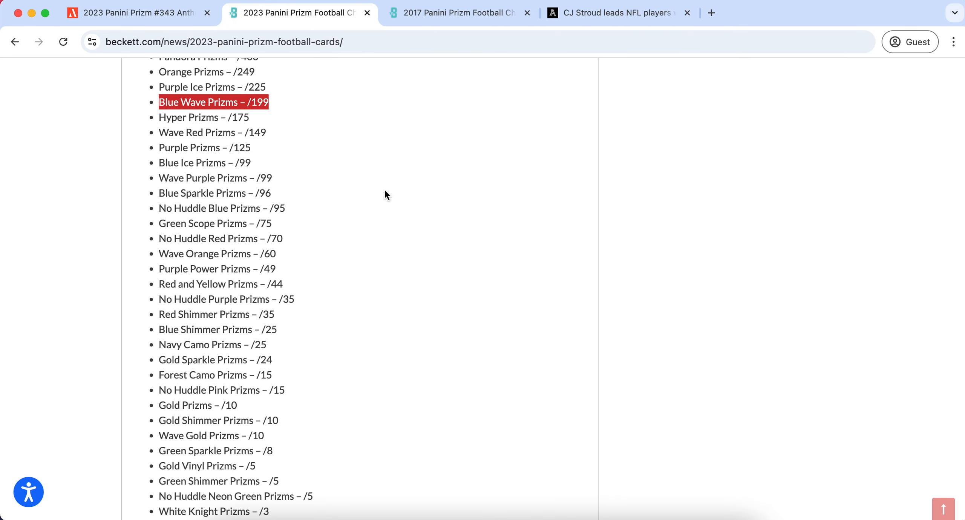
Scan the Prizm parallel print runs, then return to the Richardson Blue Sparkle #343 PSA 10 listing
{"action": "scroll", "scroll_direction": "down", "scroll_amount": 3}
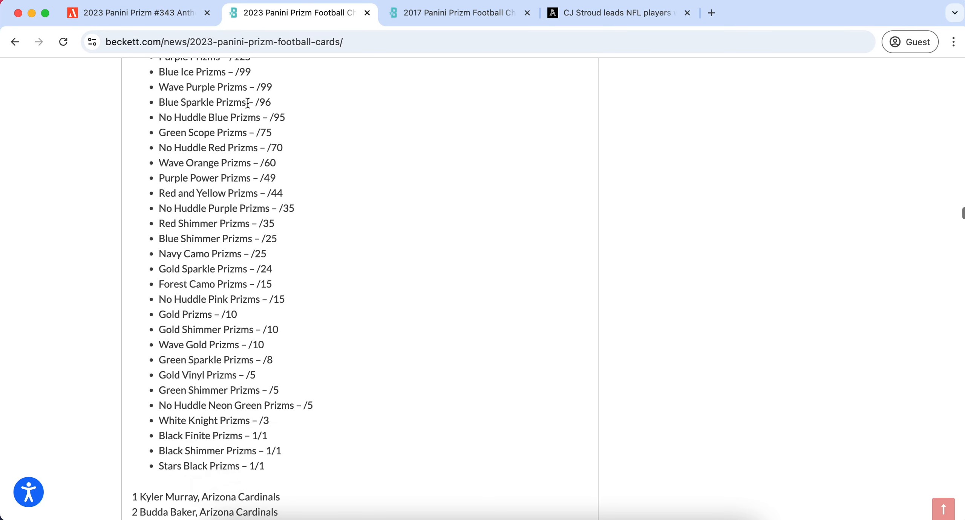
{"action": "scroll", "scroll_direction": "down", "scroll_amount": 3}
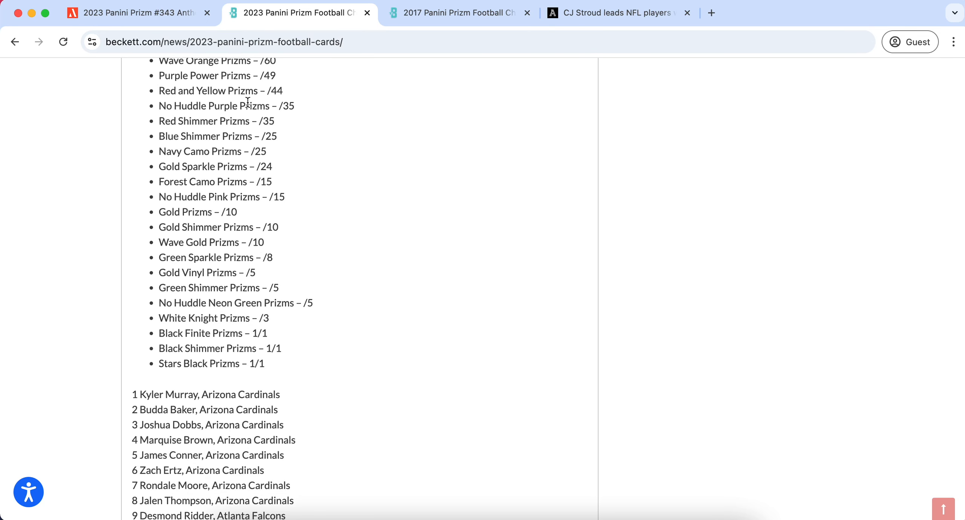
{"action": "scroll", "scroll_direction": "up", "scroll_amount": 3}
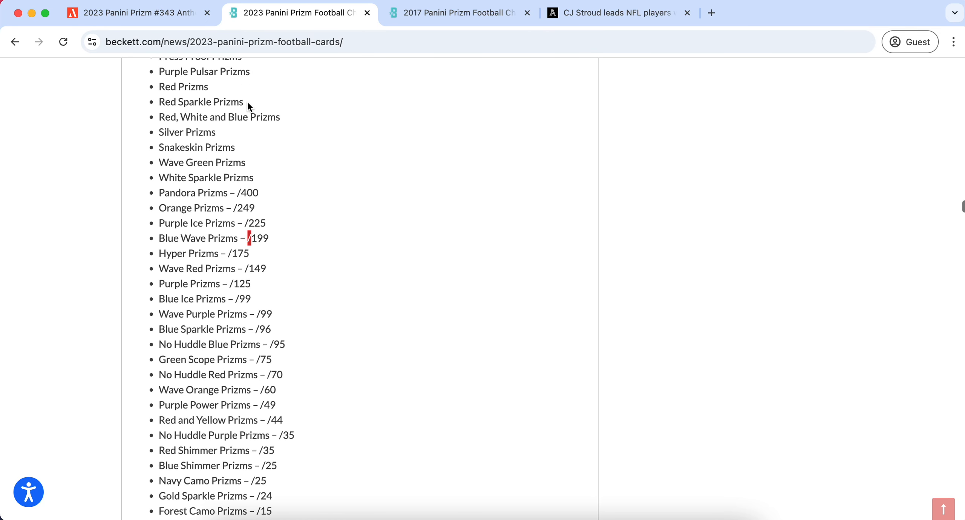
{"action": "scroll", "scroll_direction": "up", "scroll_amount": 3}
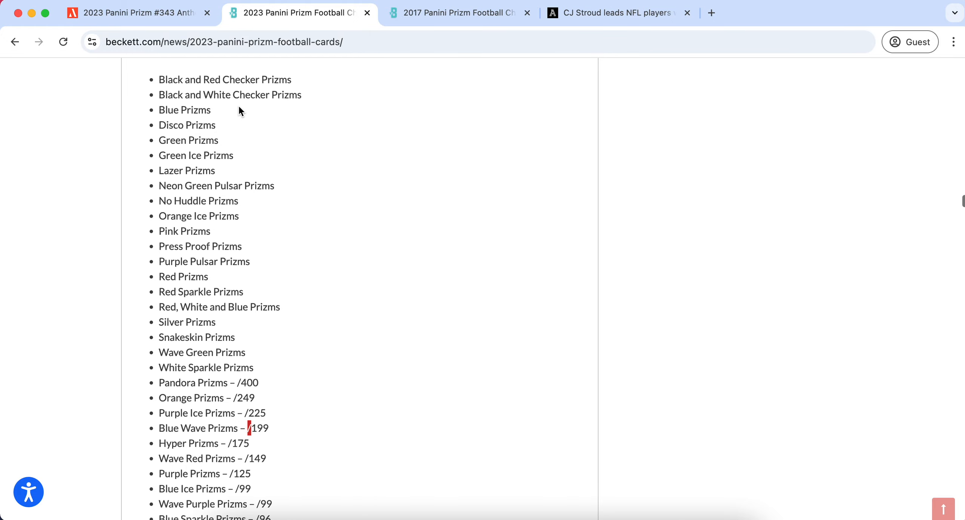
{"action": "left_click", "coordinate": [135, 12]}
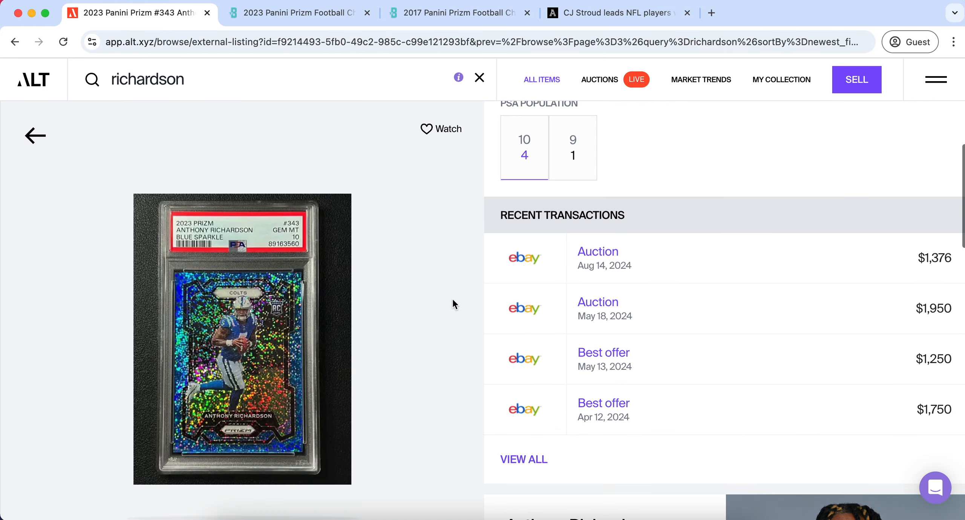
Return to the Richardson search results and browse page 4
{"action": "left_click", "coordinate": [35, 135]}
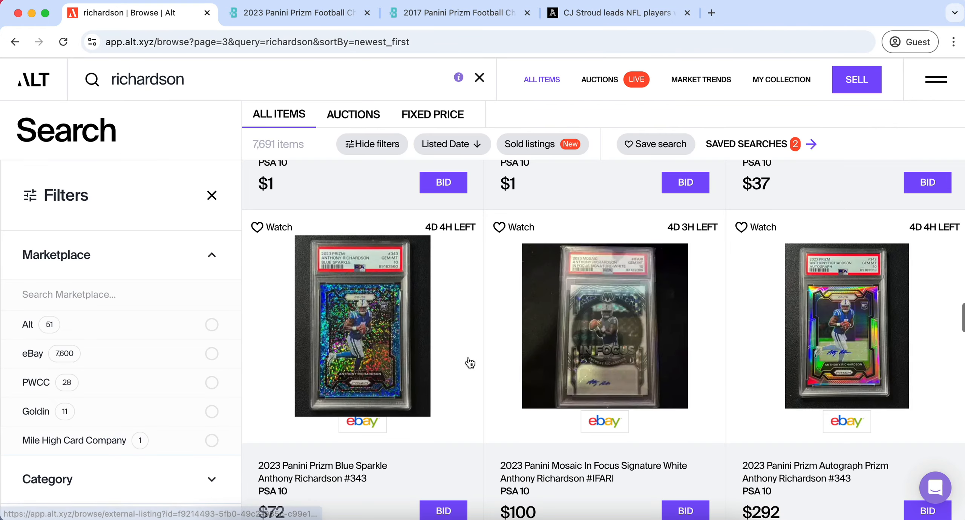
{"action": "scroll", "scroll_direction": "down", "scroll_amount": 3}
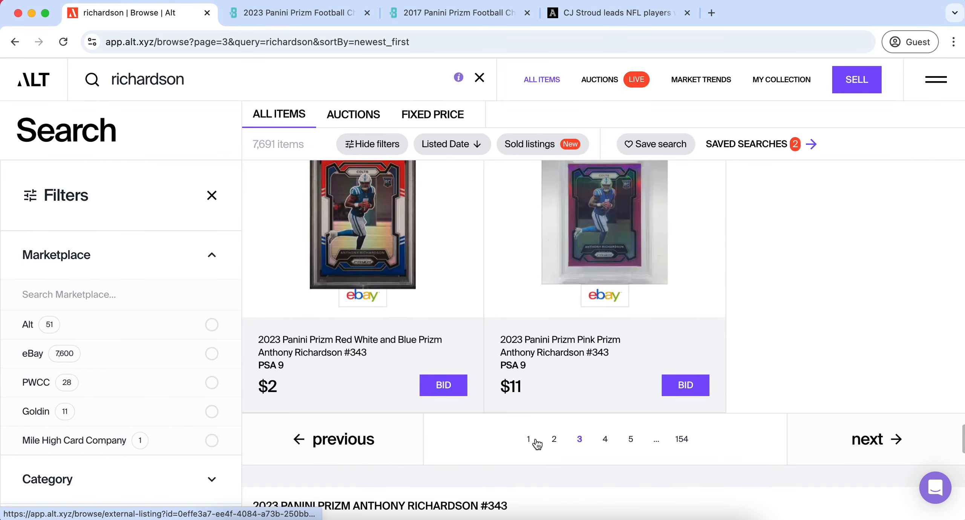
{"action": "left_click", "coordinate": [605, 438]}
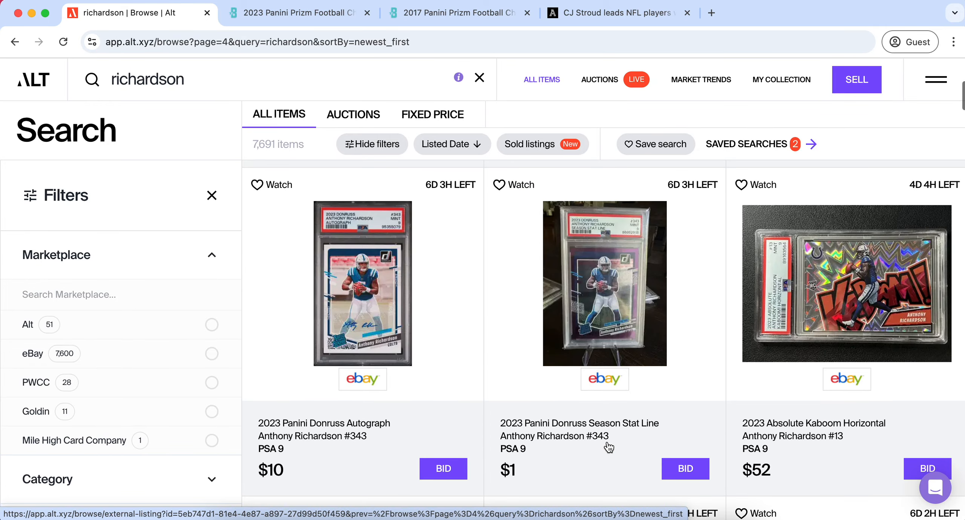
{"action": "scroll", "scroll_direction": "down", "scroll_amount": 3}
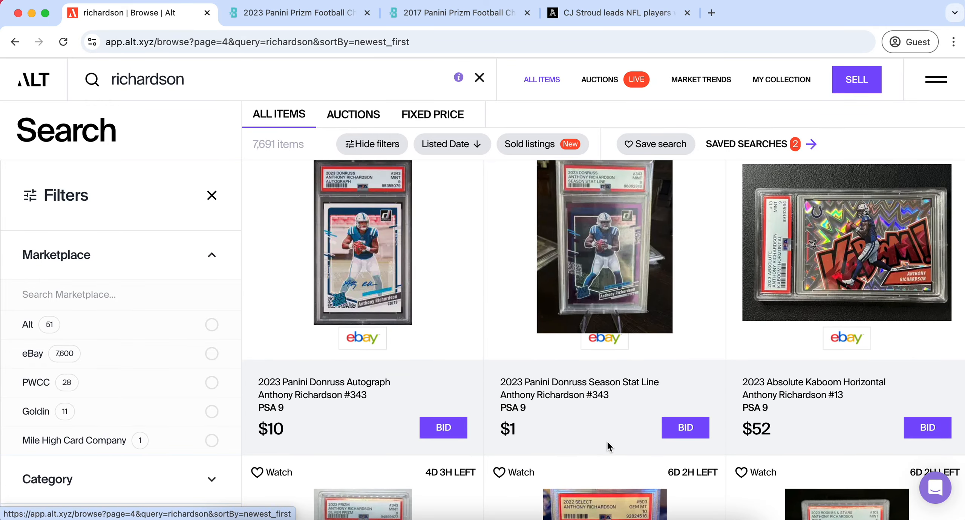
{"action": "scroll", "scroll_direction": "down", "scroll_amount": 3}
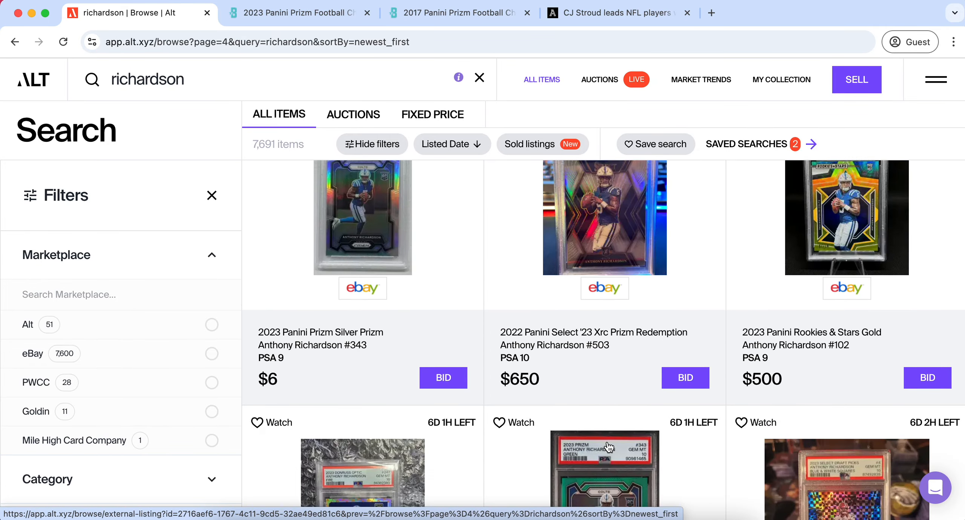
{"action": "scroll", "scroll_direction": "down", "scroll_amount": 3}
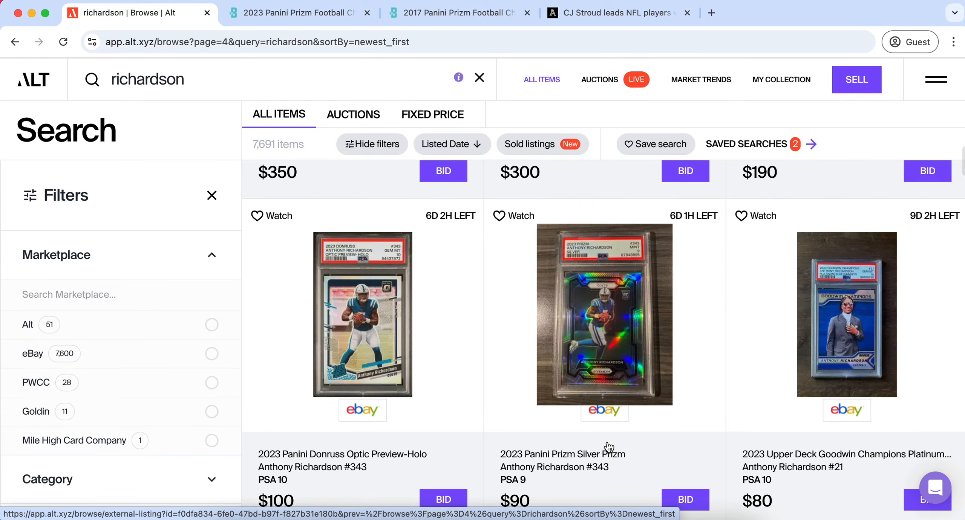
{"action": "scroll", "scroll_direction": "down", "scroll_amount": 3}
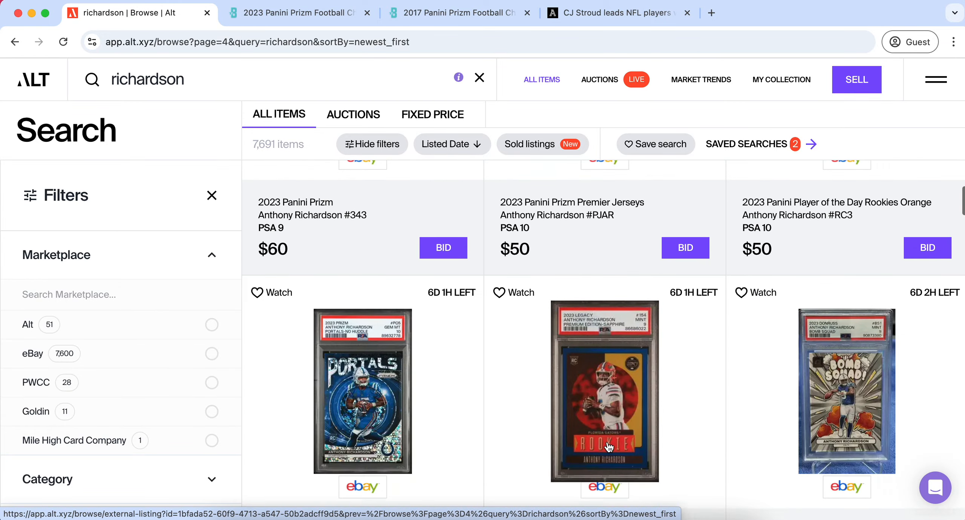
{"action": "scroll", "scroll_direction": "down", "scroll_amount": 3}
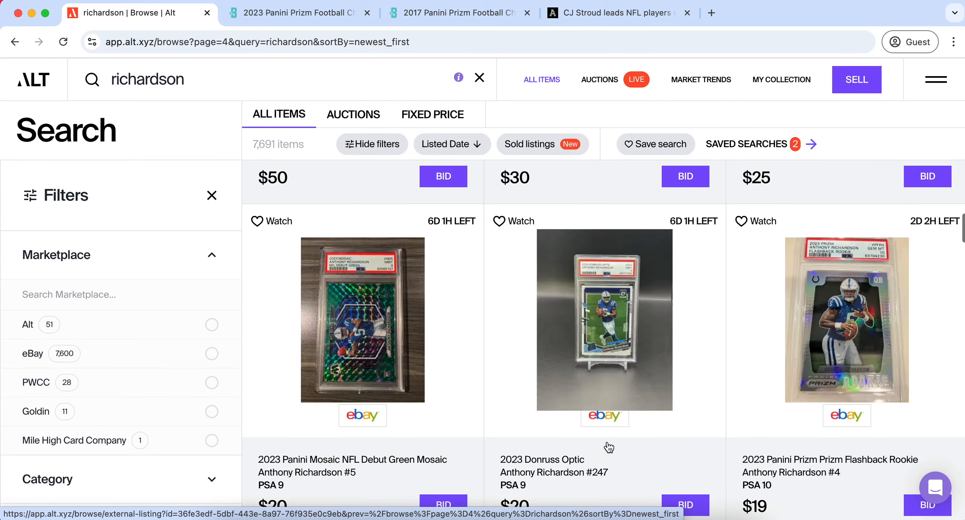
Finish page 4 and move to page 5, with listings from $650 to $15,000
{"action": "scroll", "scroll_direction": "down", "scroll_amount": 3}
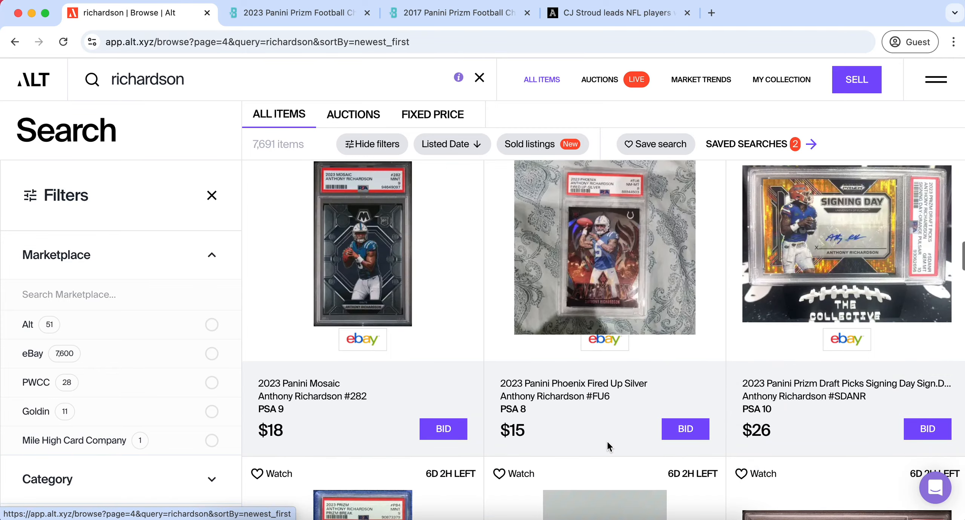
{"action": "scroll", "scroll_direction": "down", "scroll_amount": 3}
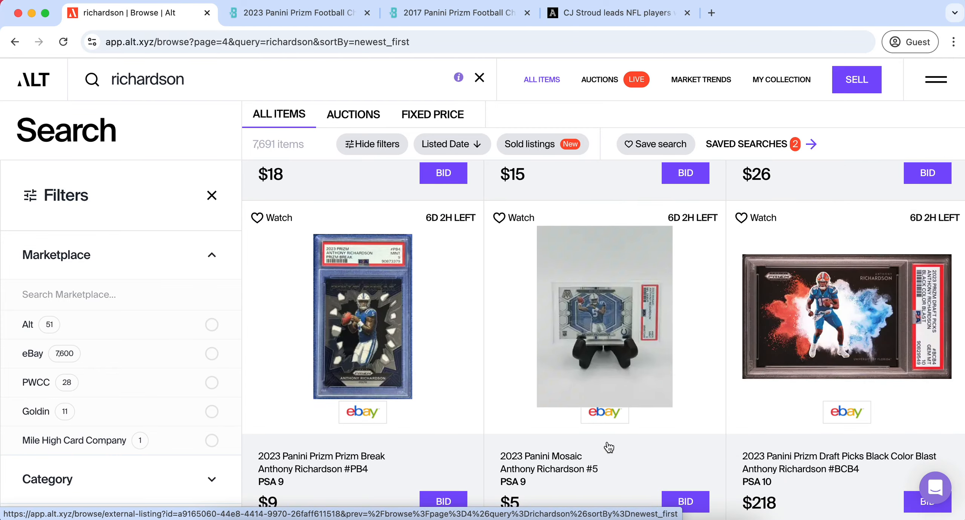
{"action": "scroll", "scroll_direction": "down", "scroll_amount": 3}
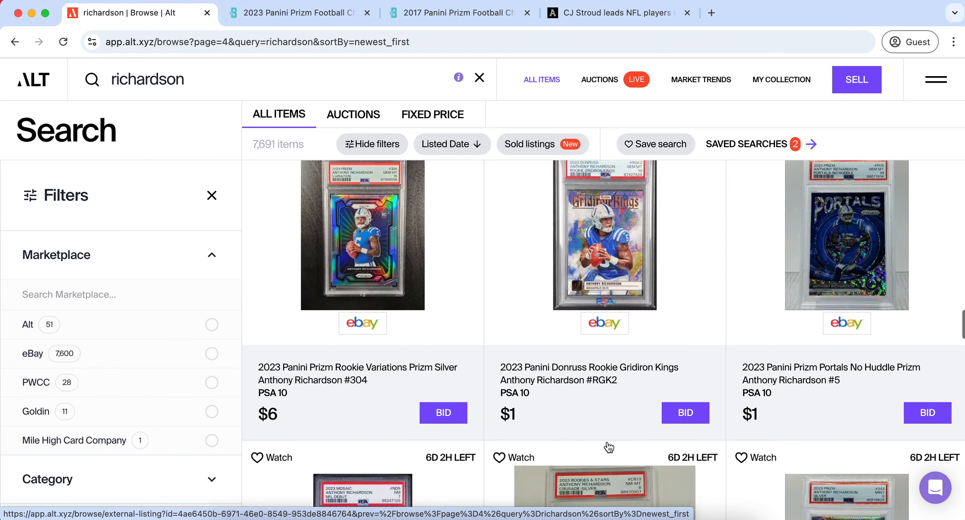
{"action": "scroll", "scroll_direction": "down", "scroll_amount": 3}
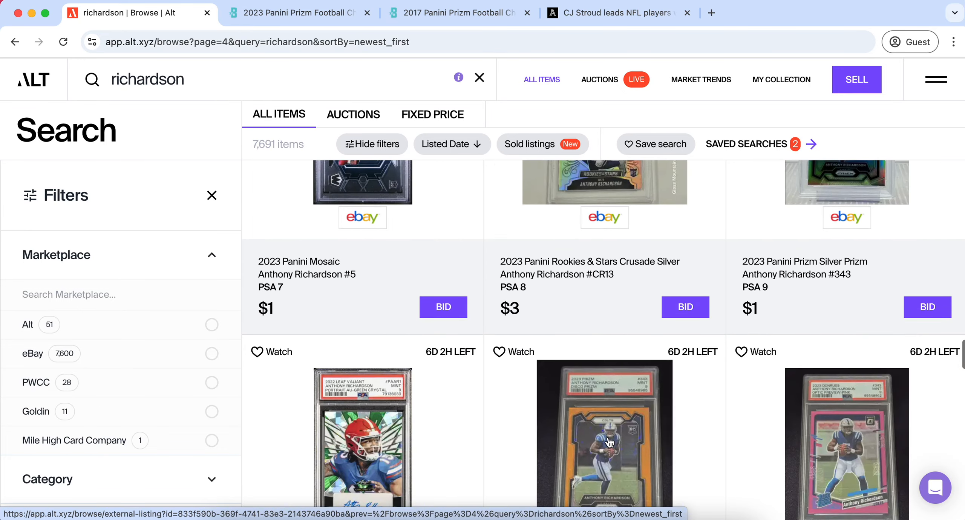
{"action": "scroll", "scroll_direction": "down", "scroll_amount": 3}
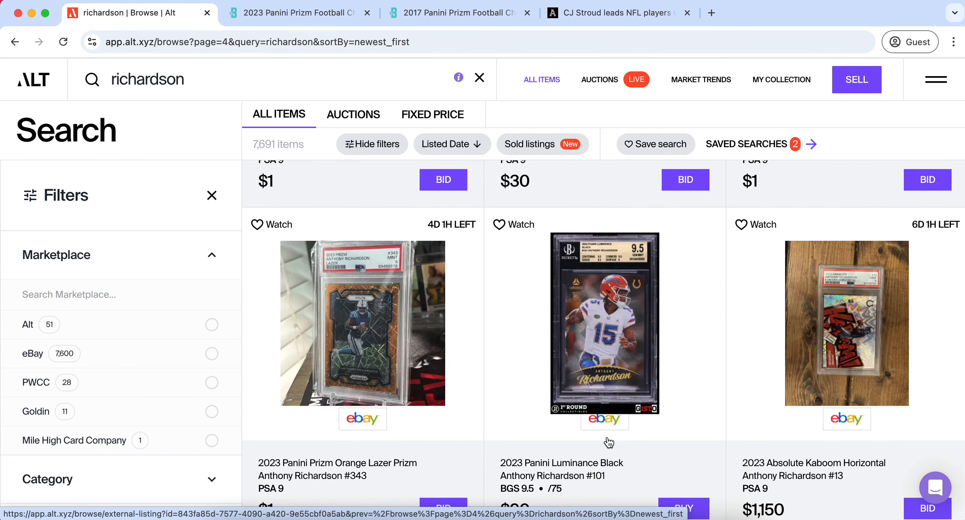
{"action": "scroll", "scroll_direction": "down", "scroll_amount": 3}
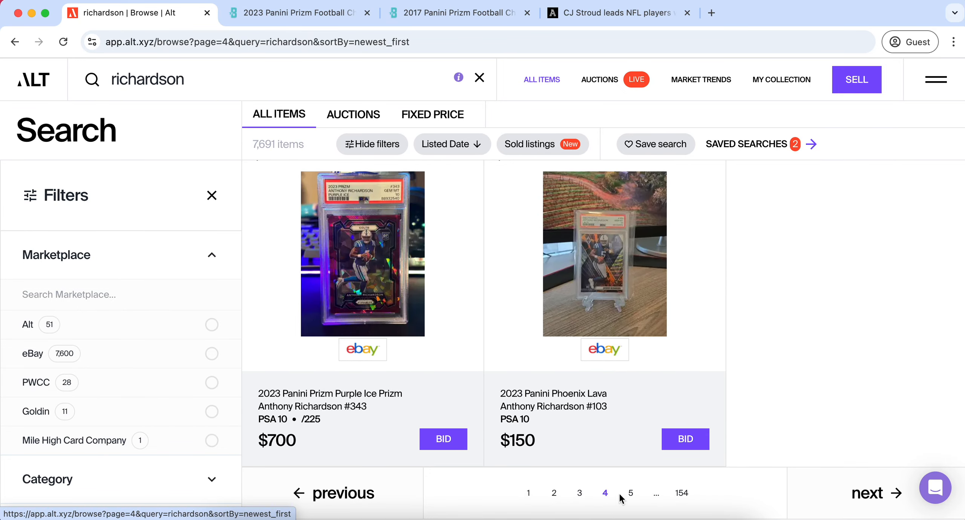
{"action": "left_click", "coordinate": [631, 493]}
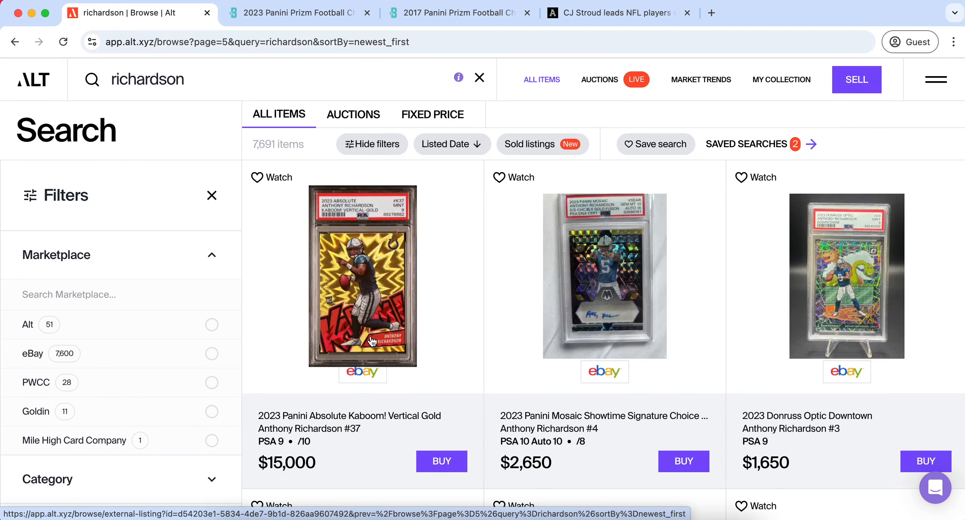
{"action": "scroll", "scroll_direction": "down", "scroll_amount": 3}
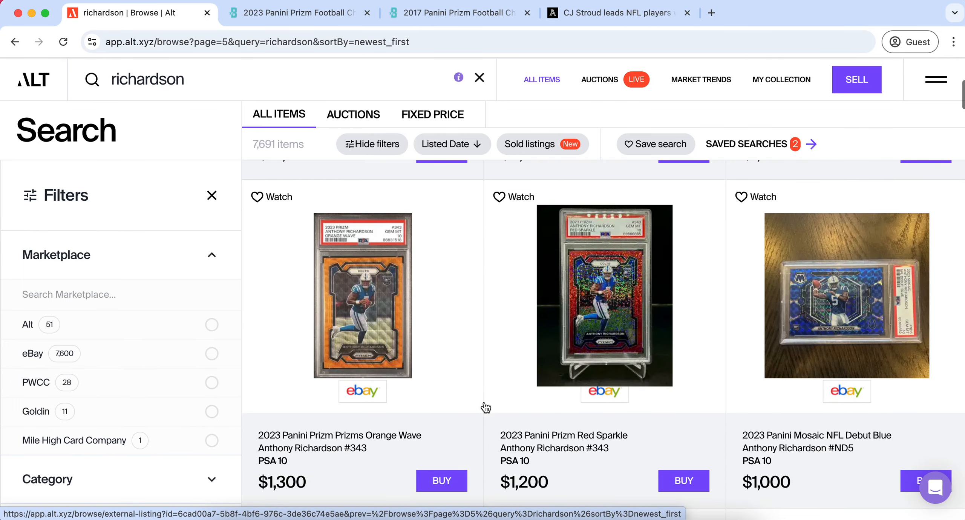
{"action": "scroll", "scroll_direction": "down", "scroll_amount": 3}
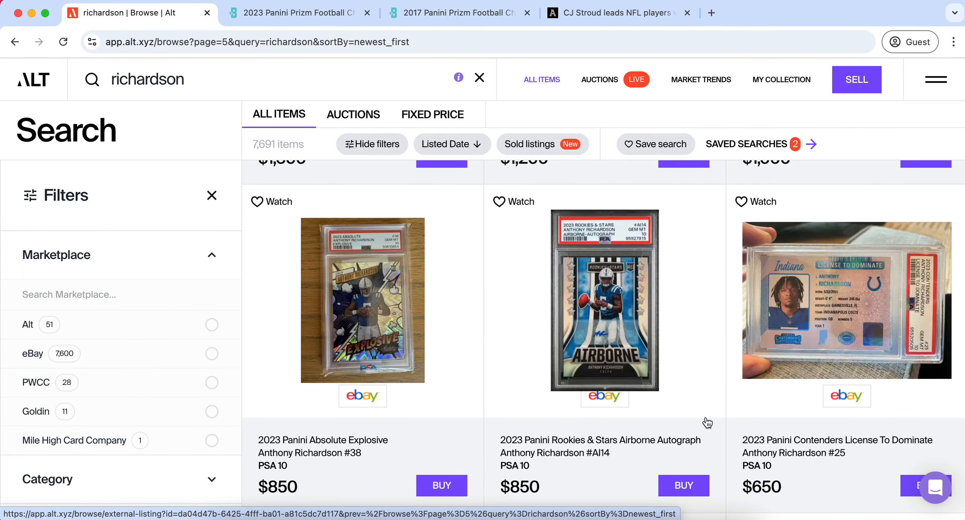